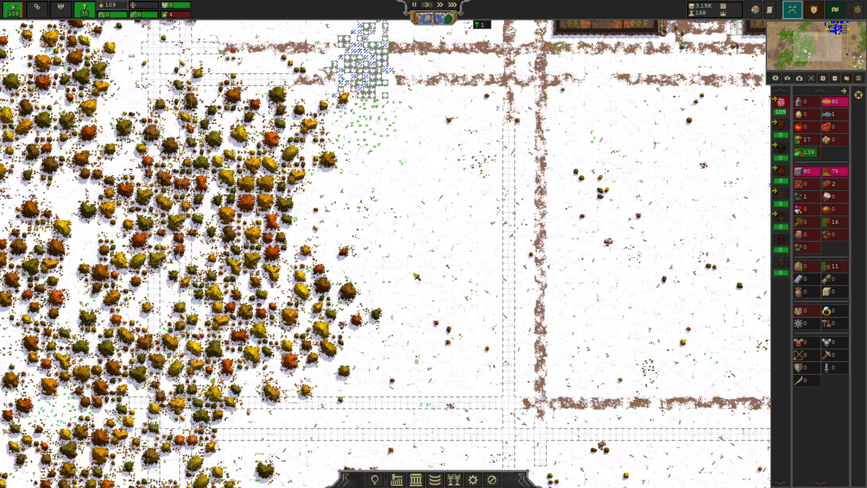
mouse_move(470, 221)
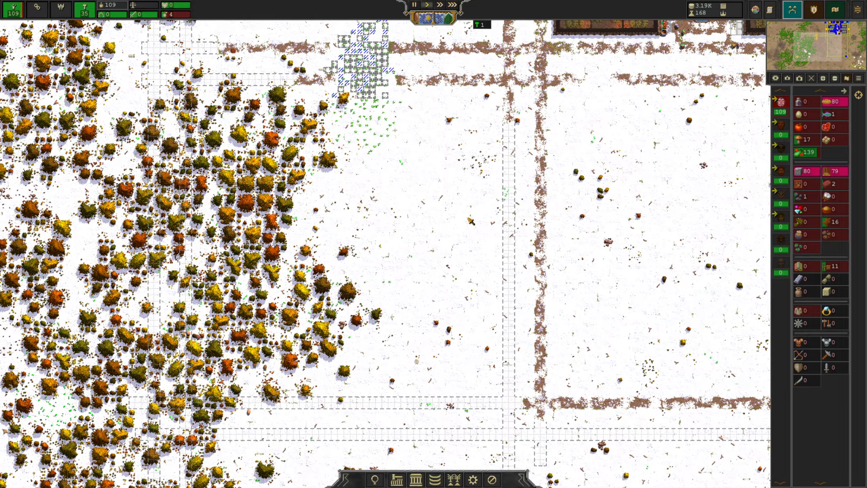
mouse_move(346, 125)
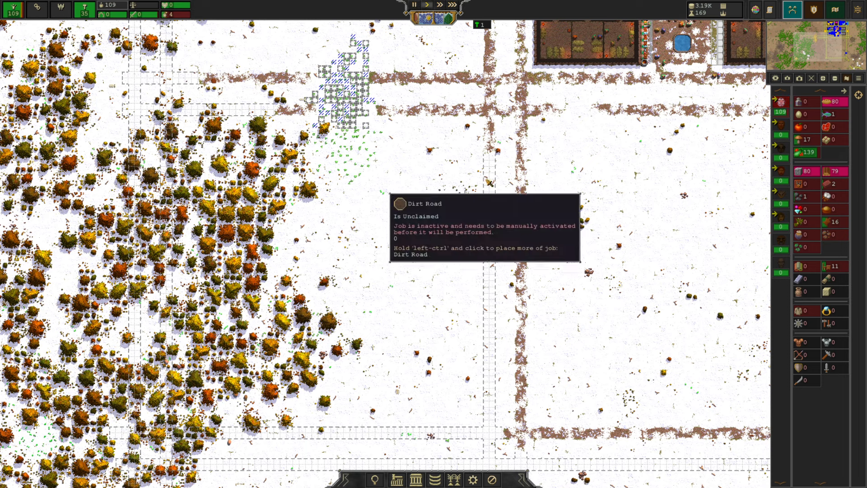
mouse_move(423, 343)
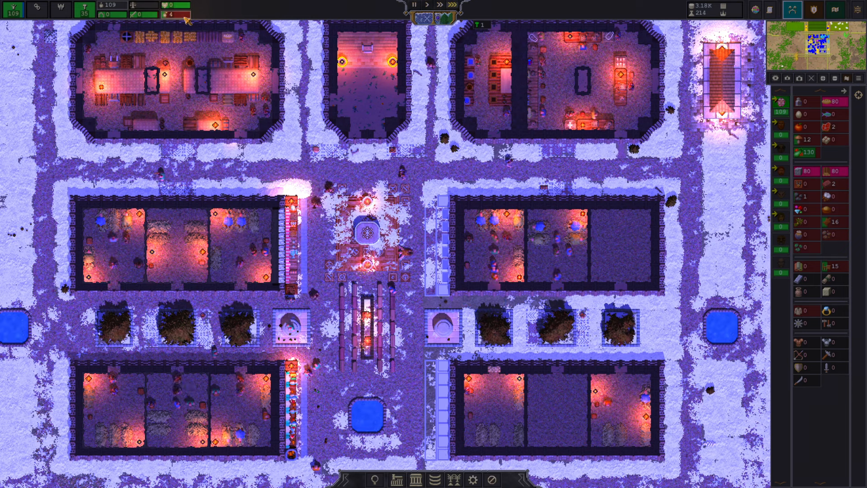
Review the city's food production and stock, then close the food overview
left_click(173, 10)
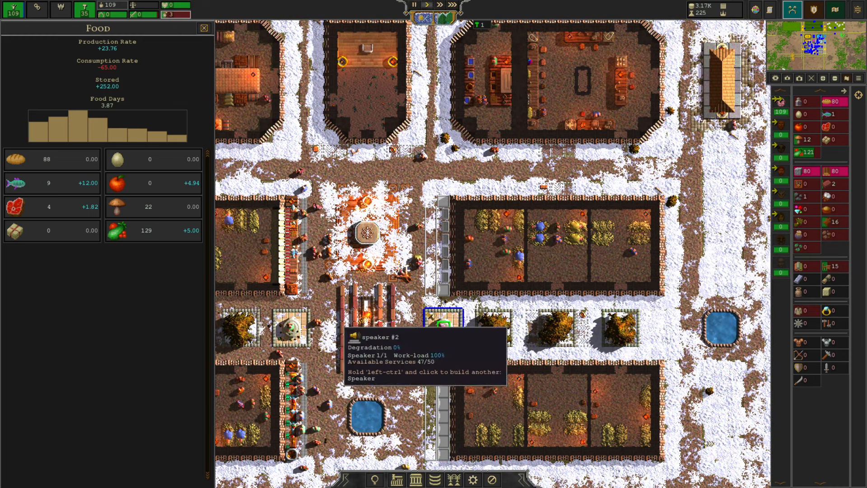
mouse_move(204, 46)
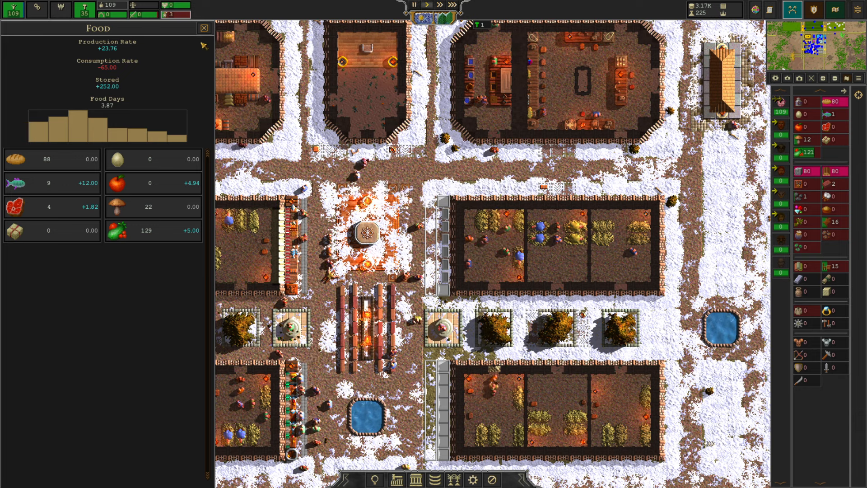
left_click(831, 10)
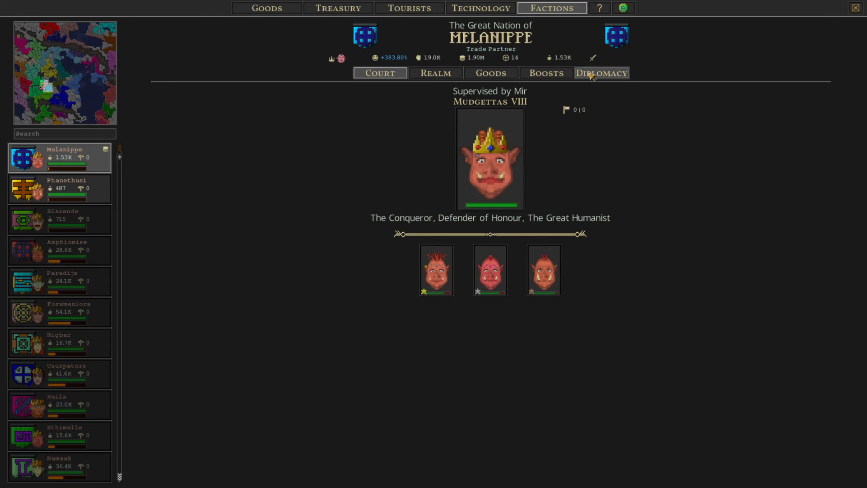
Check Melanippe's goods prices and start a diplomatic deal offering resources from stock
left_click(489, 72)
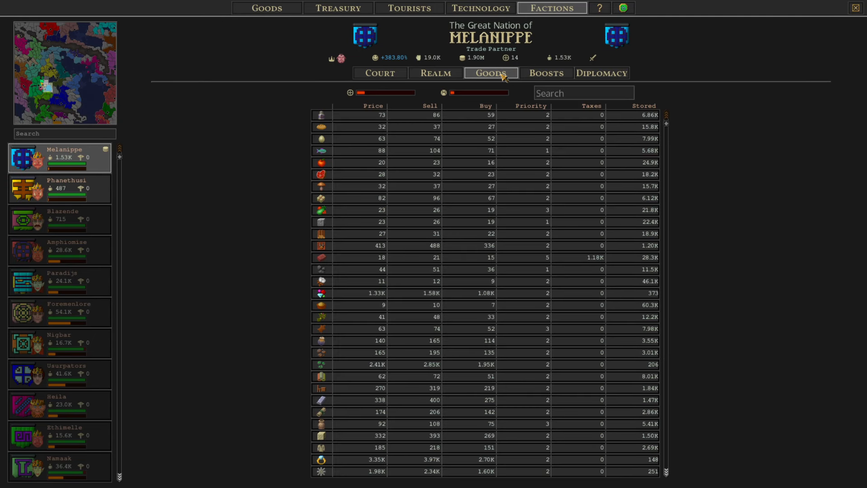
left_click(601, 72)
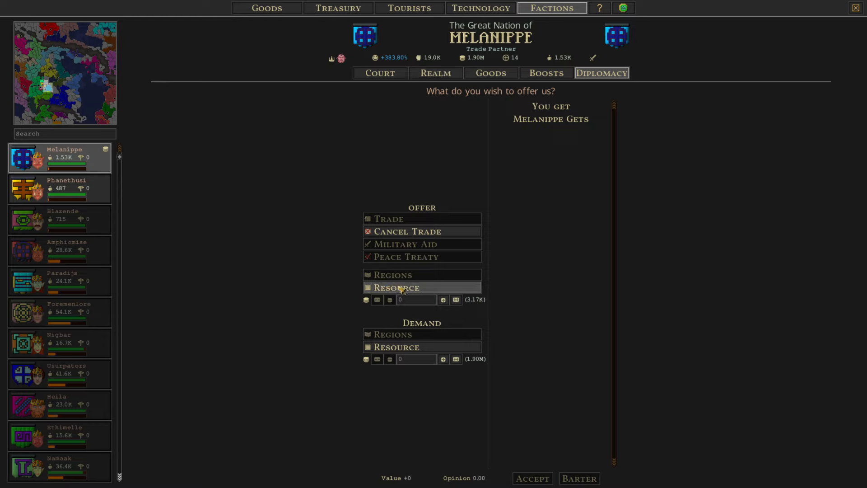
left_click(396, 288)
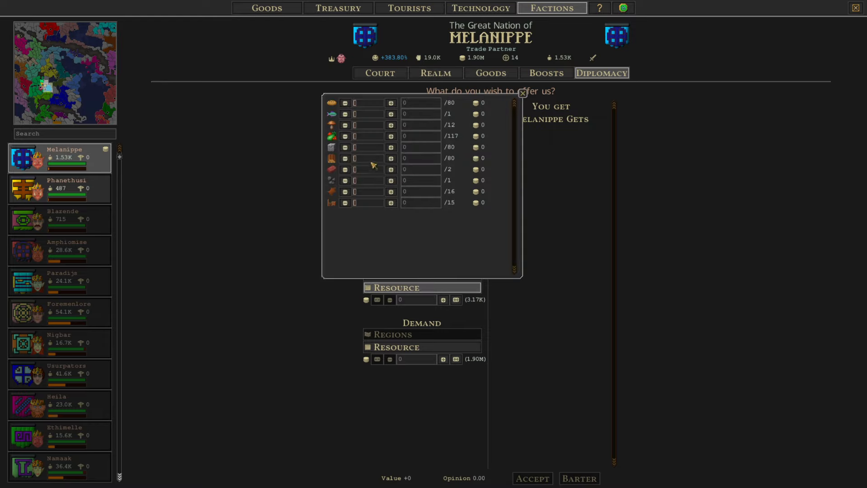
Add wood to the offer and raise the amount to 50 units
left_click(391, 158)
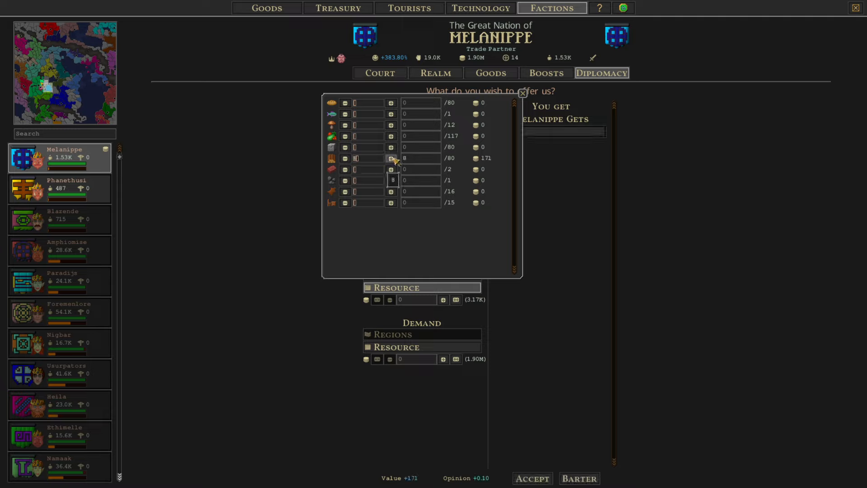
left_click(391, 158)
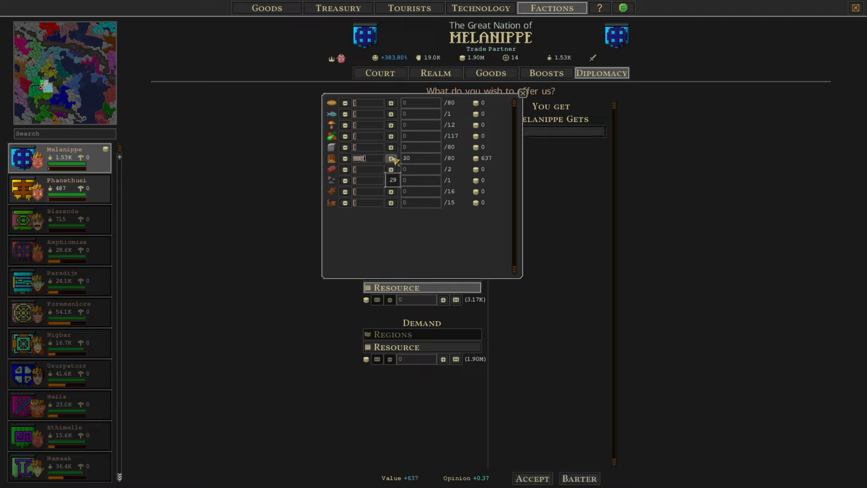
left_click(392, 158)
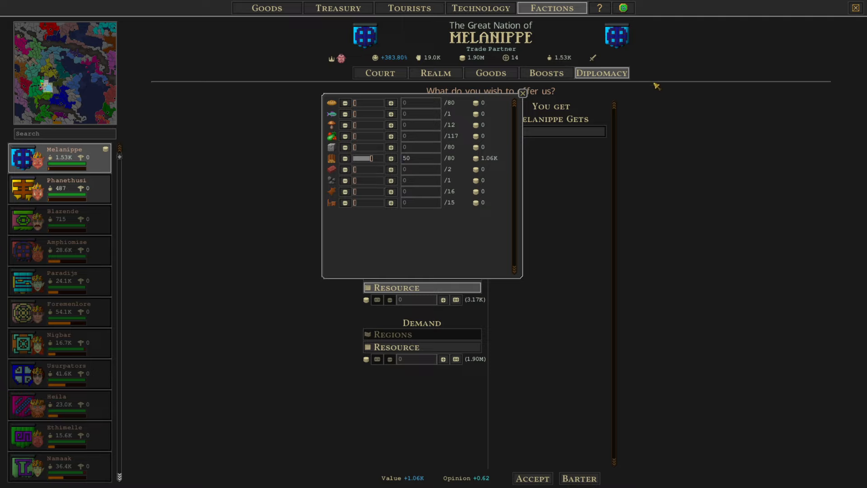
mouse_move(472, 57)
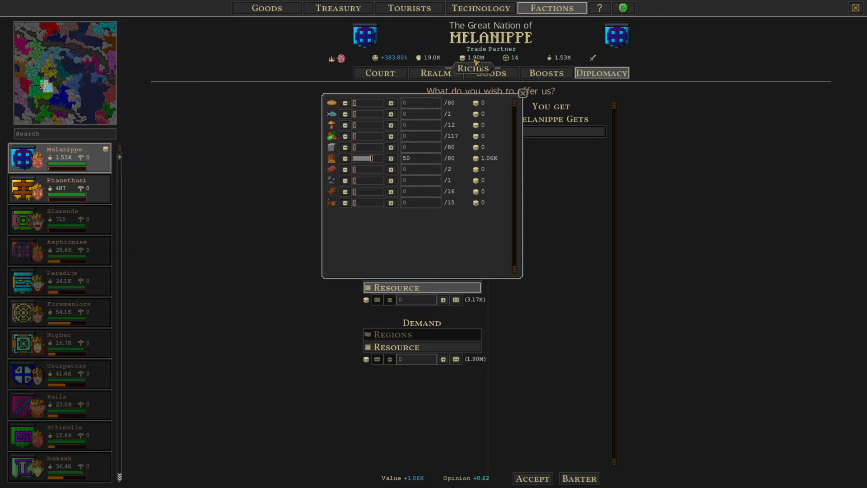
Keep 50 wood offered and request grain from Melanippe, adjusting the amount around 150
left_click(520, 93)
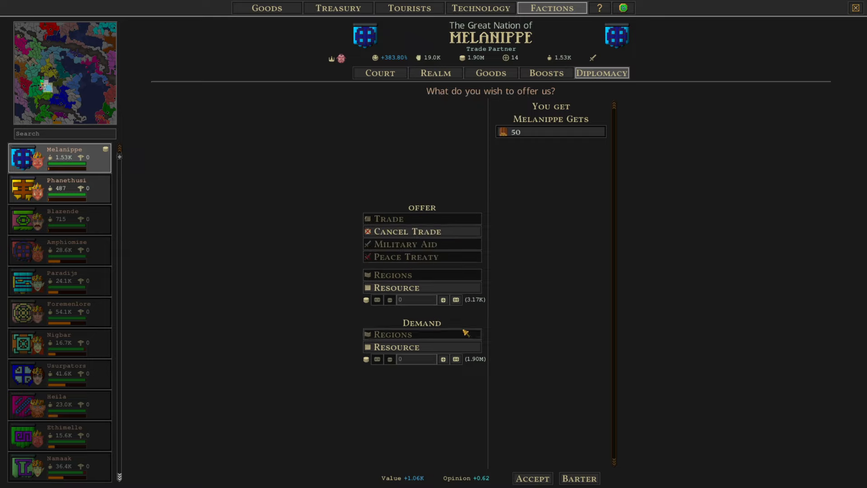
mouse_move(480, 307)
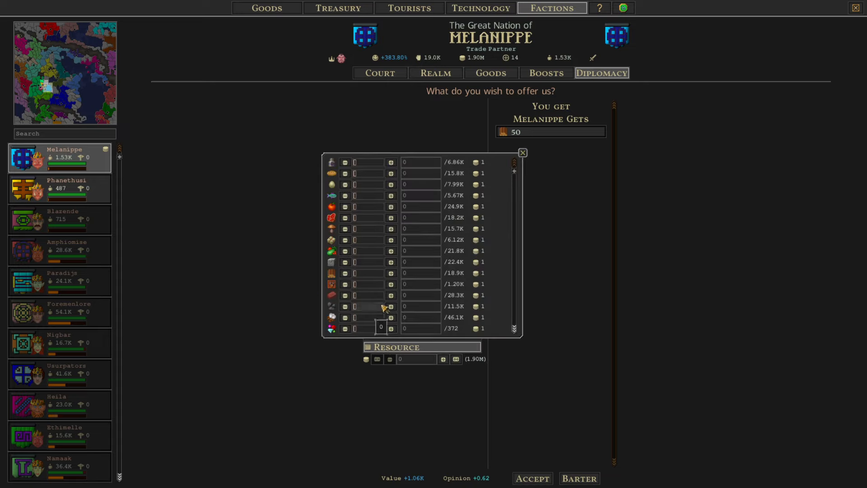
mouse_move(382, 194)
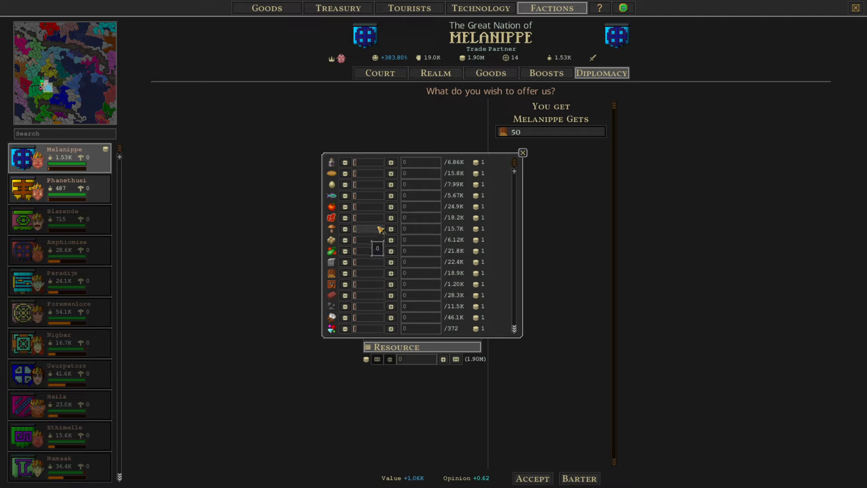
scroll("down", 3)
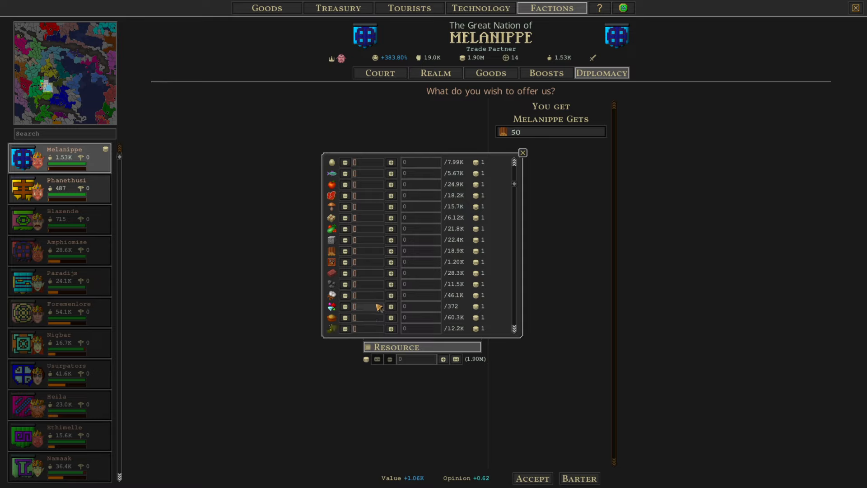
left_click(391, 318)
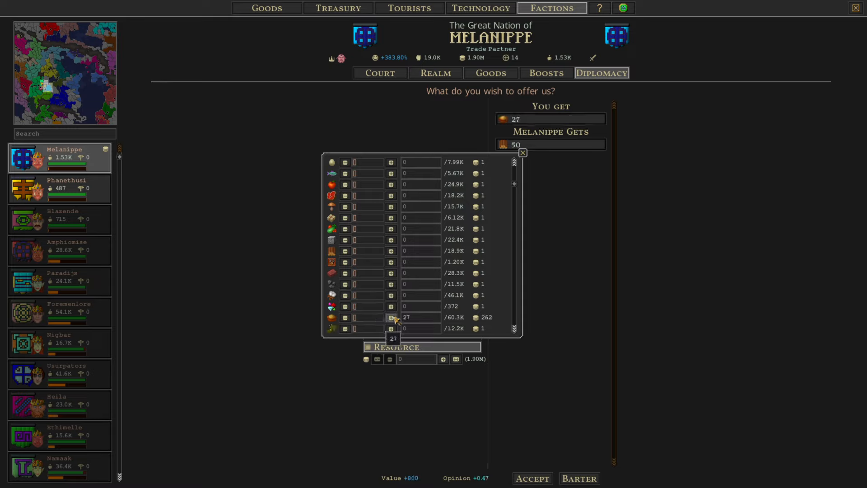
left_click(391, 318)
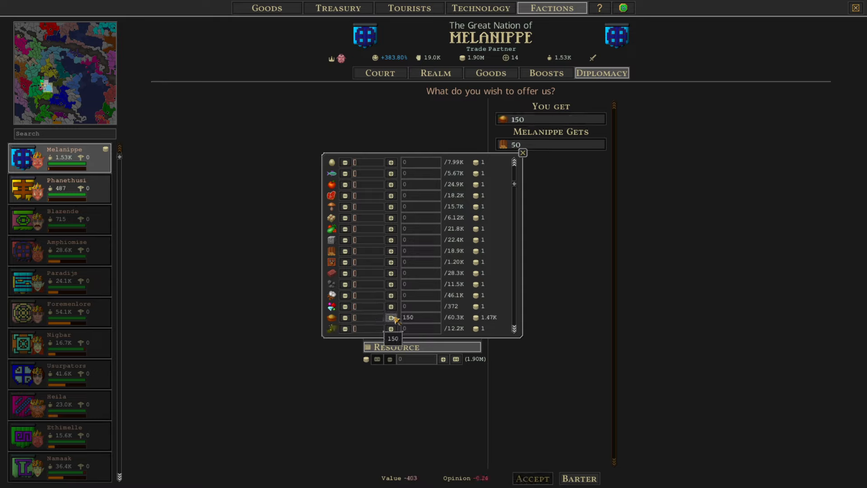
left_click(391, 318)
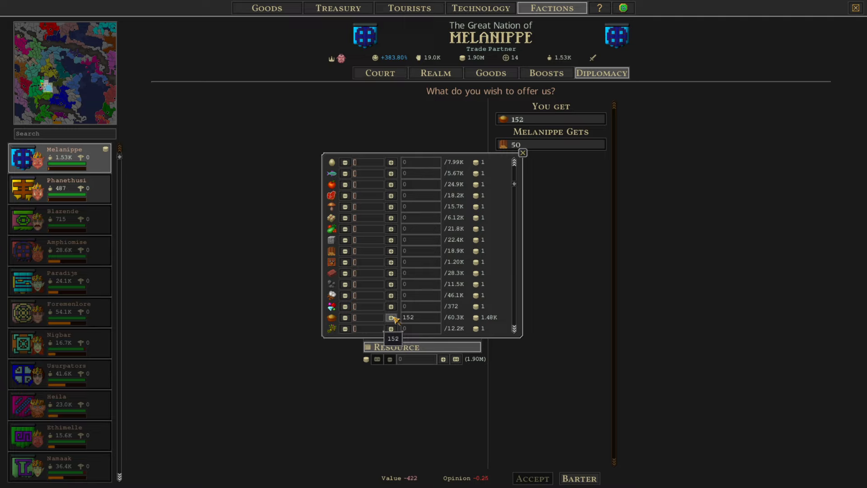
left_click(391, 317)
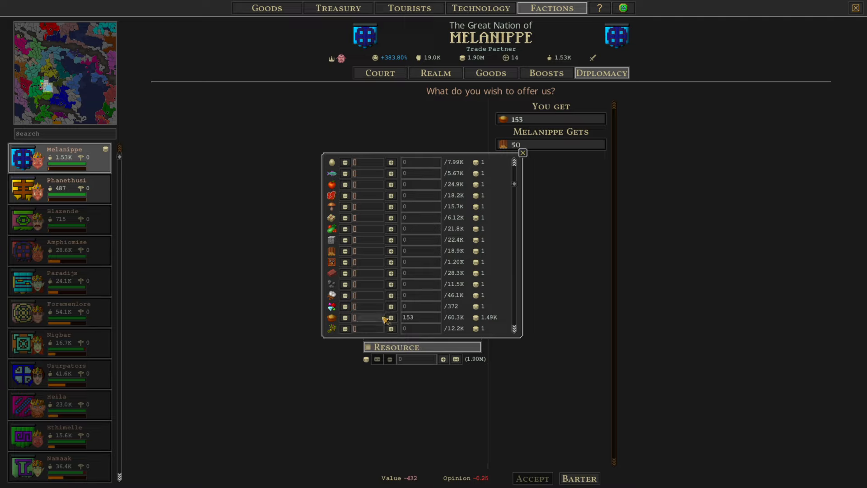
left_click(344, 317)
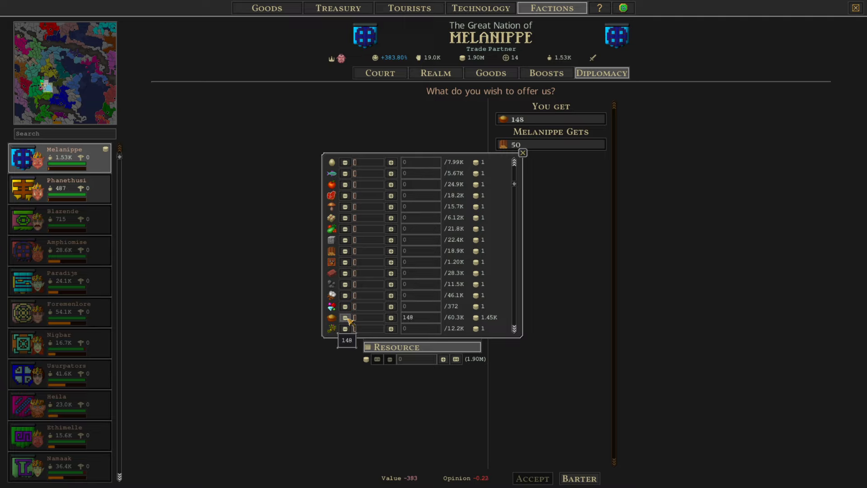
Adjust the requested foods so the demand settles at 140 grain, then close the goods list
scroll("up", 3)
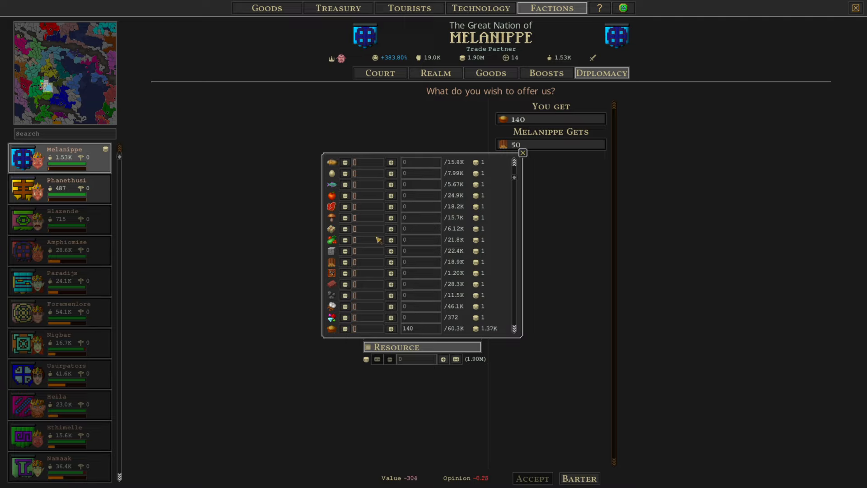
left_click(391, 239)
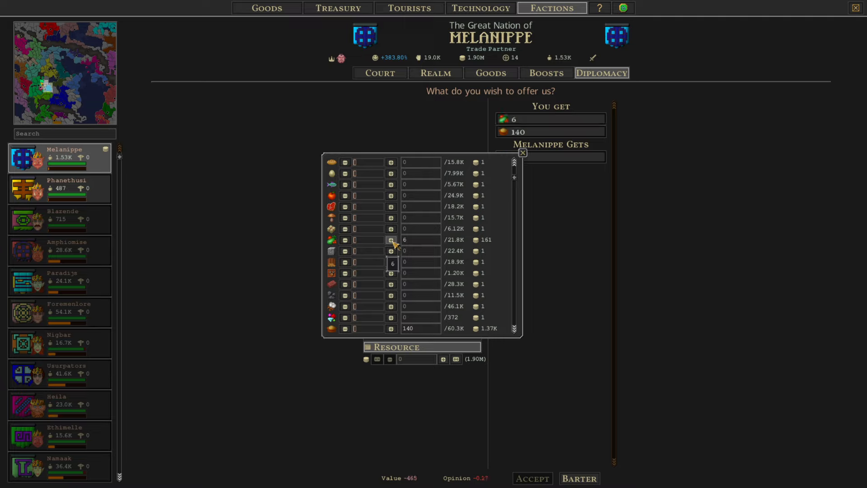
left_click(391, 240)
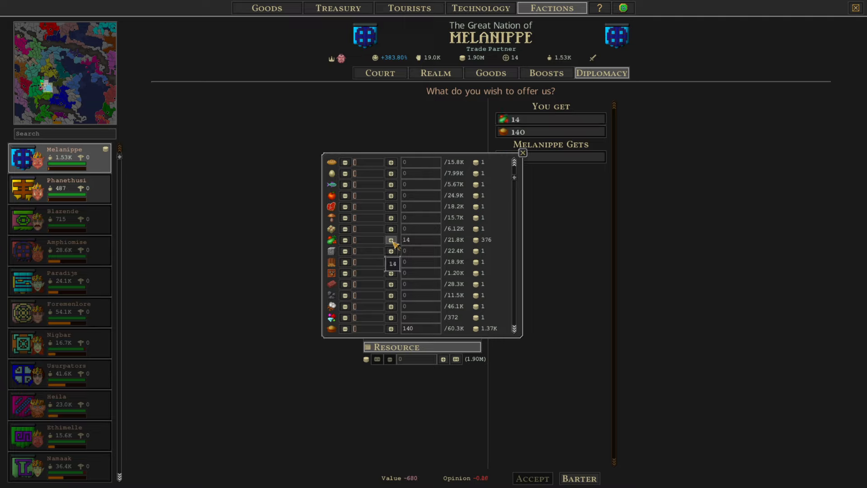
left_click(391, 239)
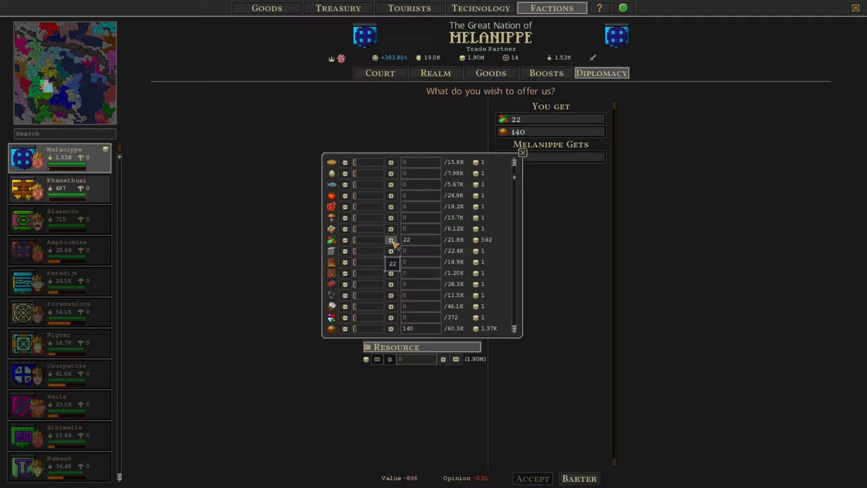
left_click(391, 240)
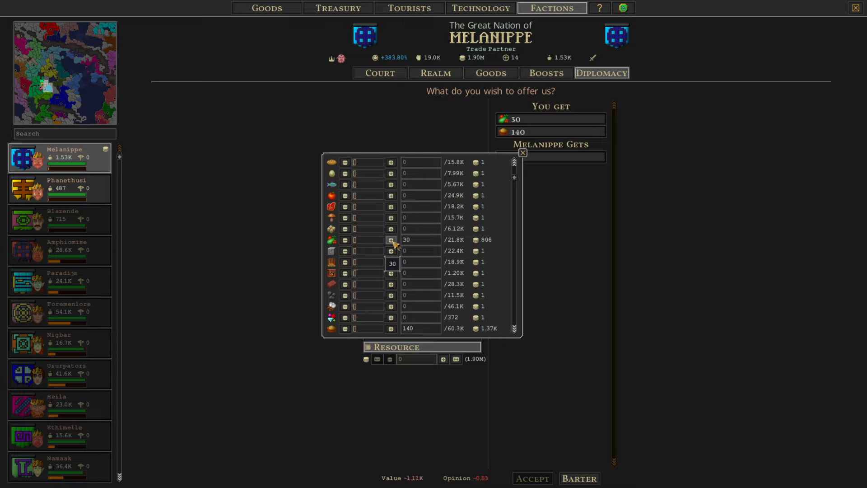
left_click(344, 239)
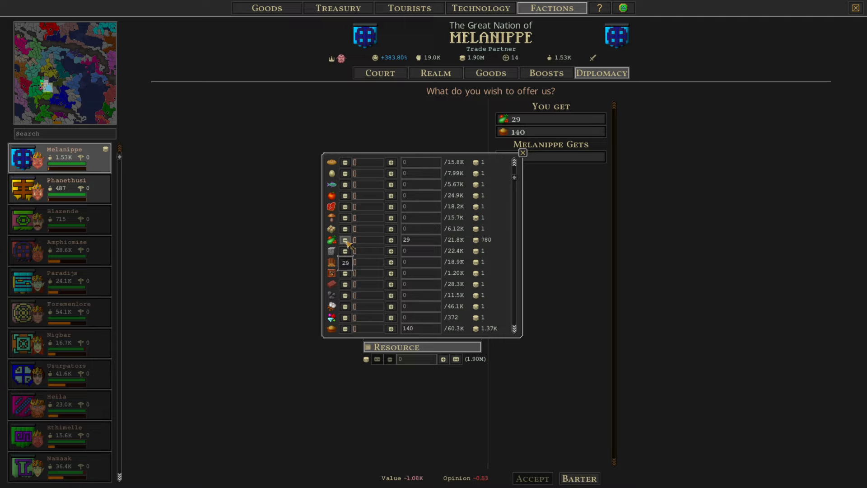
left_click(345, 240)
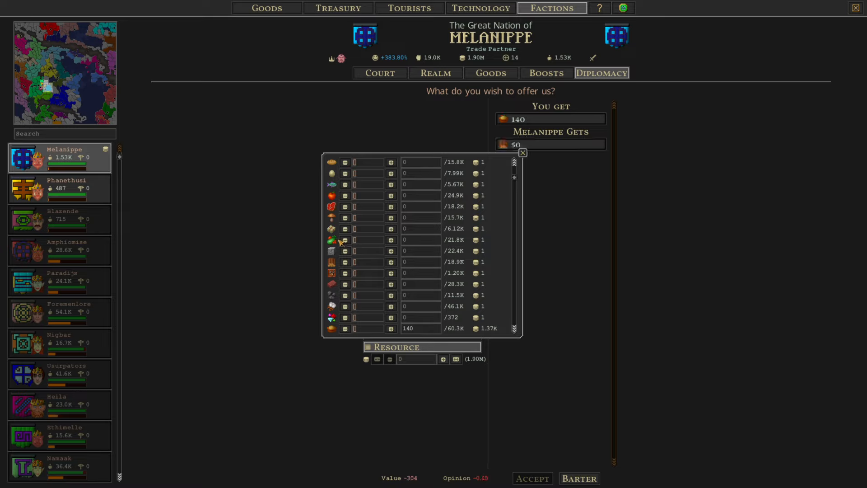
scroll("down", 3)
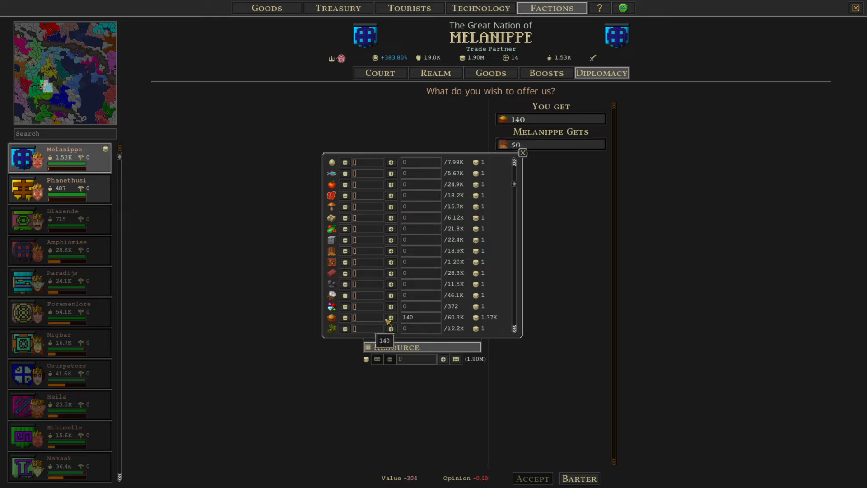
left_click(521, 152)
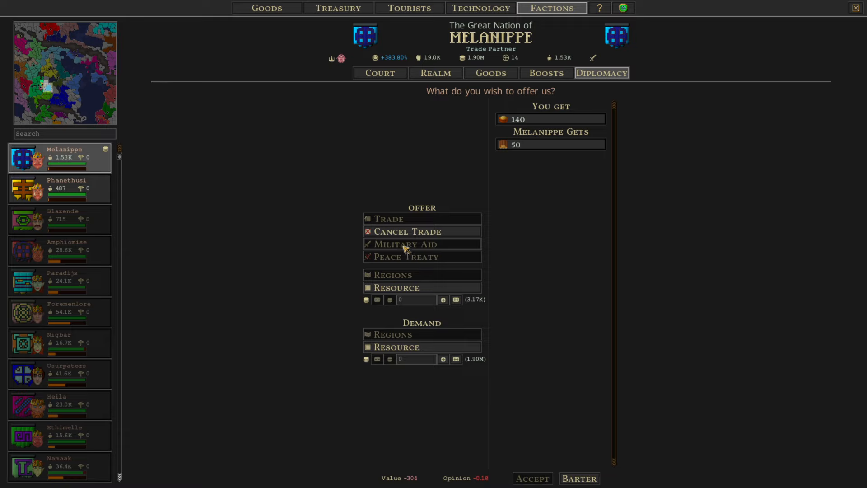
Add coins to the offer, settling at 330 so the deal's value turns positive (+26)
left_click(442, 299)
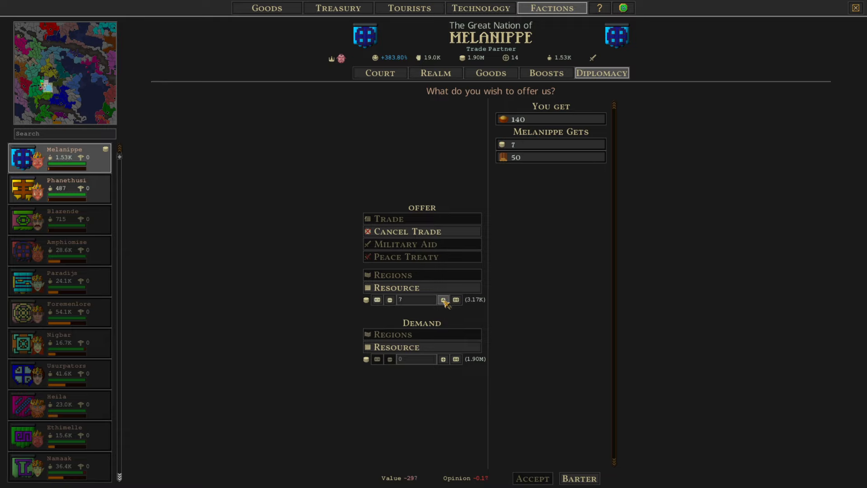
left_click(443, 299)
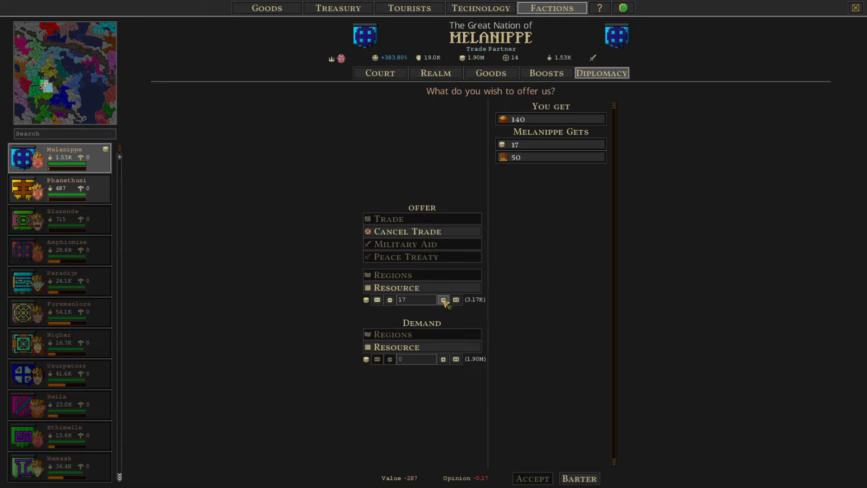
left_click(443, 299)
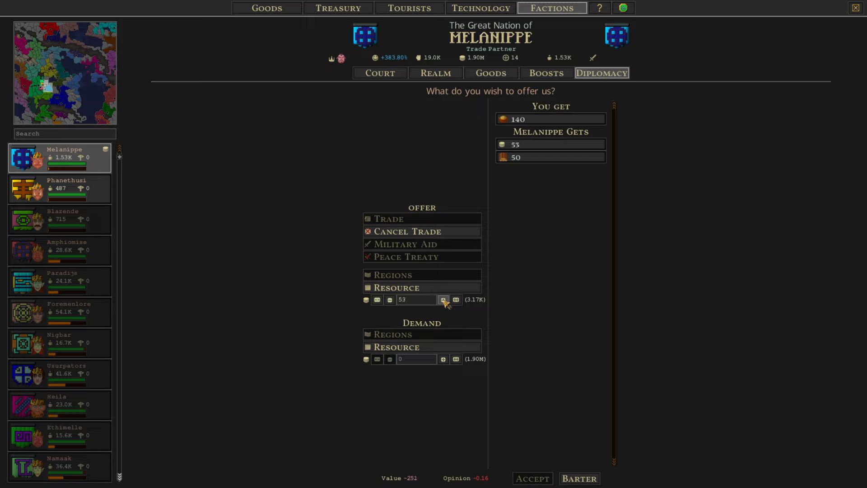
left_click(443, 300)
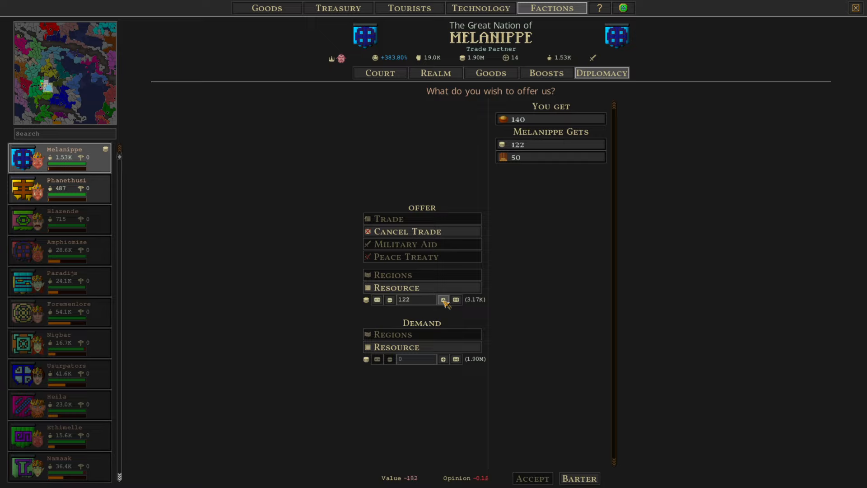
left_click(443, 299)
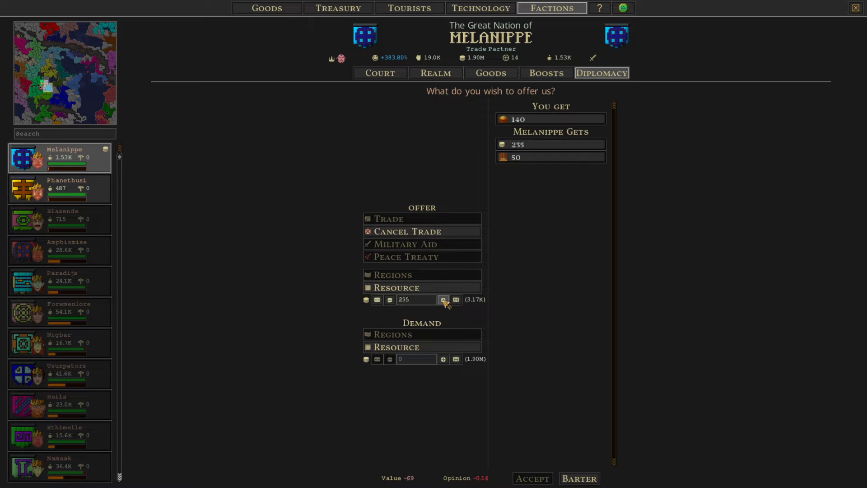
left_click(443, 299)
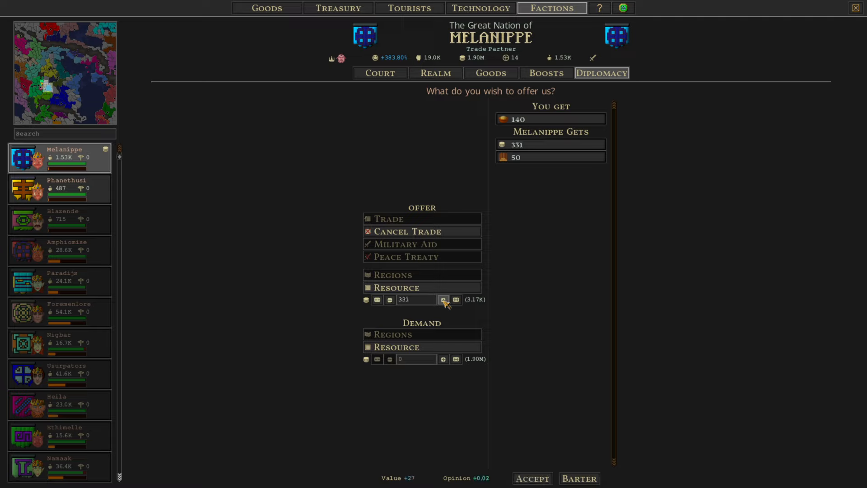
left_click(444, 299)
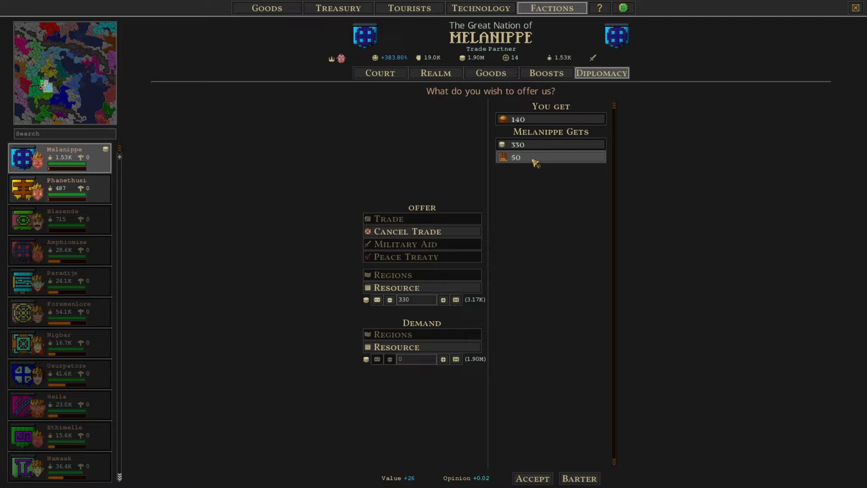
mouse_move(535, 465)
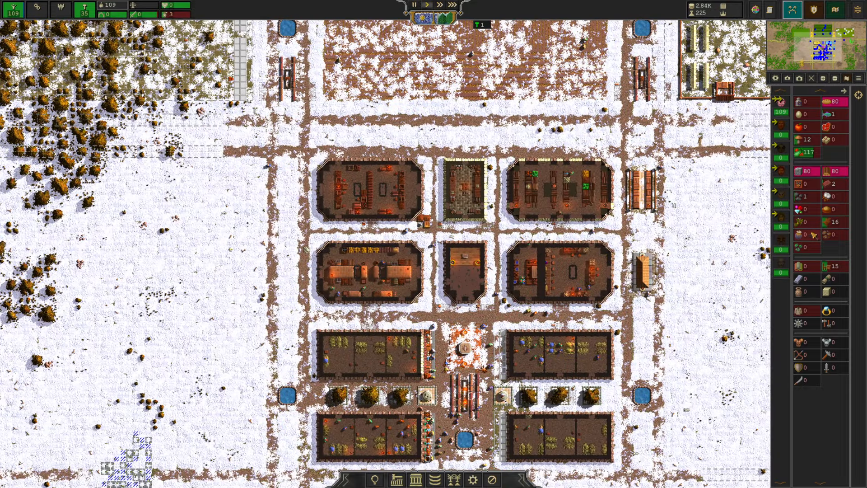
mouse_move(800, 311)
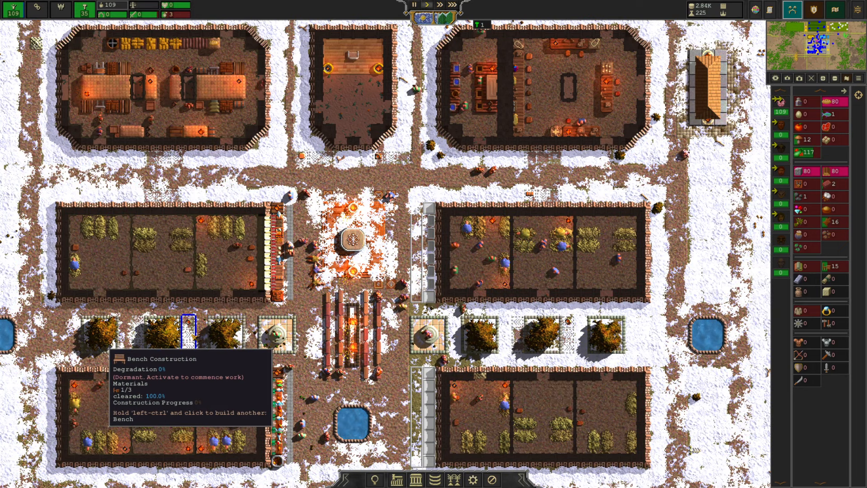
left_click(188, 326)
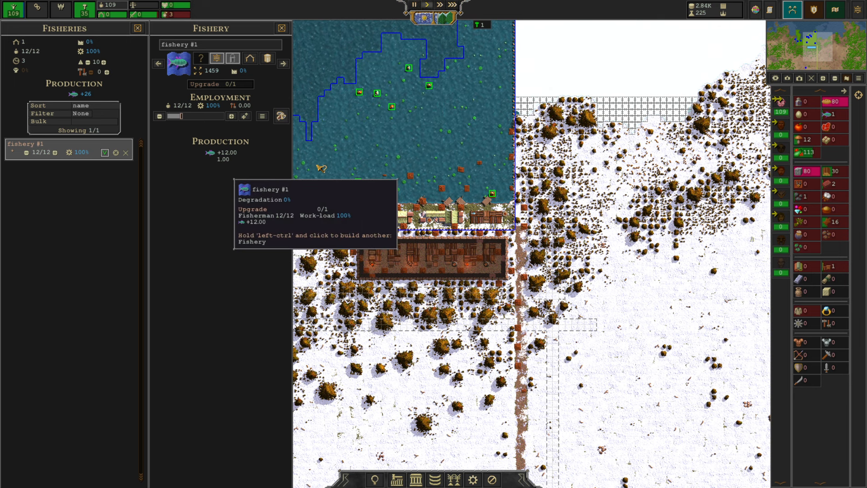
Reopen fishery #1's details and raise its worker target from 12 to 24
left_click(281, 28)
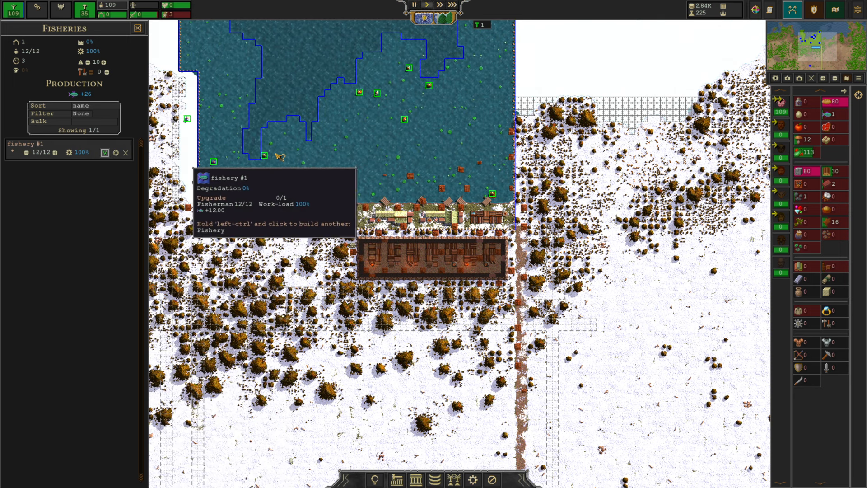
left_click(167, 14)
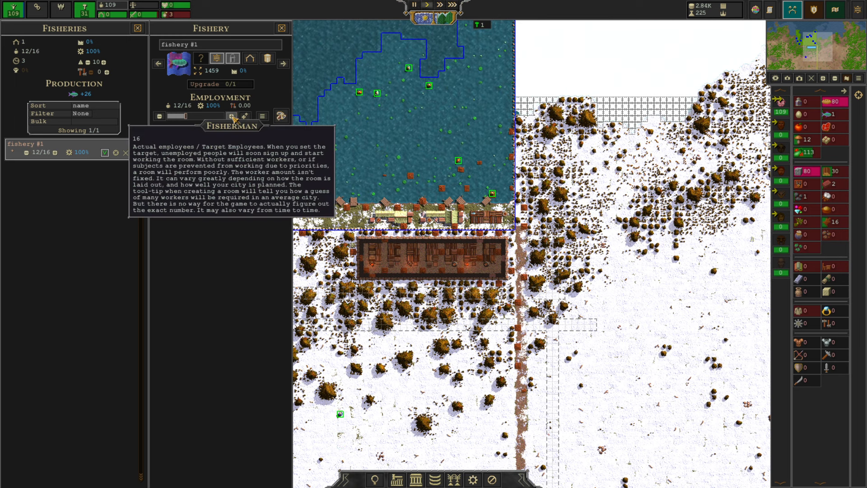
left_click(231, 116)
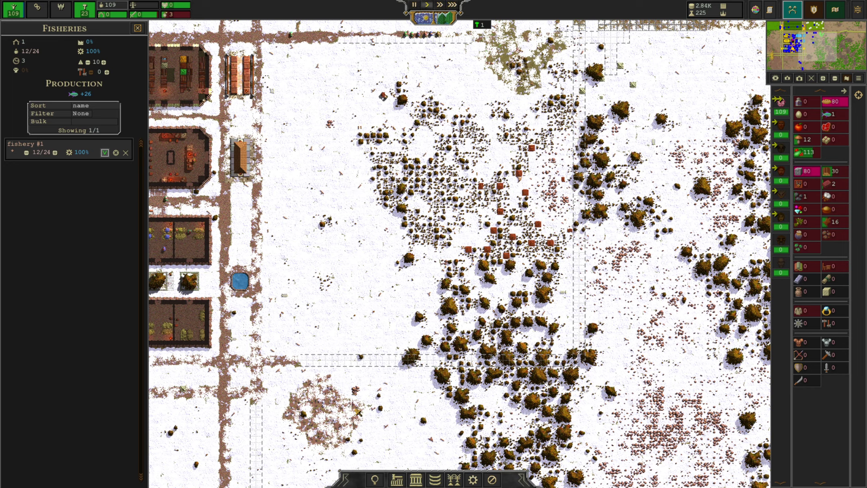
scroll("down", 3)
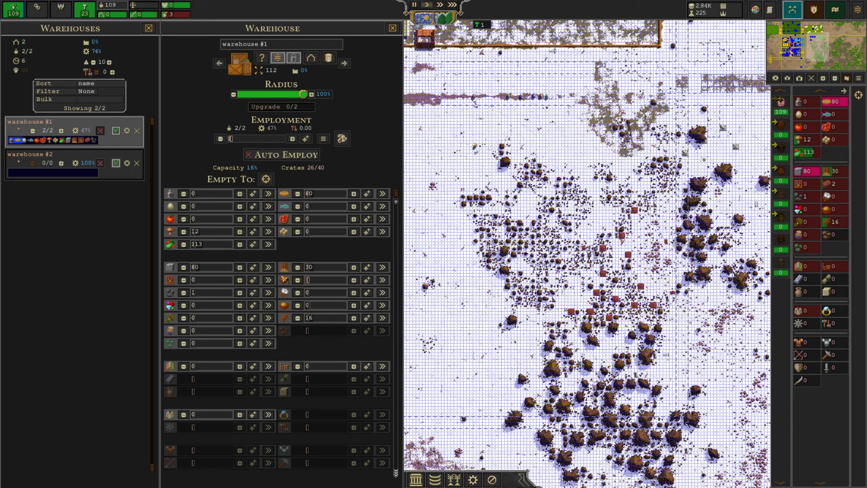
Close warehouse #1's details, leaving the warehouses list open
left_click(393, 28)
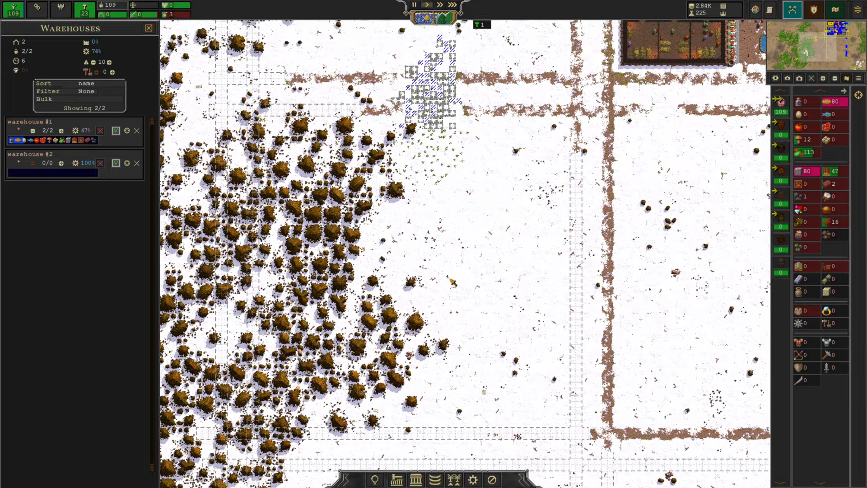
Lay out a large square vegetable farm over the wooded field and confirm its placement
left_click(375, 480)
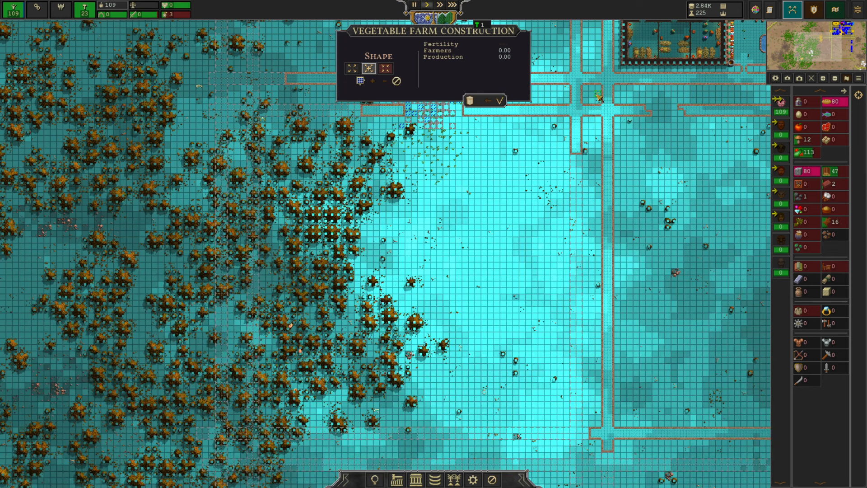
mouse_move(554, 133)
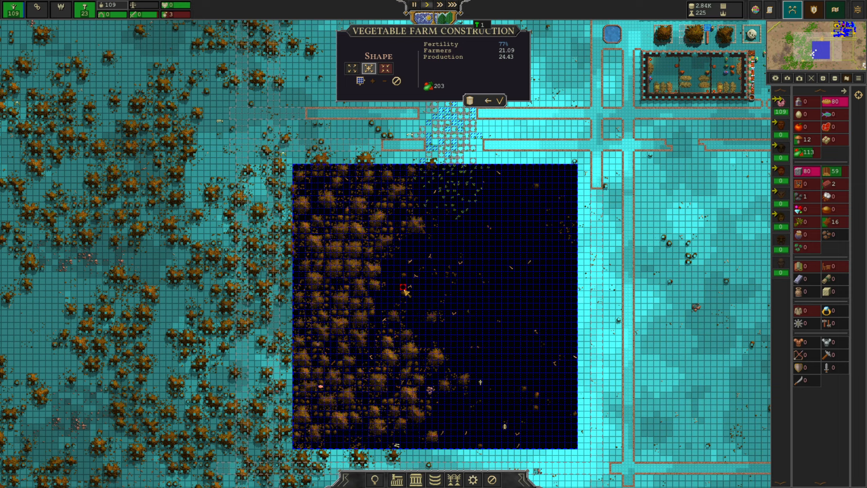
left_click(497, 100)
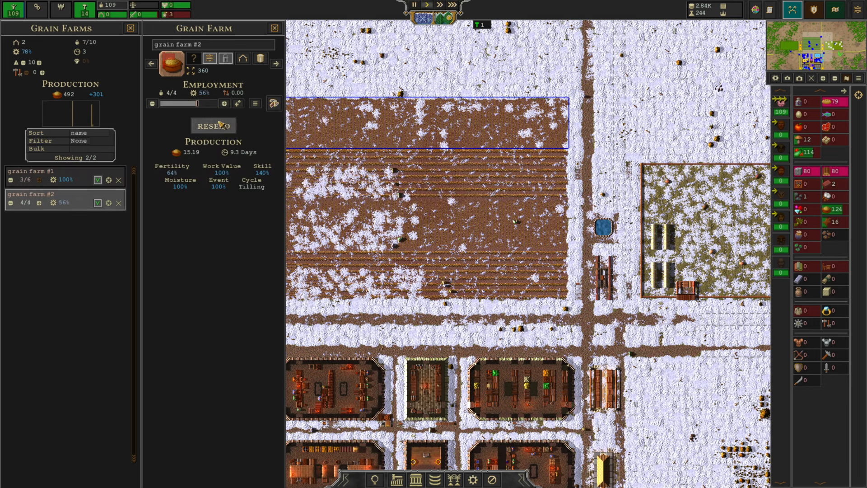
Raise grain farm #2's worker target to 6, close its details and inspect the janitor building
left_click(212, 125)
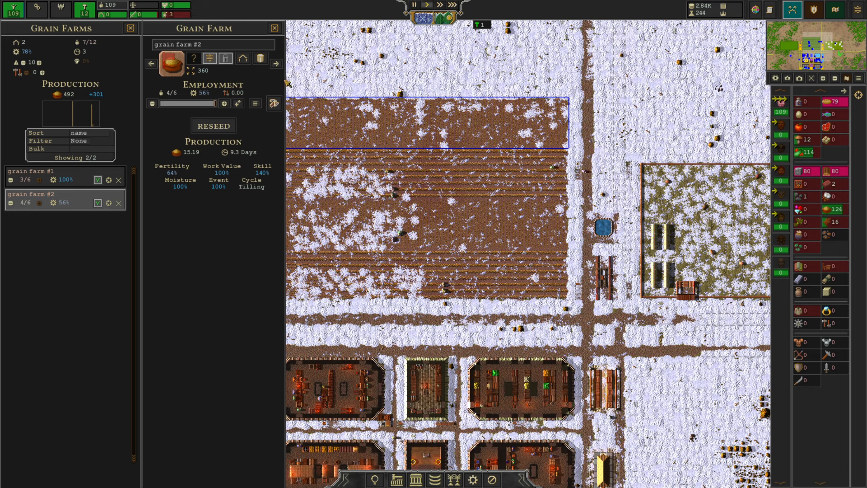
left_click(130, 28)
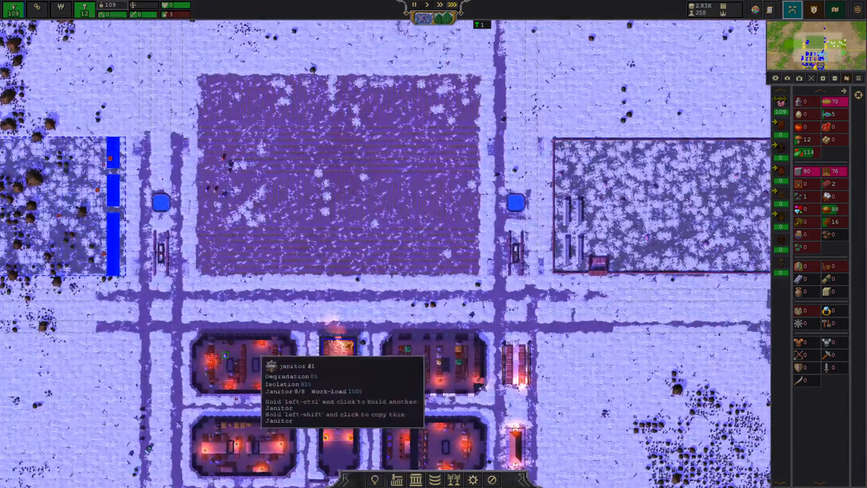
left_click(352, 141)
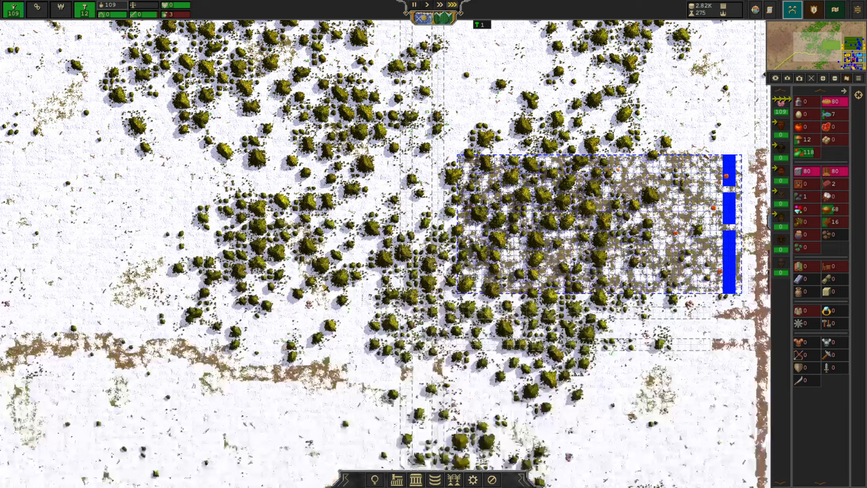
Scroll the map while planning the new building area and road grid in the woods
scroll("down", 3)
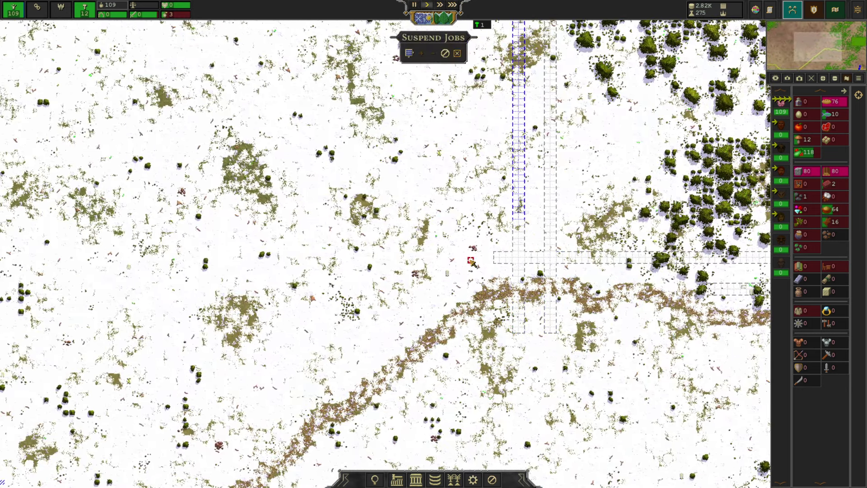
scroll("down", 3)
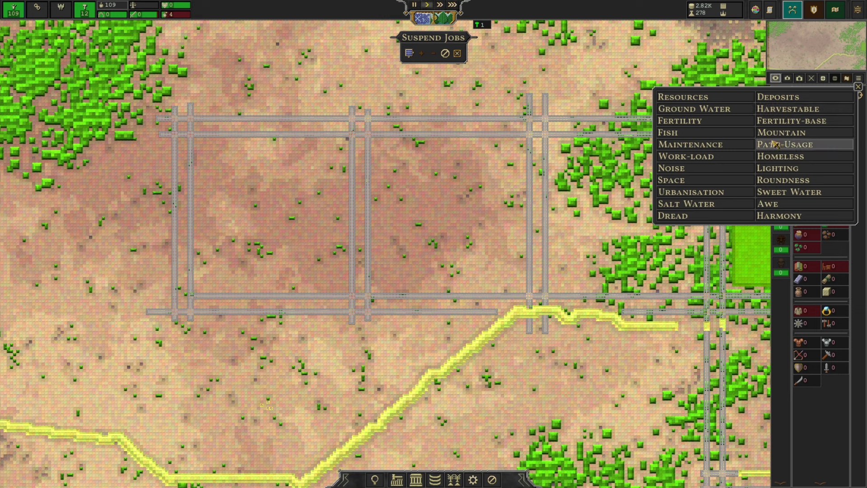
Dismiss the map overlay options to return to the normal view of the farm field
left_click(679, 120)
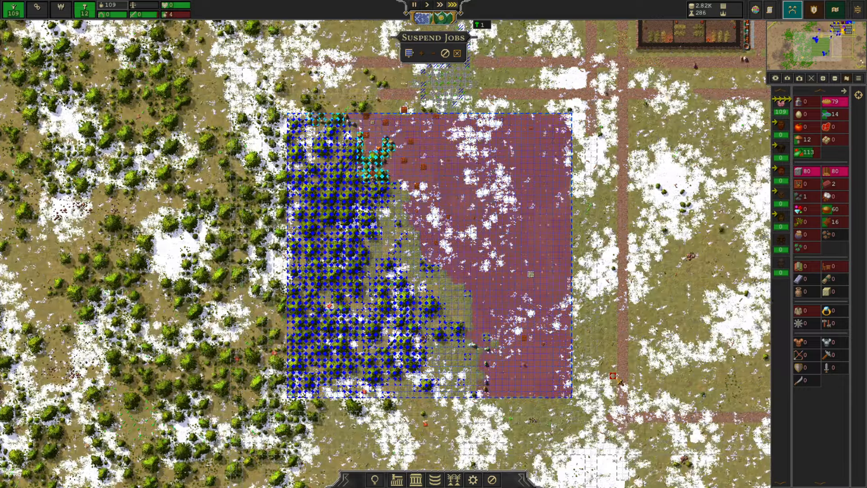
Open the food overview showing production, consumption and about four food days
left_click(177, 7)
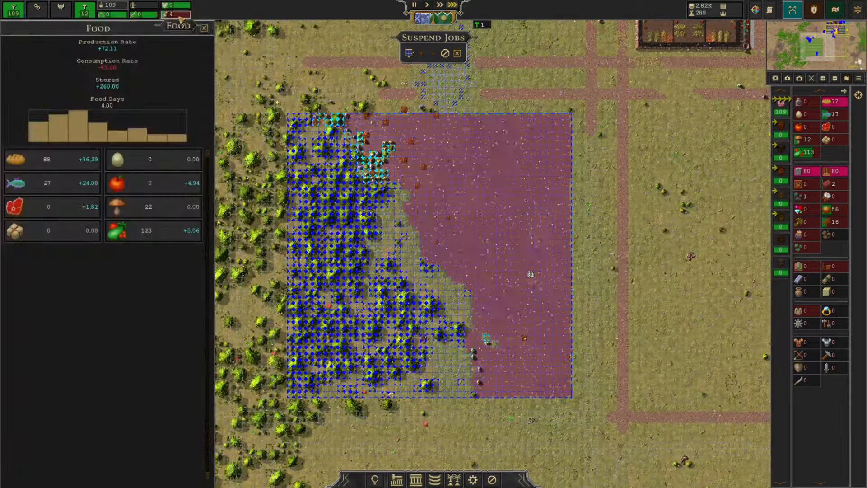
left_click(204, 28)
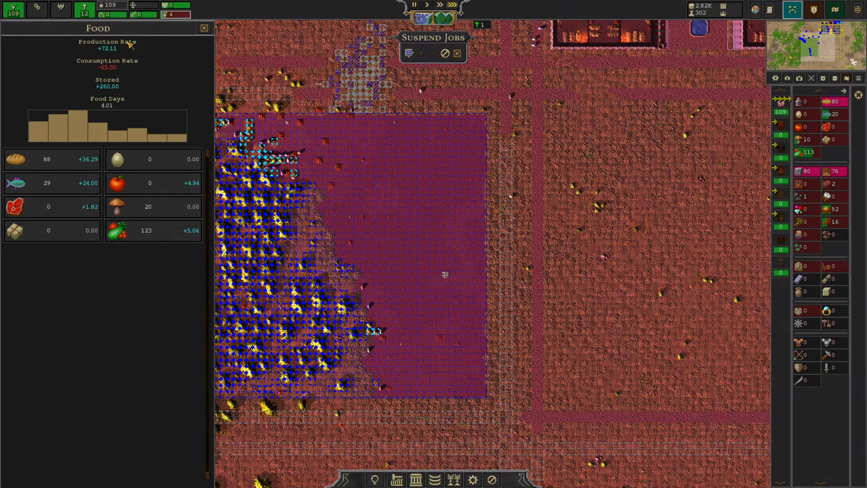
left_click(204, 28)
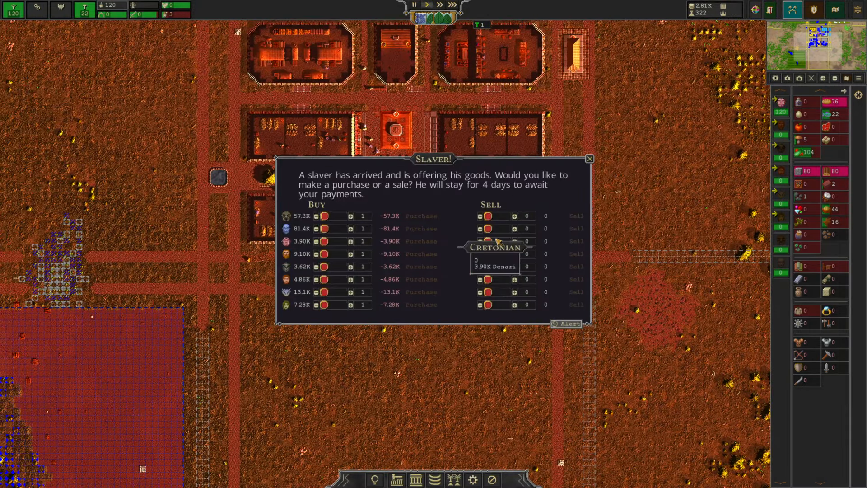
mouse_move(434, 245)
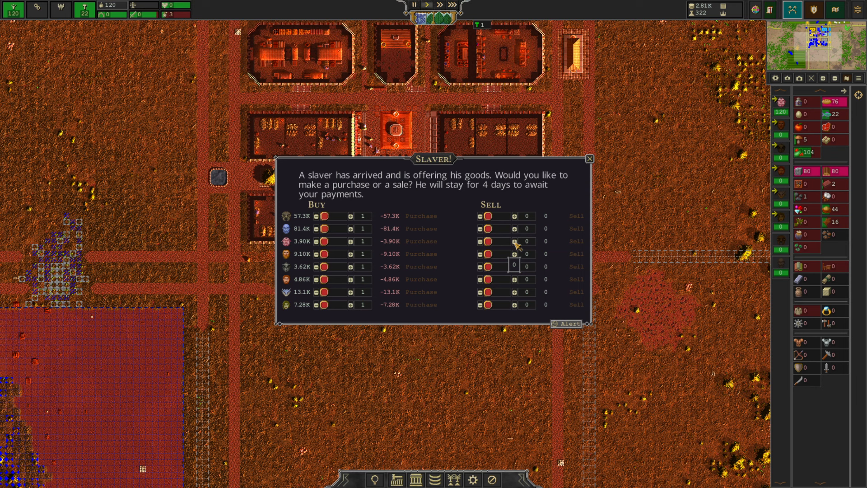
mouse_move(490, 241)
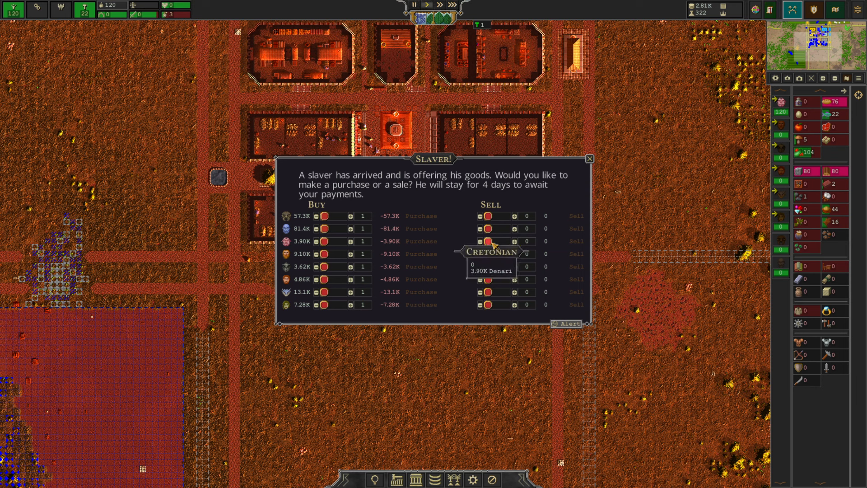
mouse_move(607, 252)
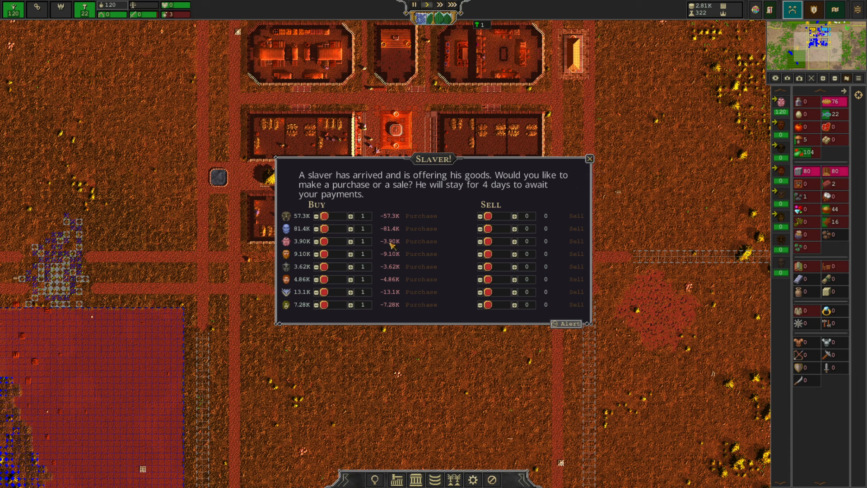
mouse_move(298, 245)
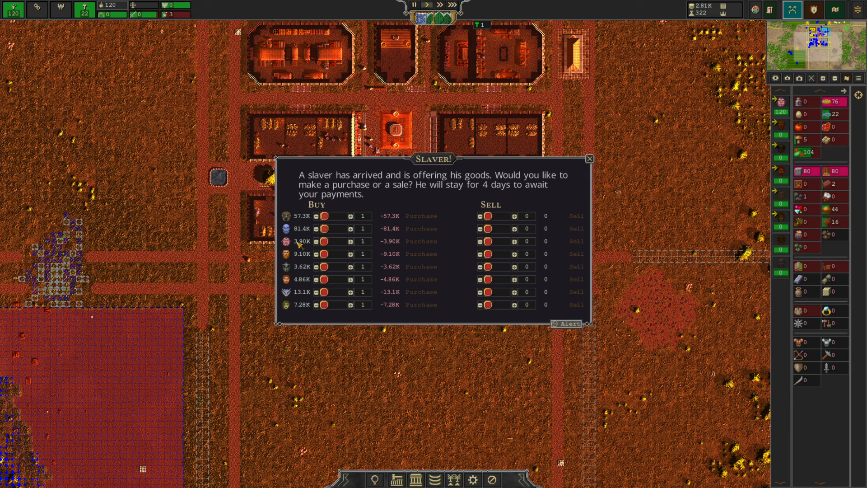
mouse_move(585, 170)
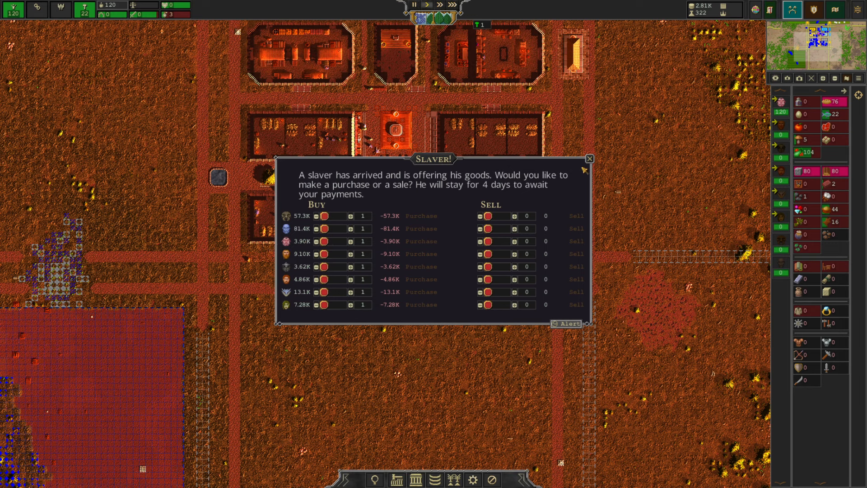
Dismiss the Slaver! buy/sell offer without trading anyone
left_click(588, 159)
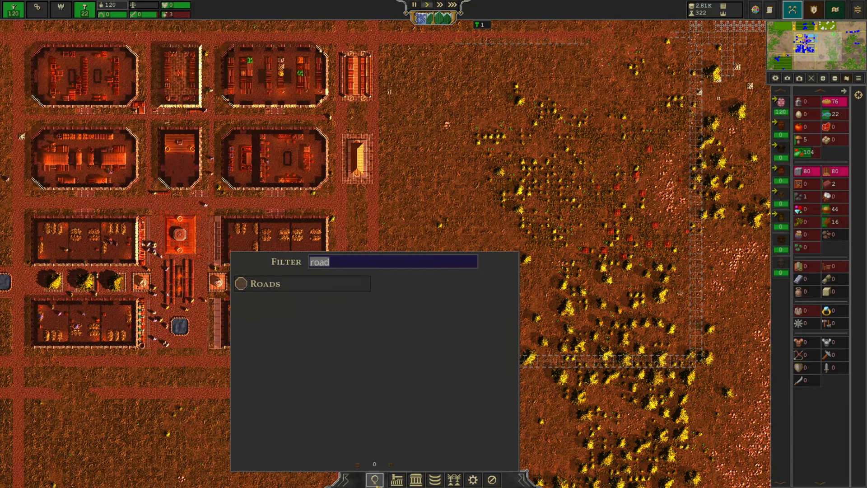
Filter the build list with 'trai', choose Training Ground and start placing it on the map
type("trai")
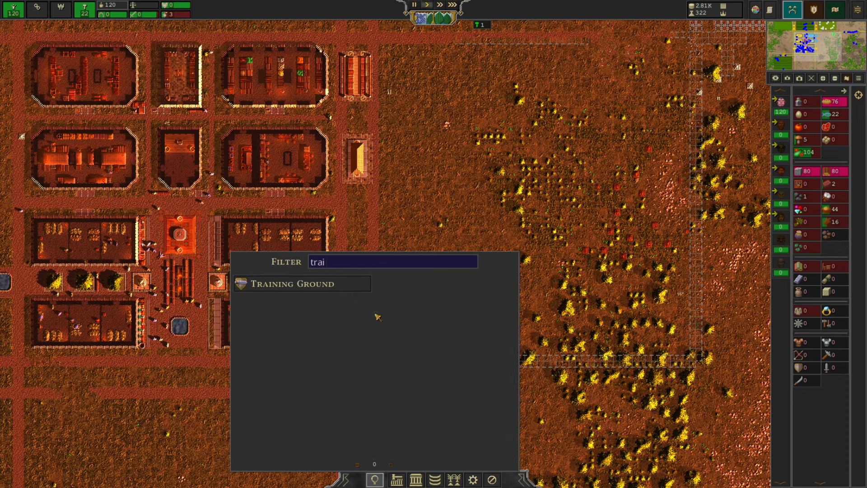
left_click(299, 283)
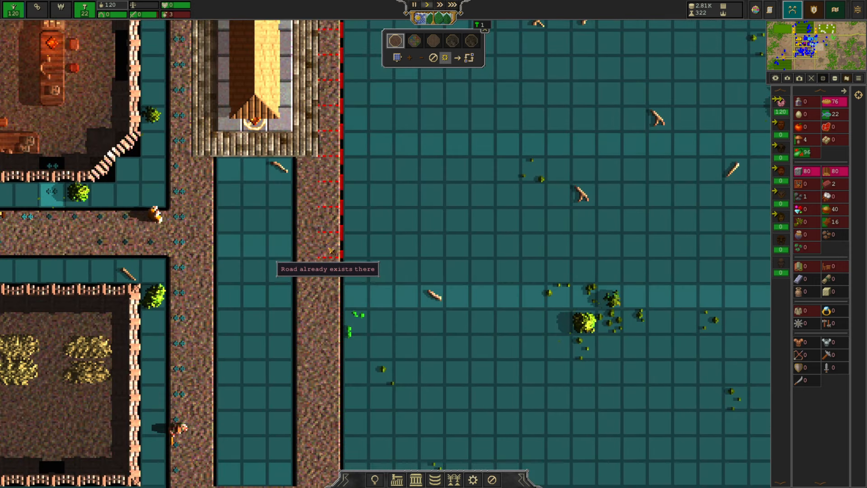
mouse_move(354, 222)
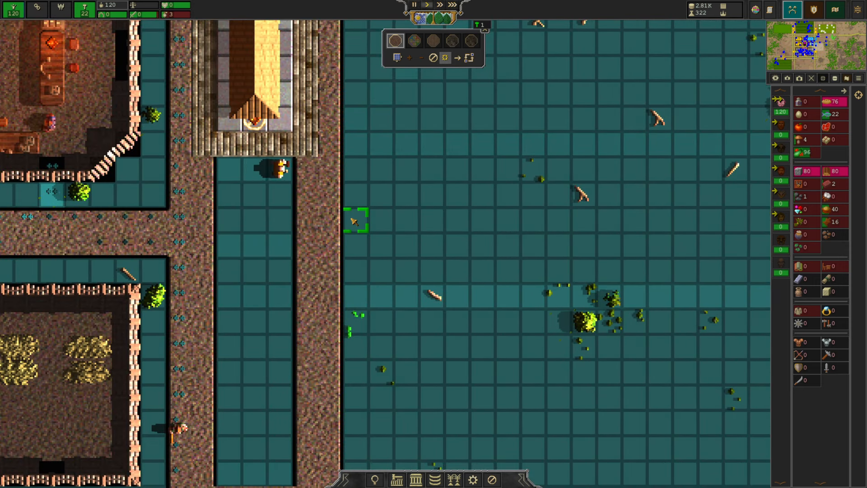
left_click(354, 221)
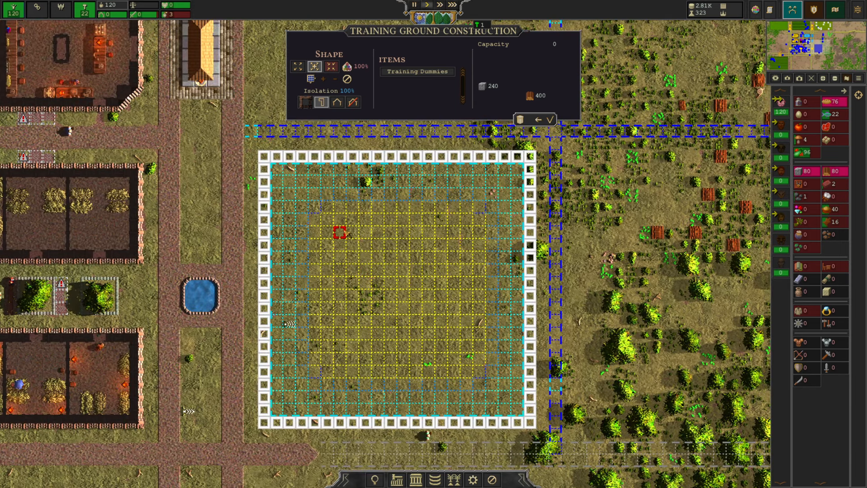
mouse_move(390, 170)
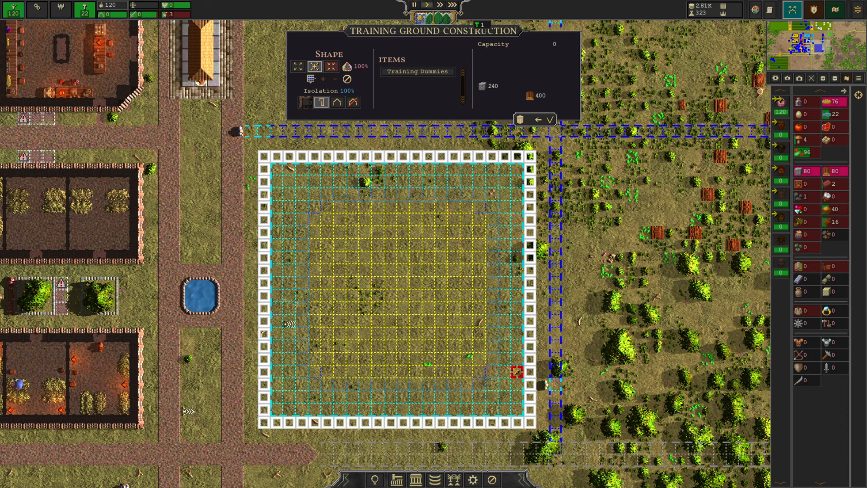
mouse_move(354, 102)
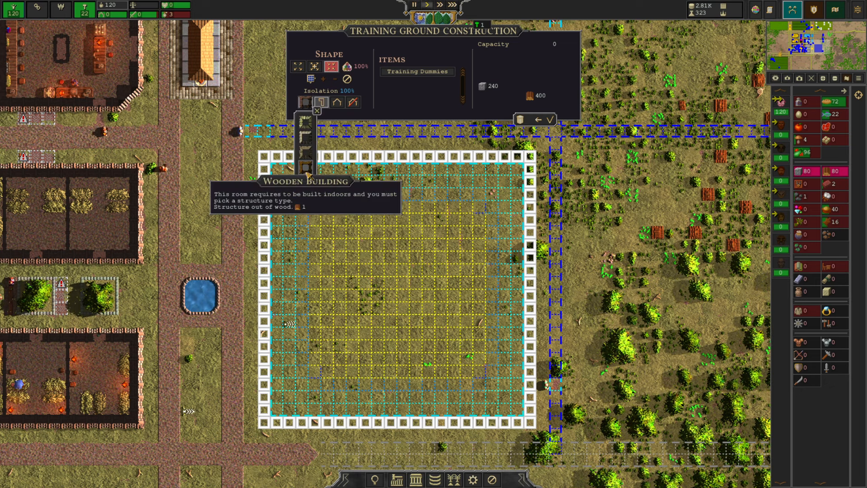
mouse_move(354, 103)
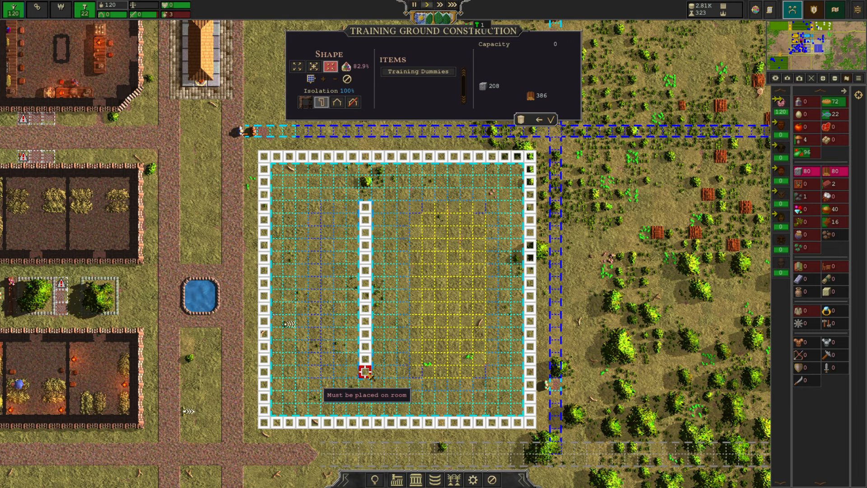
mouse_move(365, 285)
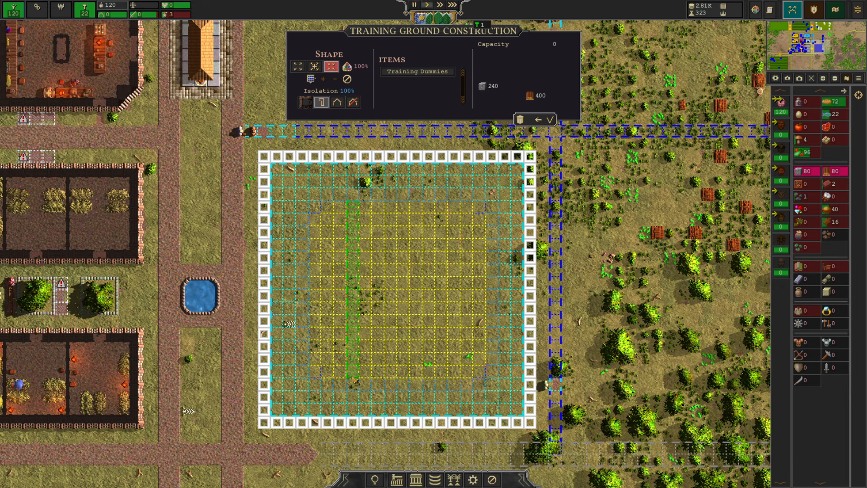
Begin drawing inner wall sections inside the wooden training ground plot
left_click(352, 244)
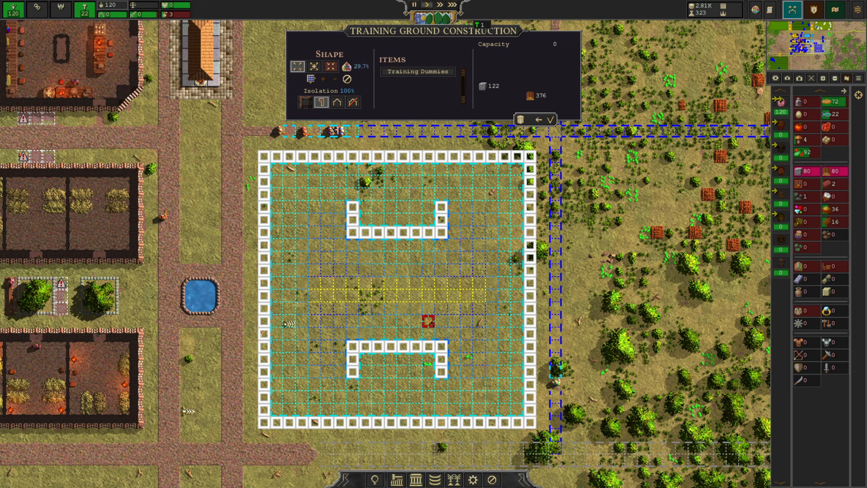
Finish the two long inner walls and place rows of training dummies between them
left_click(298, 67)
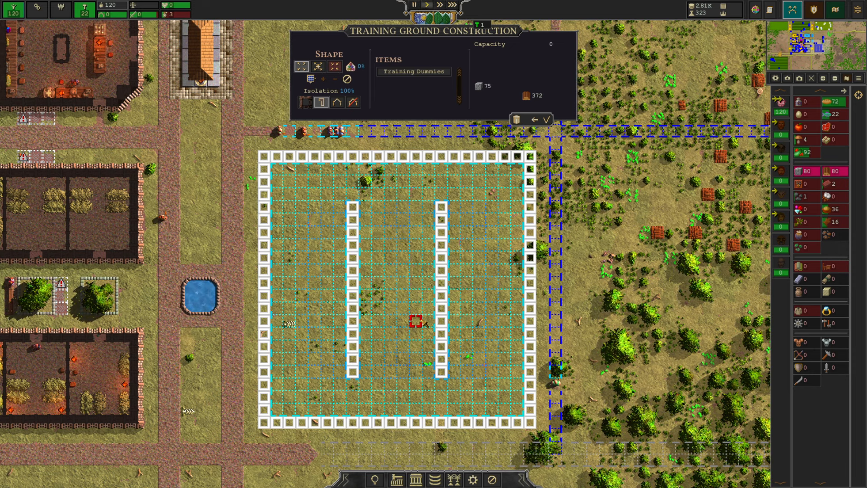
mouse_move(548, 285)
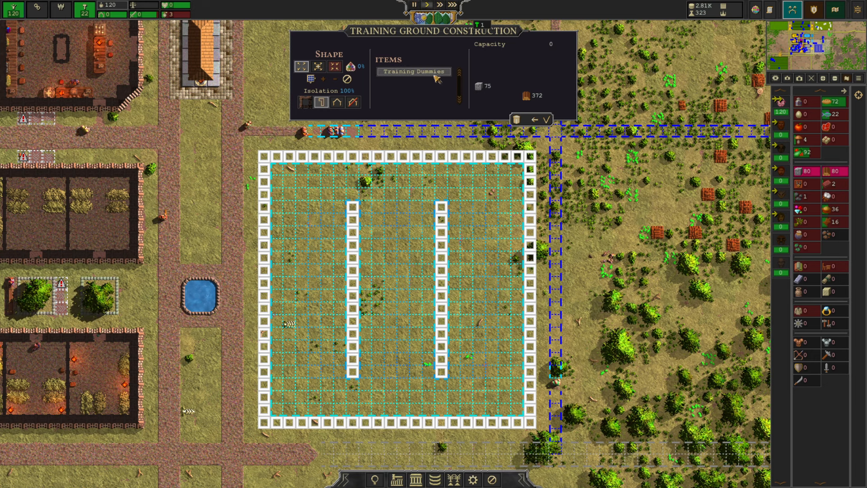
left_click(354, 249)
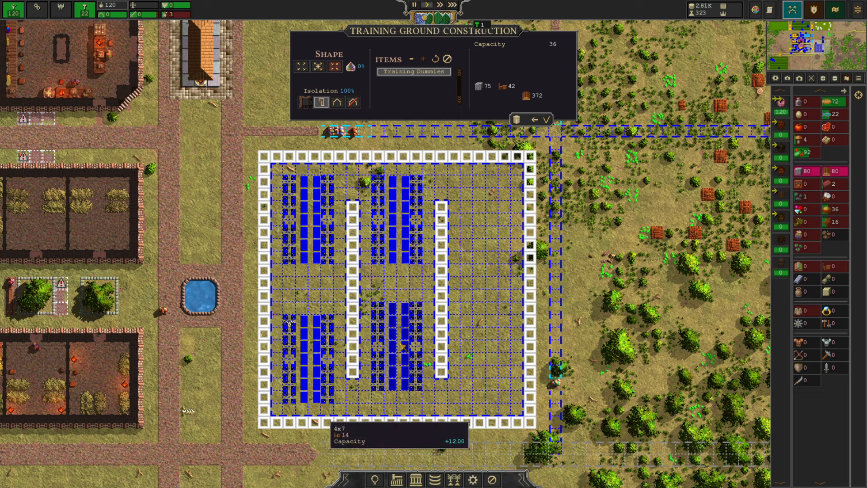
left_click(495, 354)
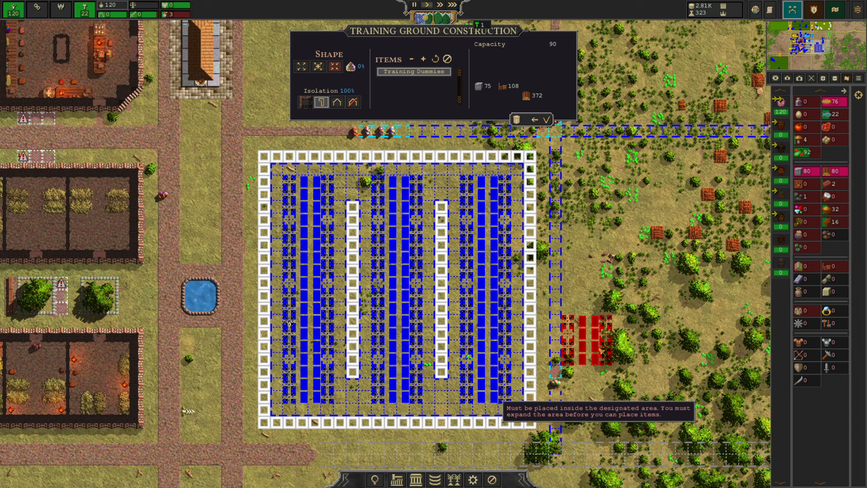
mouse_move(382, 448)
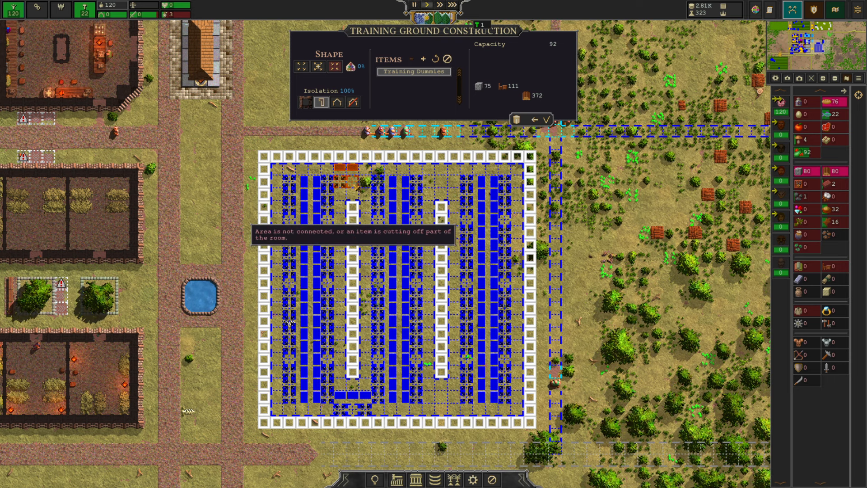
left_click(362, 194)
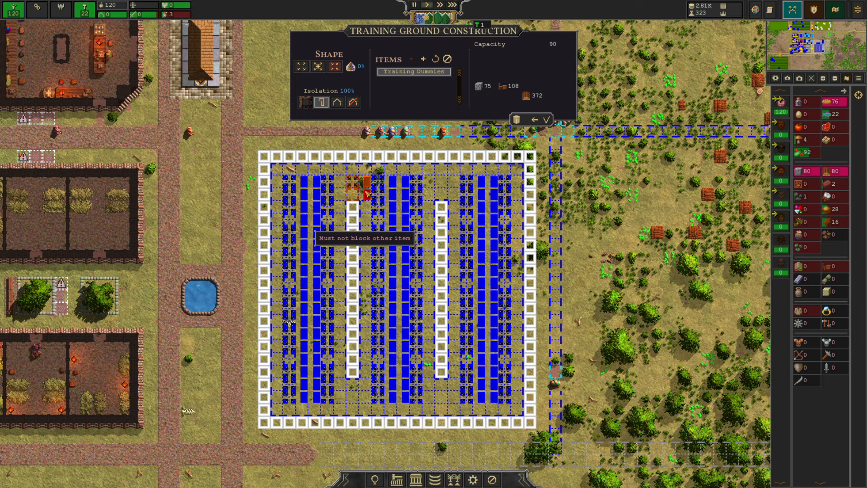
mouse_move(498, 421)
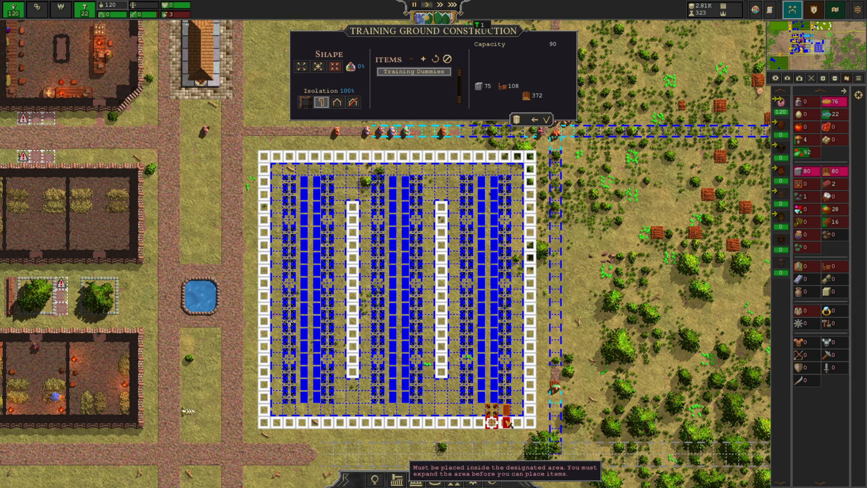
mouse_move(399, 354)
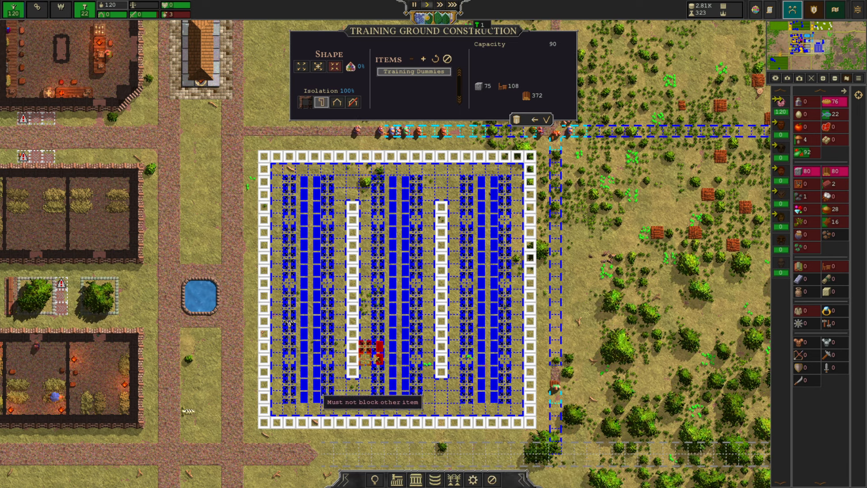
left_click(335, 66)
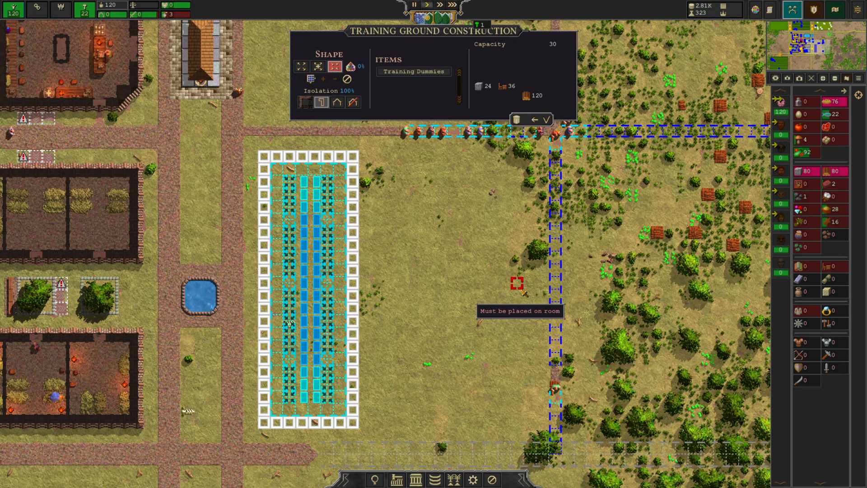
mouse_move(454, 308)
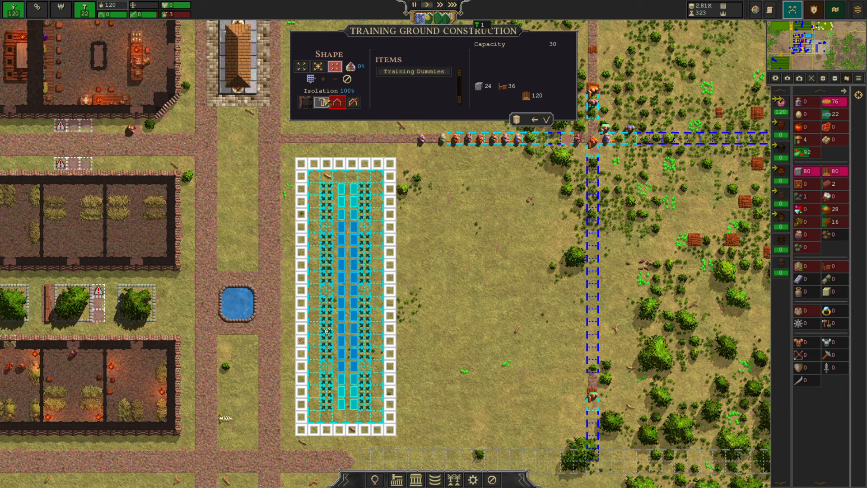
Set the narrow training ground's structure type and confirm its construction for 30 trainees
left_click(318, 66)
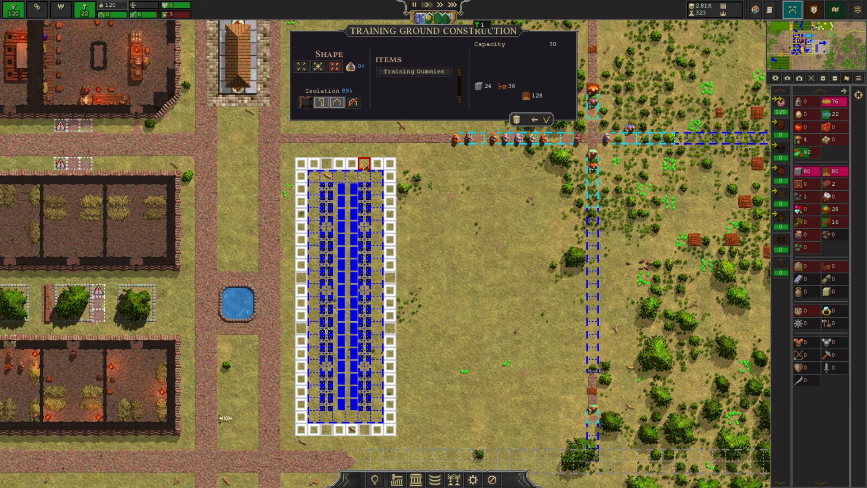
mouse_move(452, 278)
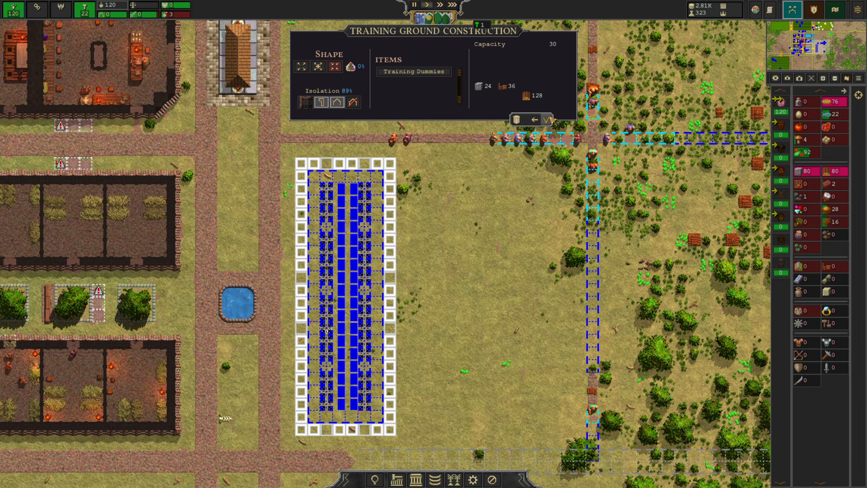
left_click(549, 120)
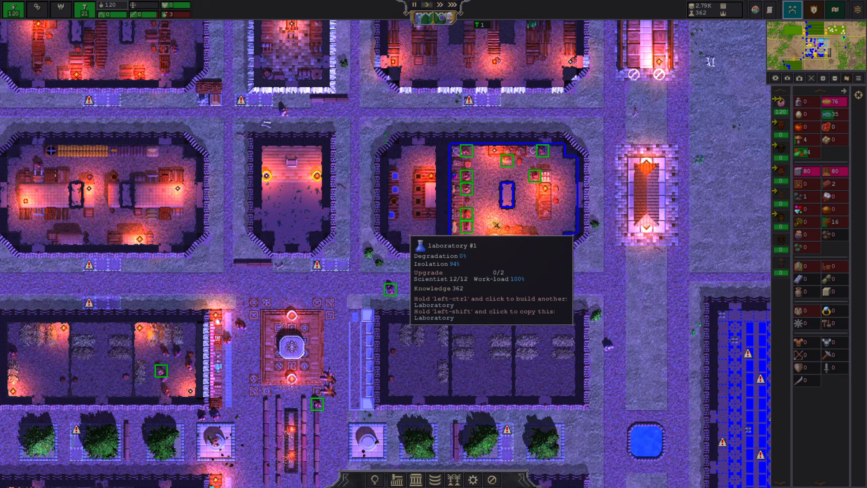
Check laboratory #1 and the Messages list, then bring up the Factions relations screen
left_click(503, 183)
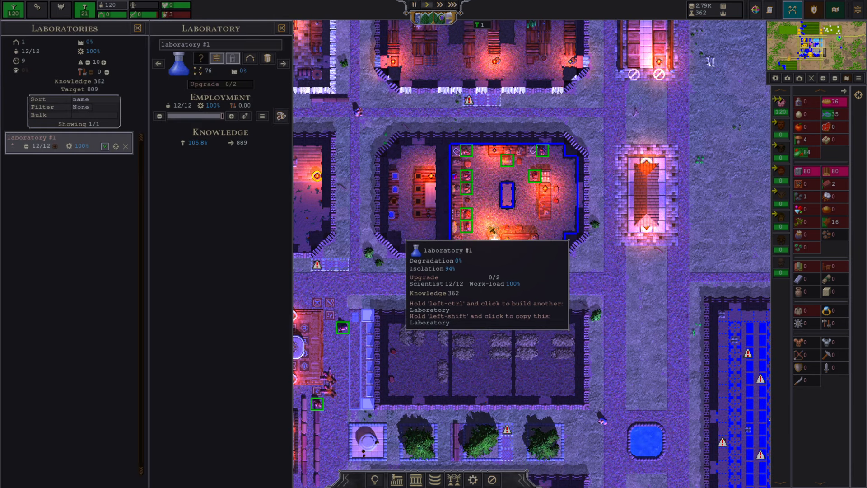
left_click(281, 28)
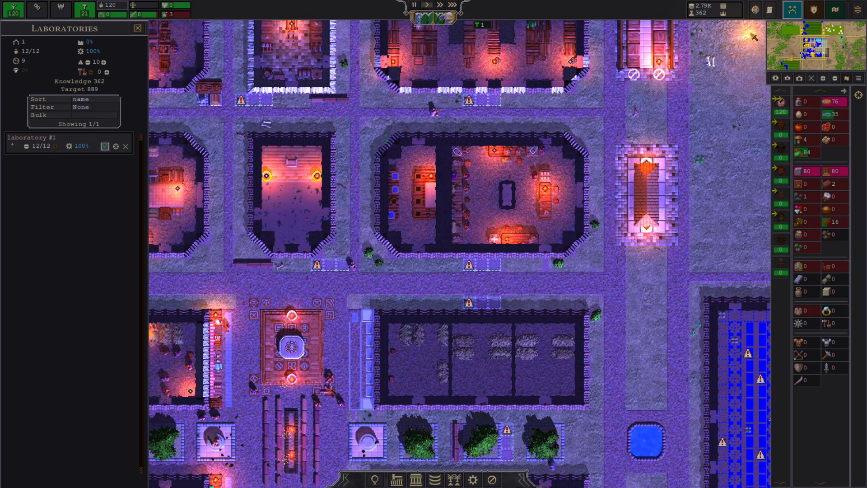
left_click(770, 10)
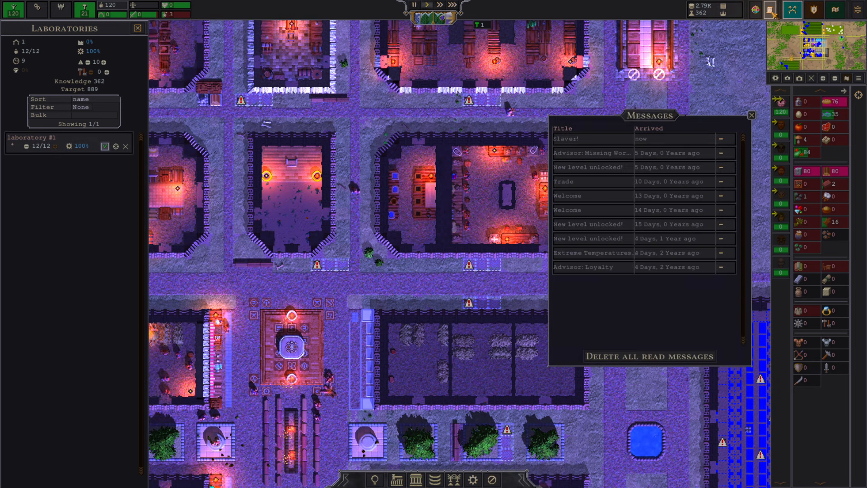
left_click(751, 116)
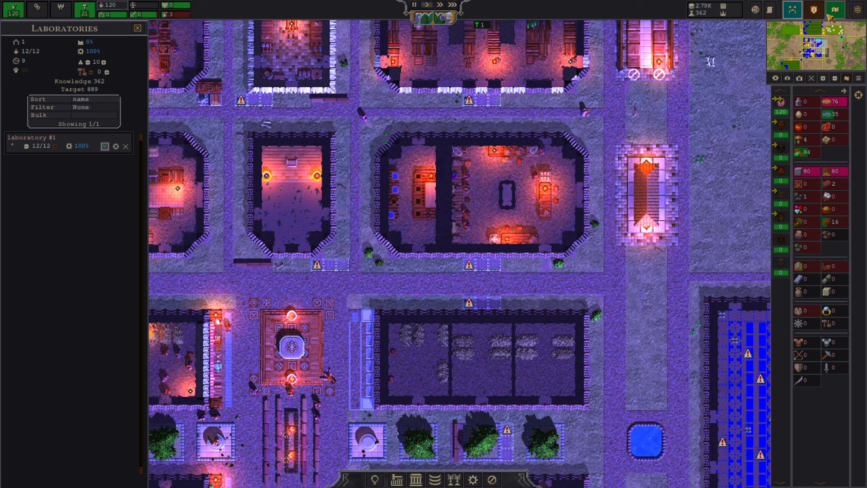
left_click(552, 8)
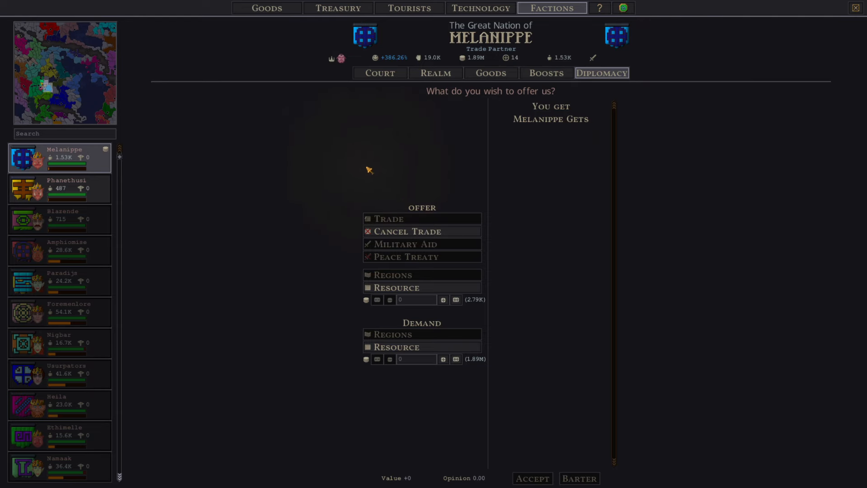
mouse_move(333, 61)
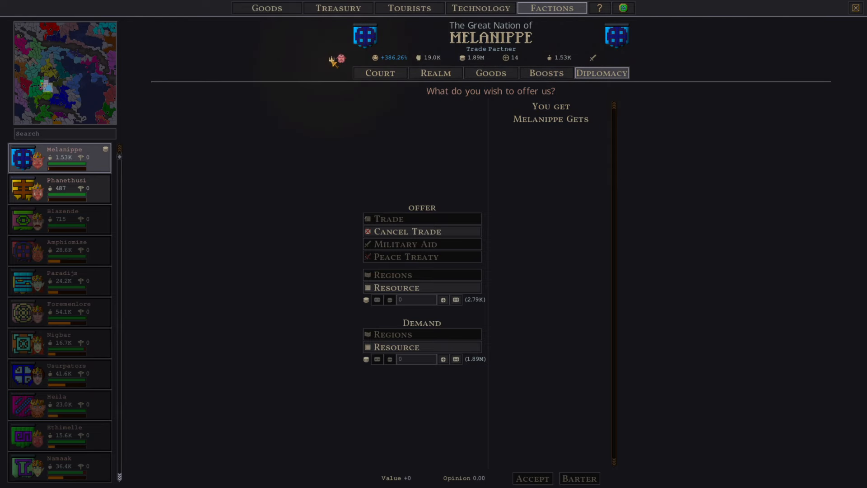
Unlock Carpentry Basics under Crafting, allocating 100 knowledge
left_click(480, 8)
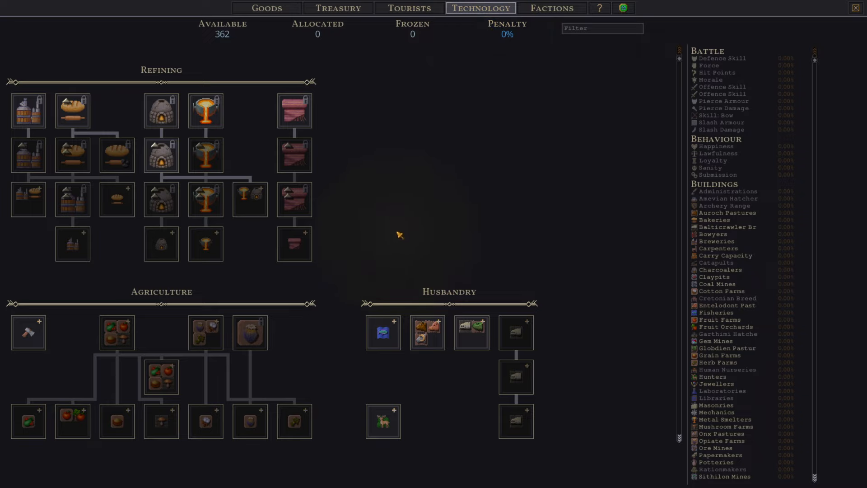
mouse_move(349, 226)
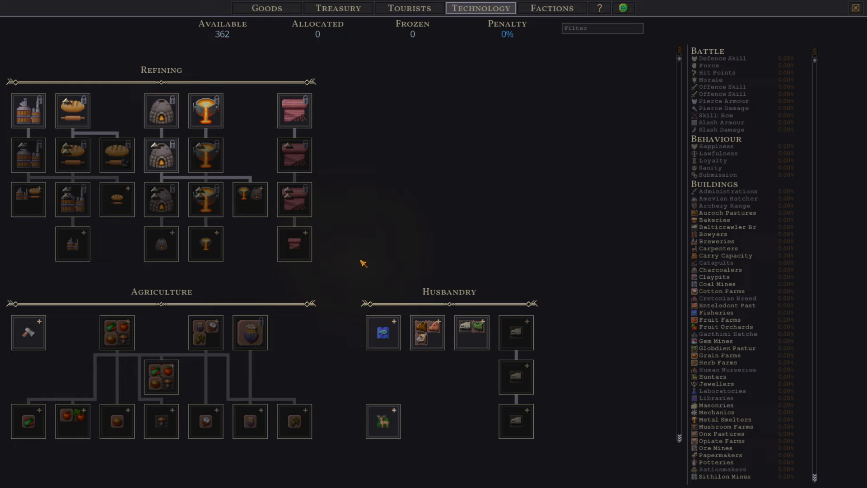
scroll("down", 3)
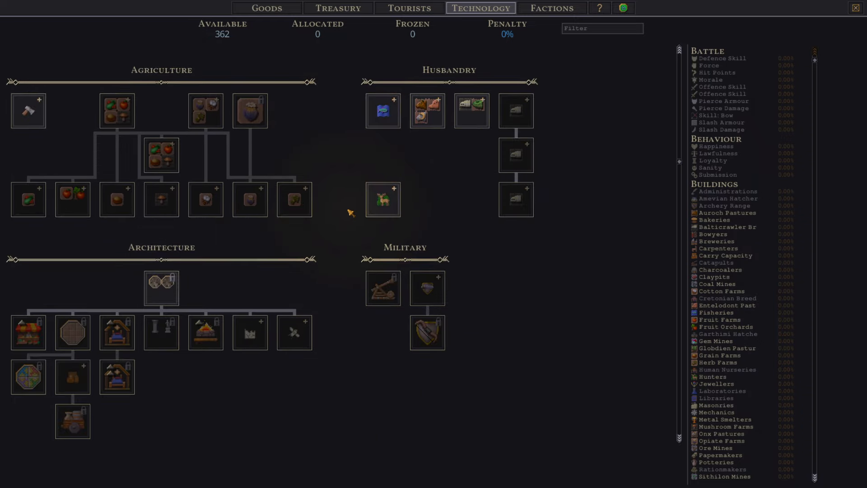
scroll("down", 3)
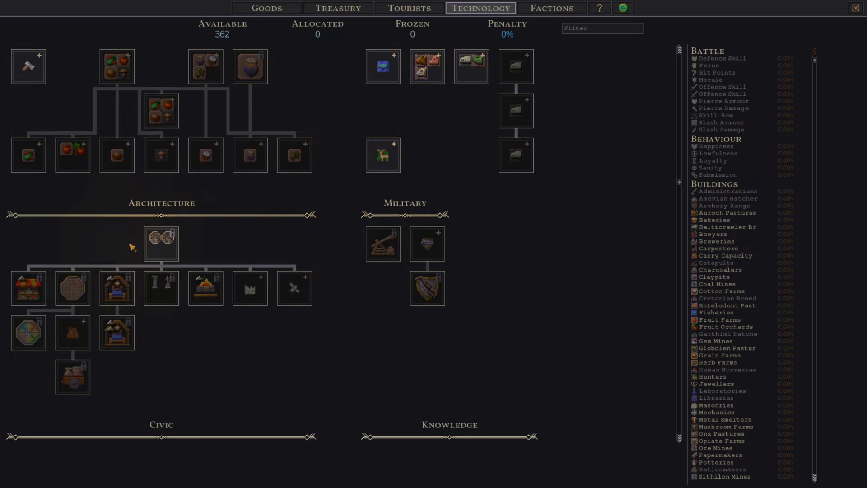
scroll("down", 3)
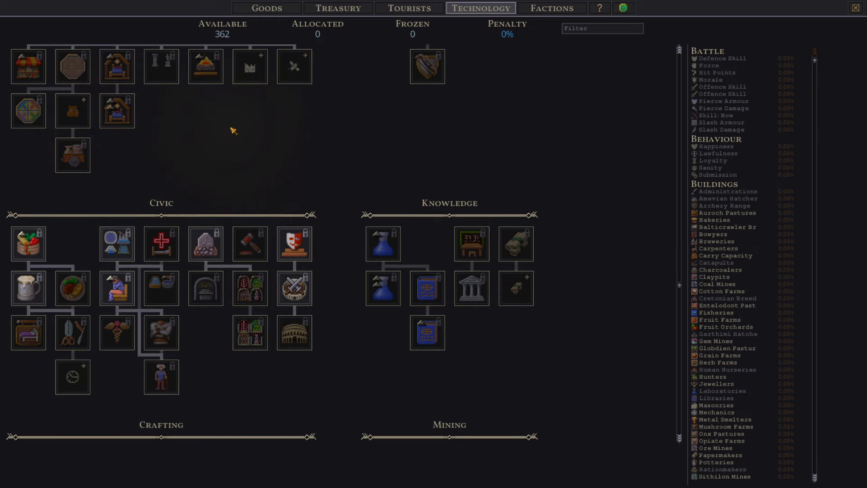
mouse_move(117, 244)
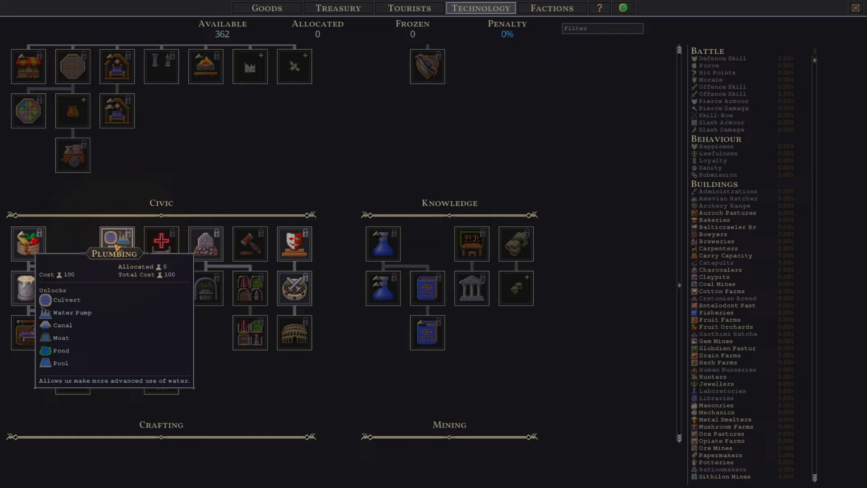
mouse_move(442, 221)
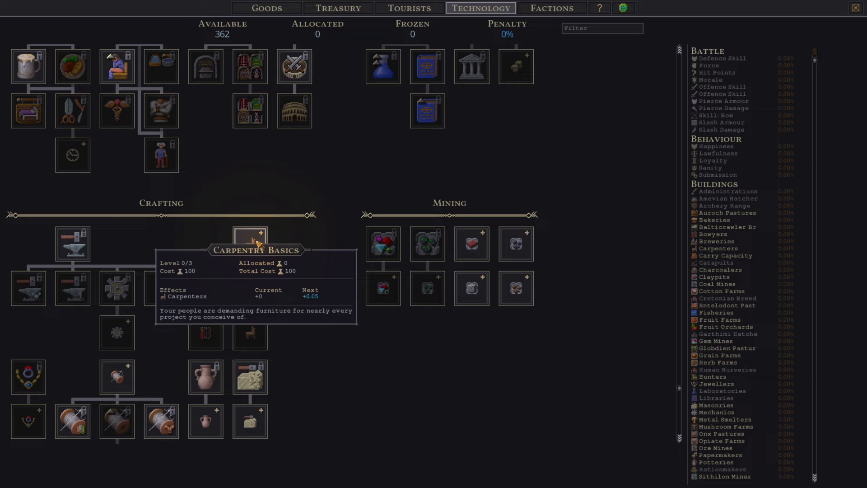
left_click(250, 244)
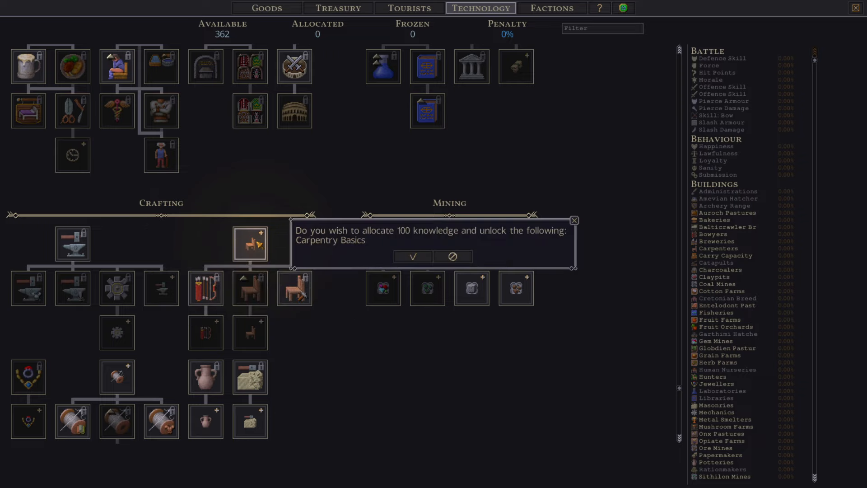
left_click(412, 256)
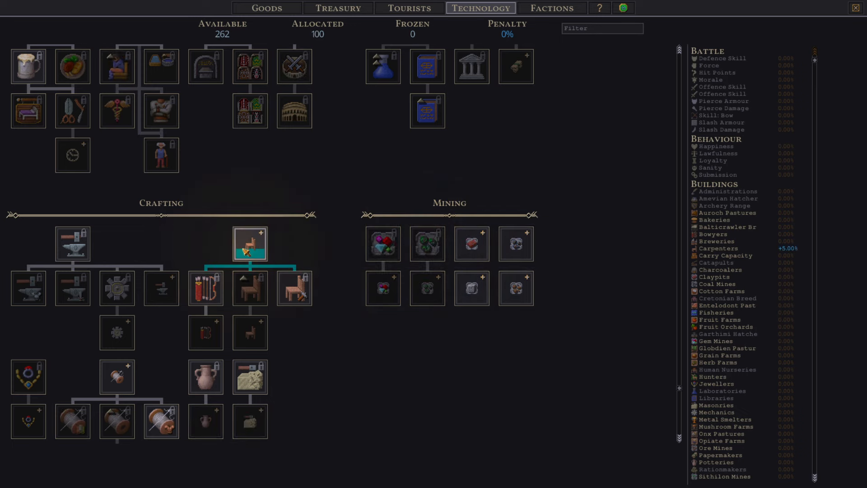
mouse_move(294, 287)
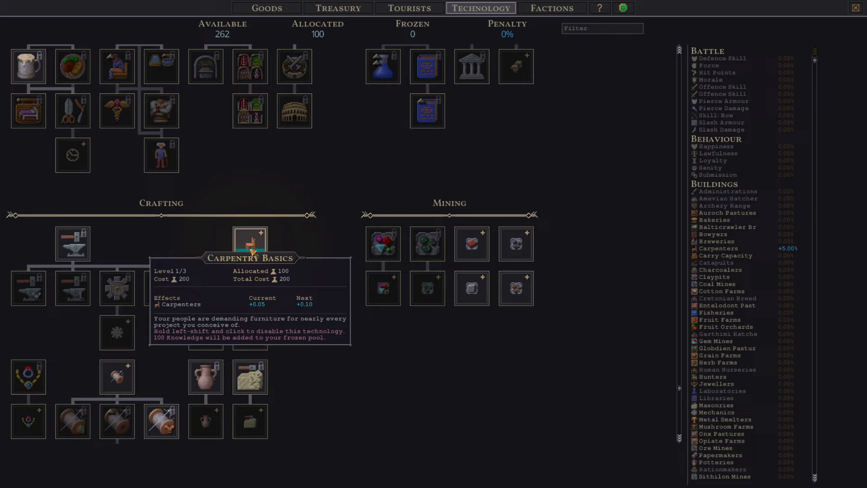
mouse_move(249, 287)
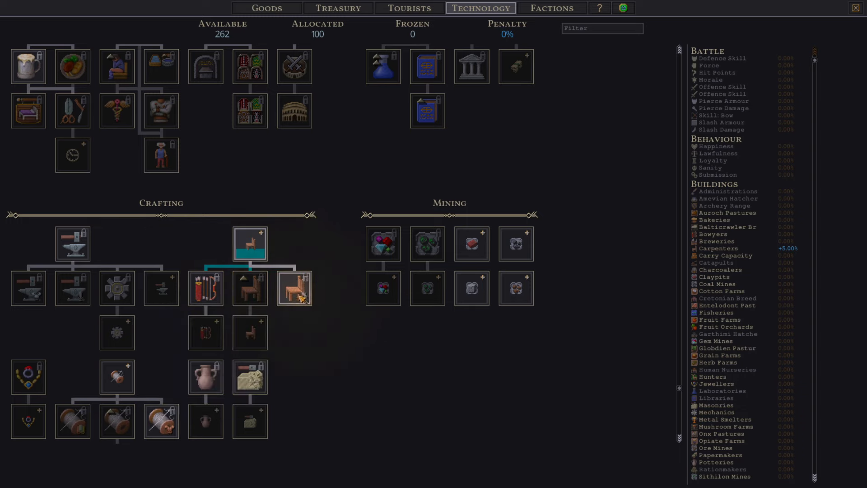
mouse_move(294, 288)
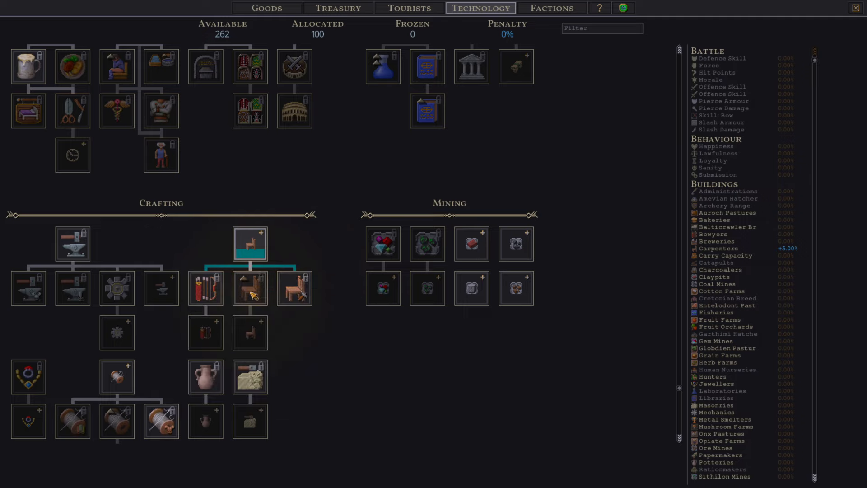
mouse_move(249, 287)
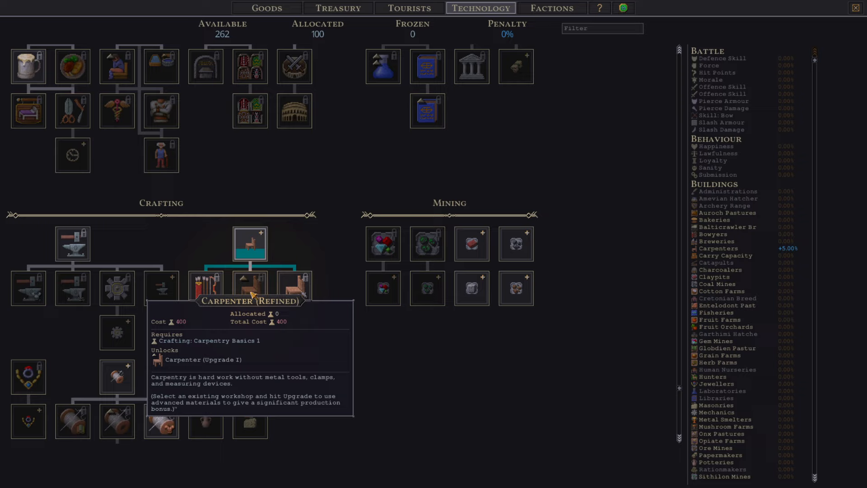
mouse_move(273, 213)
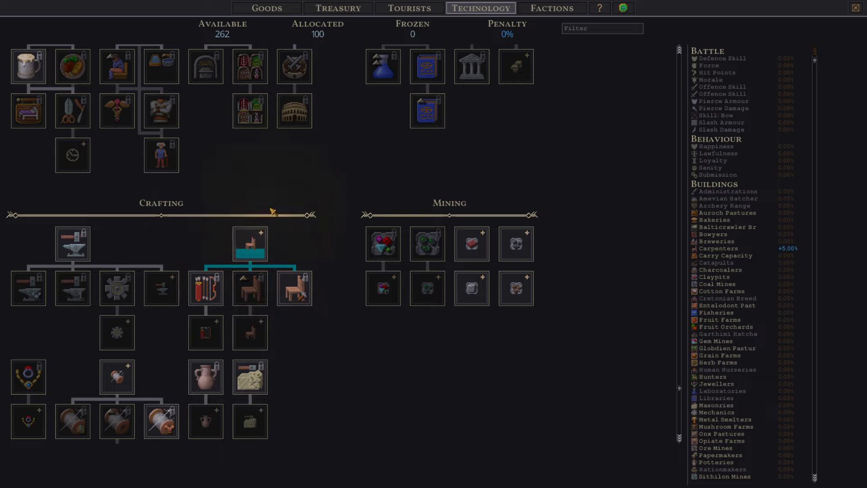
mouse_move(252, 38)
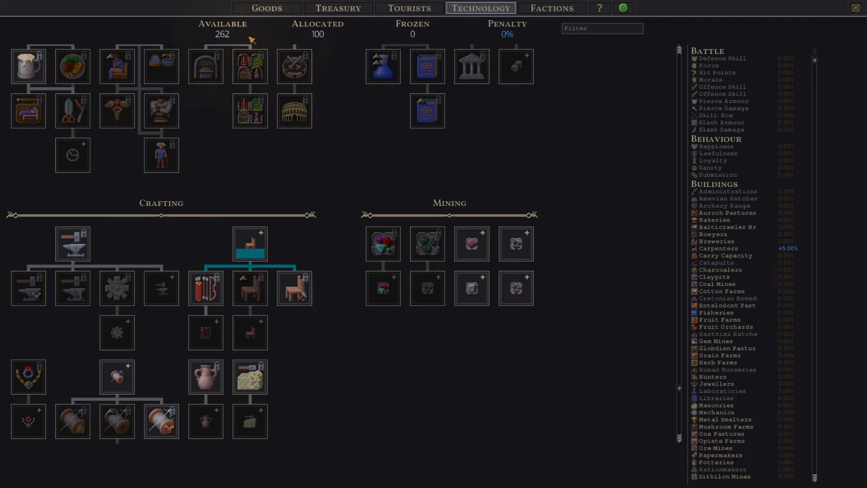
mouse_move(849, 9)
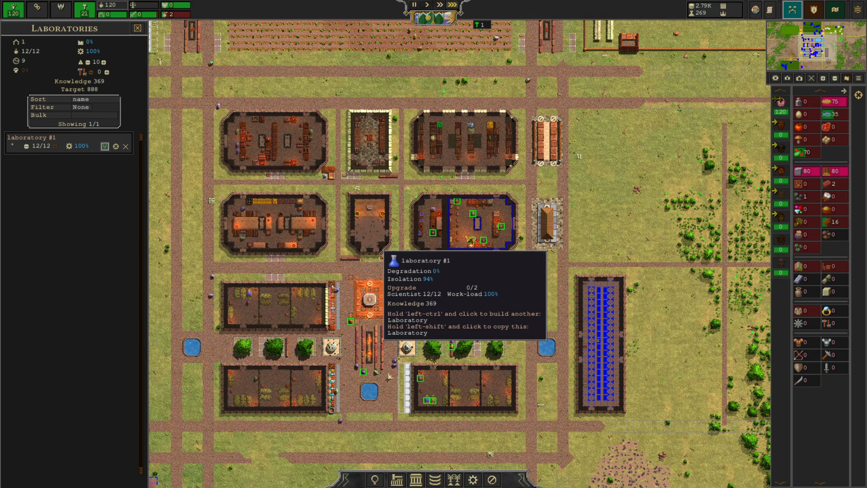
Refurnish the laboratory room, accepting the warning, and return to the technology tree
left_click(468, 224)
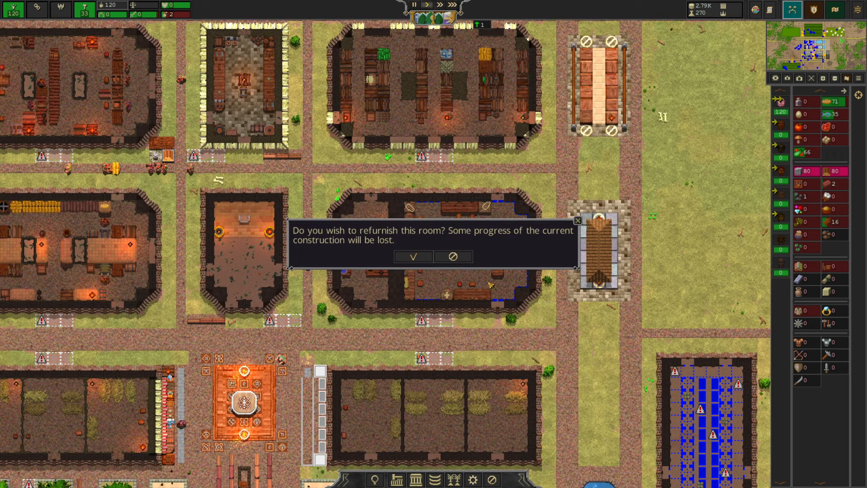
left_click(452, 256)
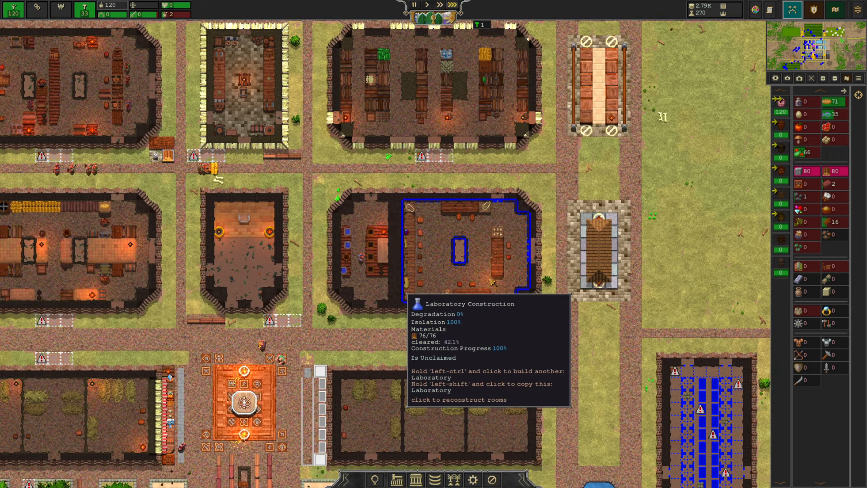
left_click(490, 278)
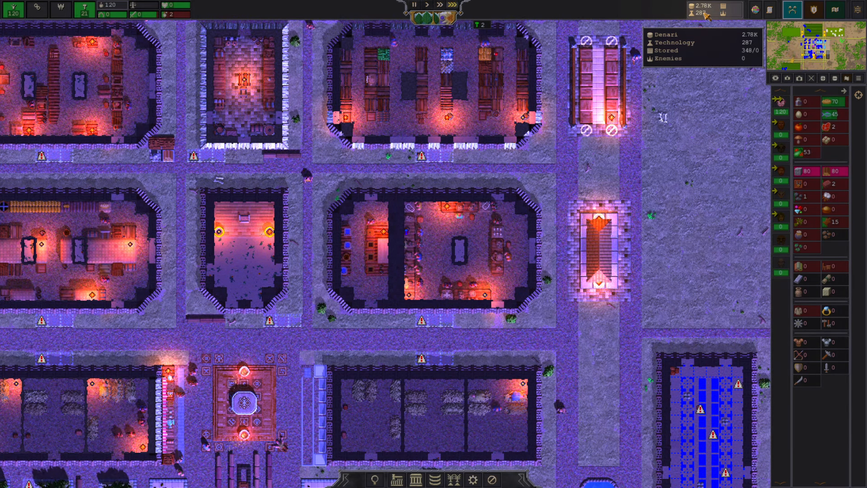
left_click(693, 11)
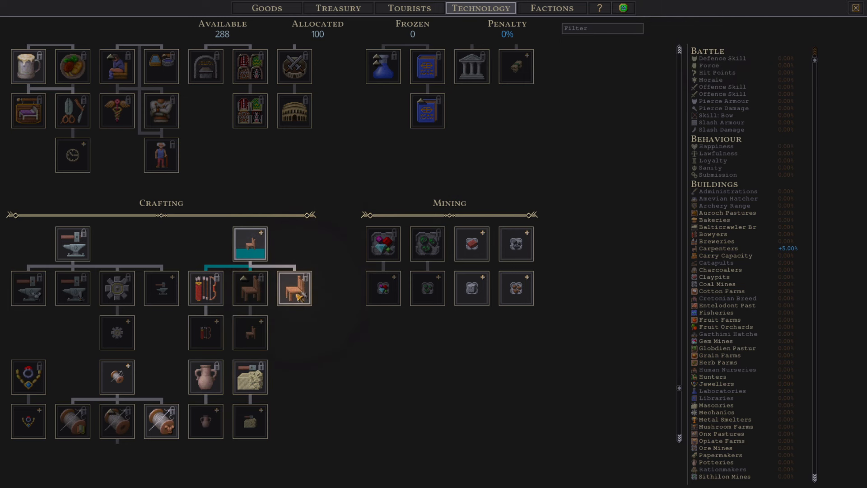
mouse_move(295, 289)
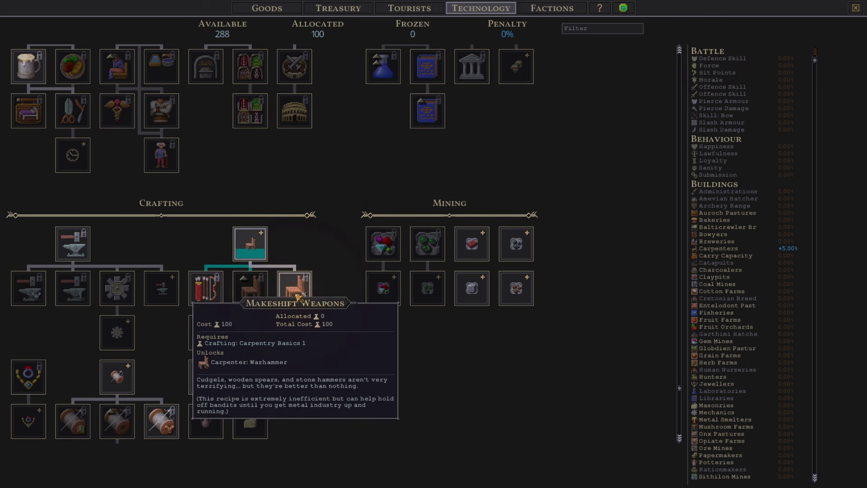
mouse_move(249, 284)
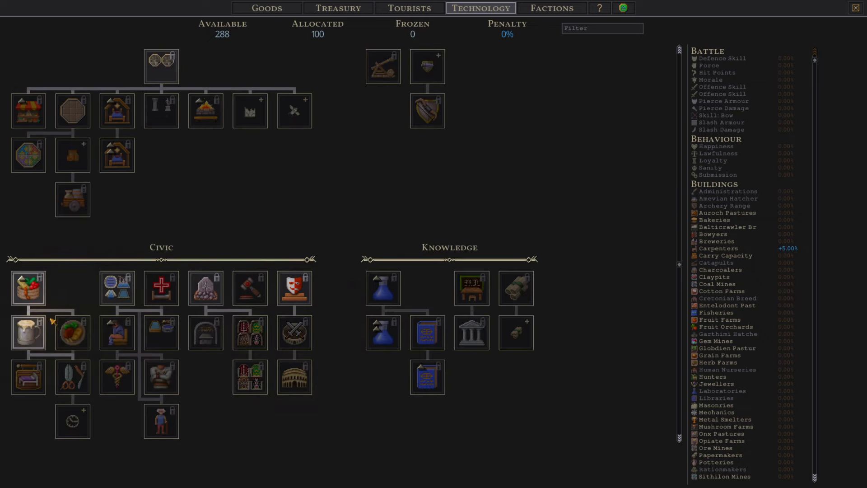
mouse_move(28, 287)
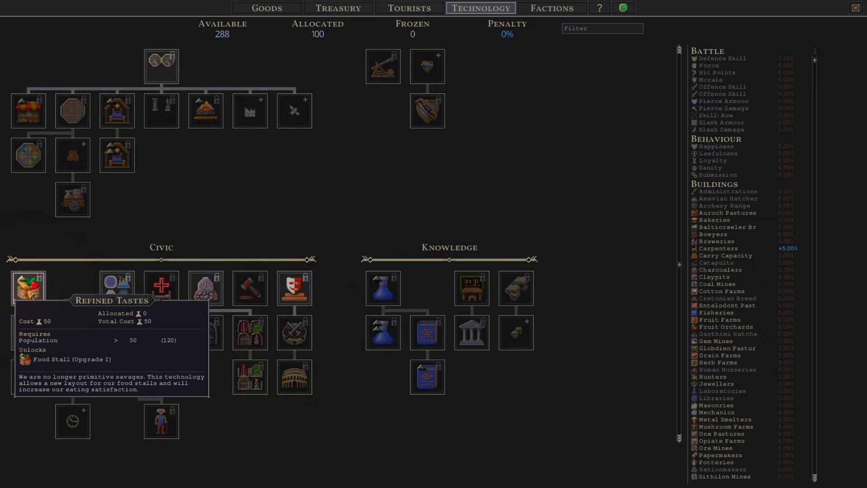
Unlock Bakery (Refined) under Refining, allocating 250 knowledge
scroll("down", 3)
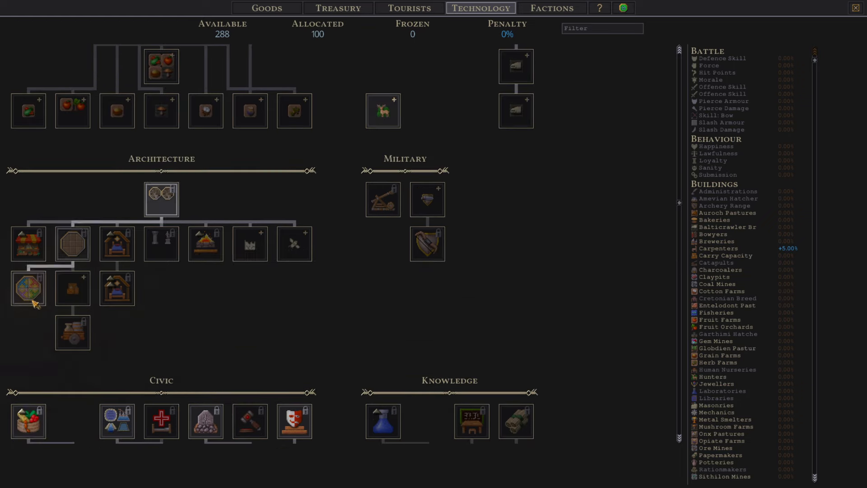
scroll("up", 3)
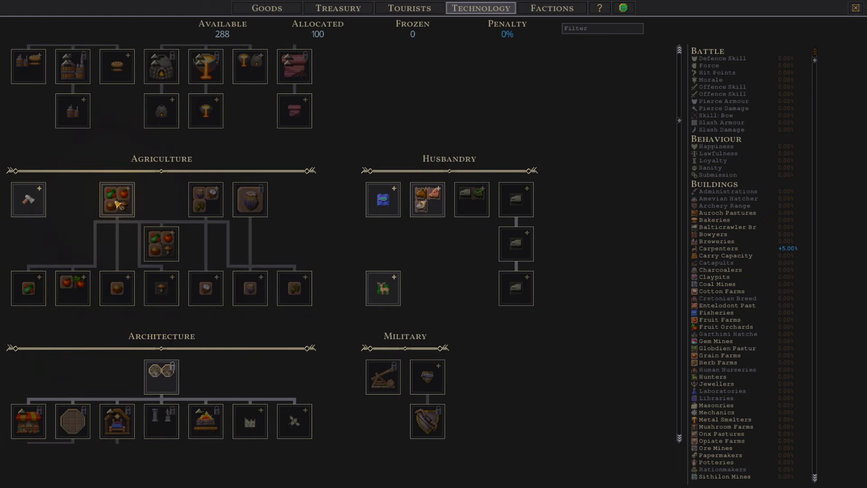
mouse_move(116, 199)
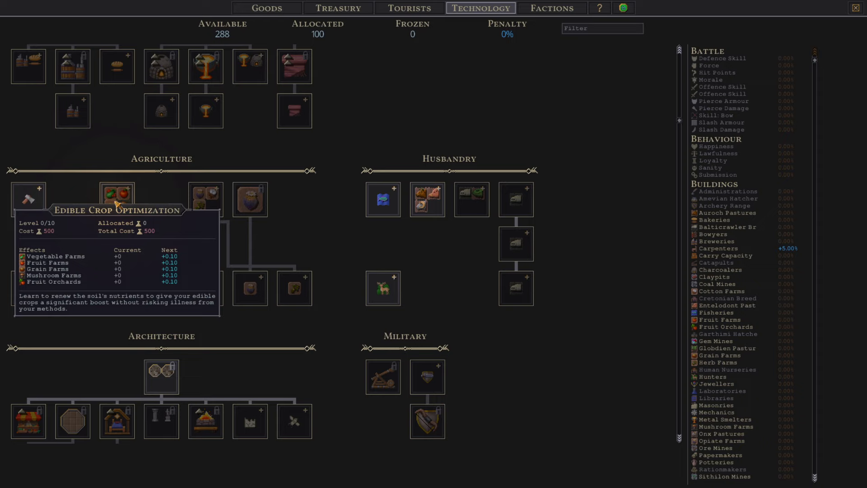
scroll("up", 3)
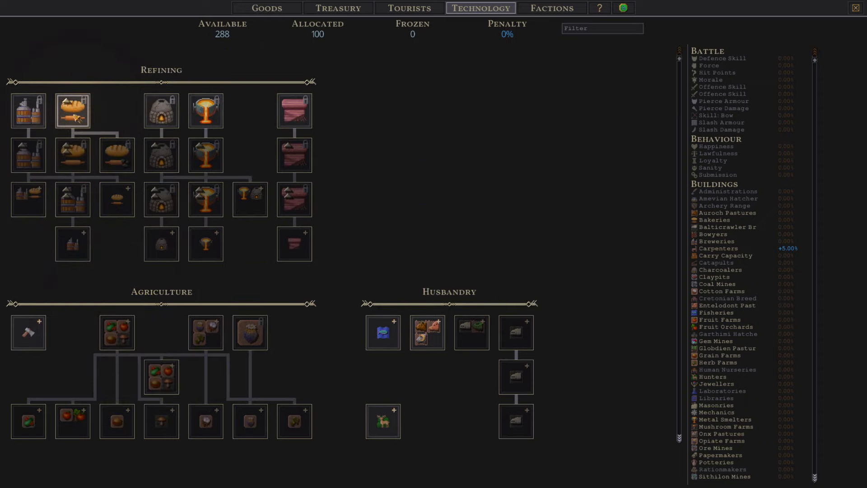
mouse_move(72, 110)
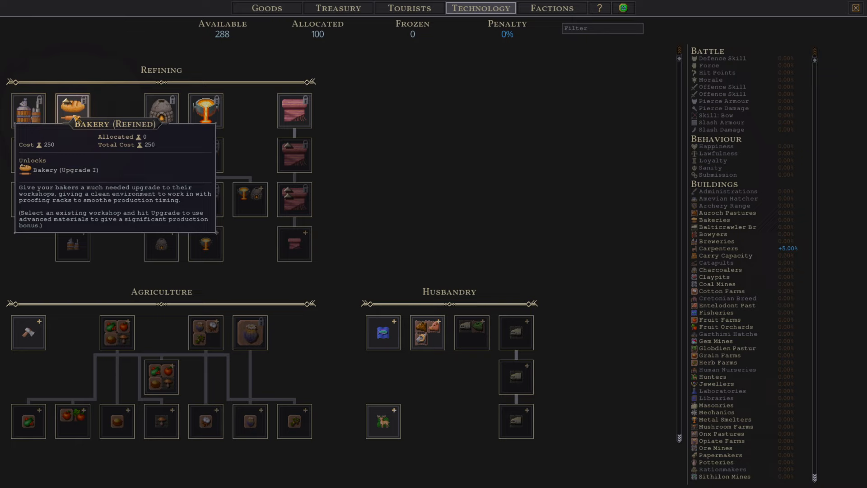
left_click(72, 109)
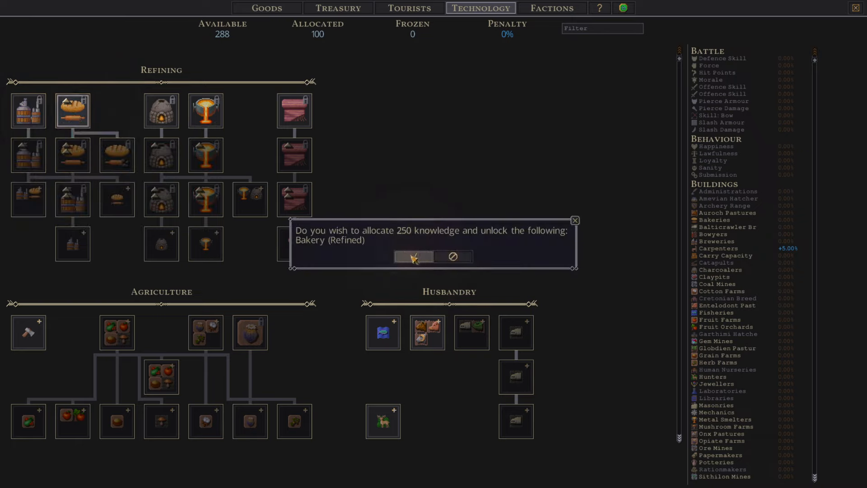
left_click(413, 256)
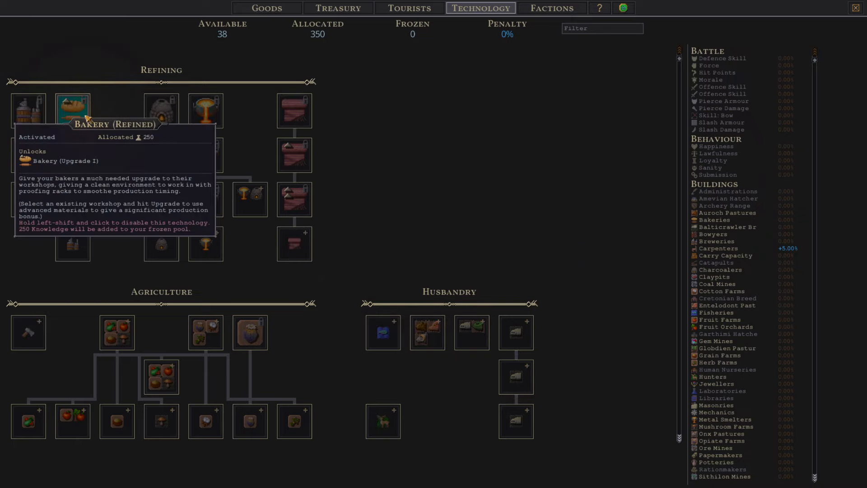
left_click(73, 110)
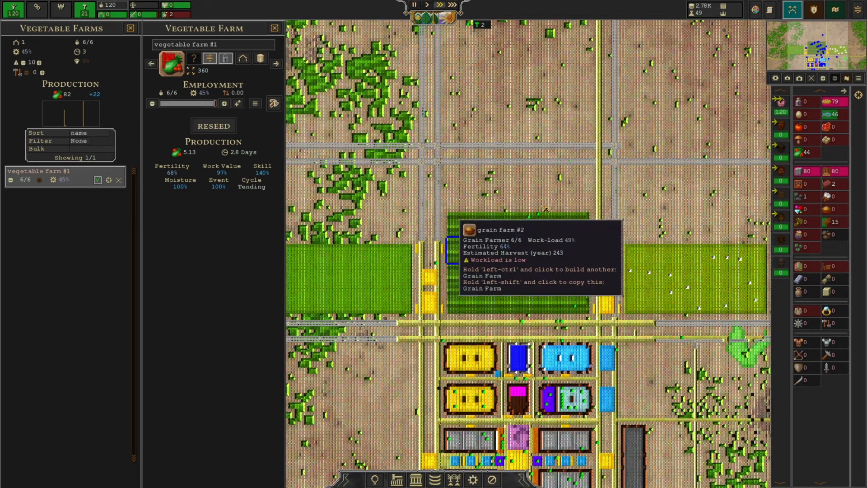
left_click(274, 28)
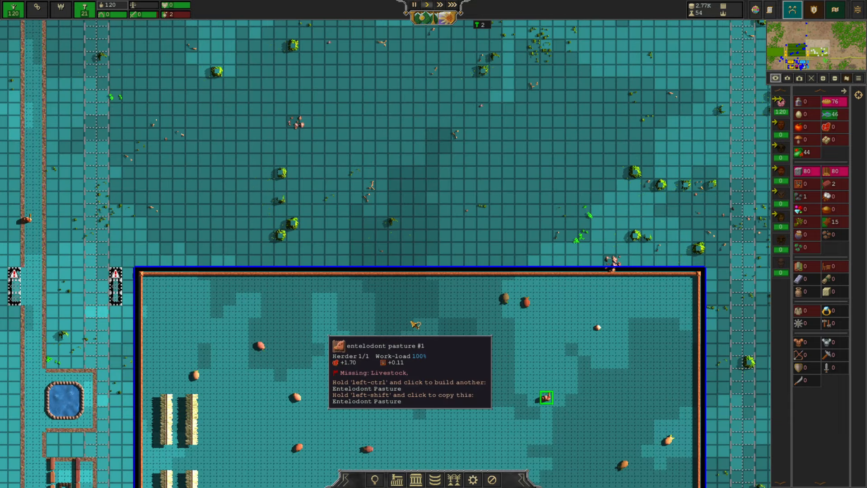
scroll("down", 3)
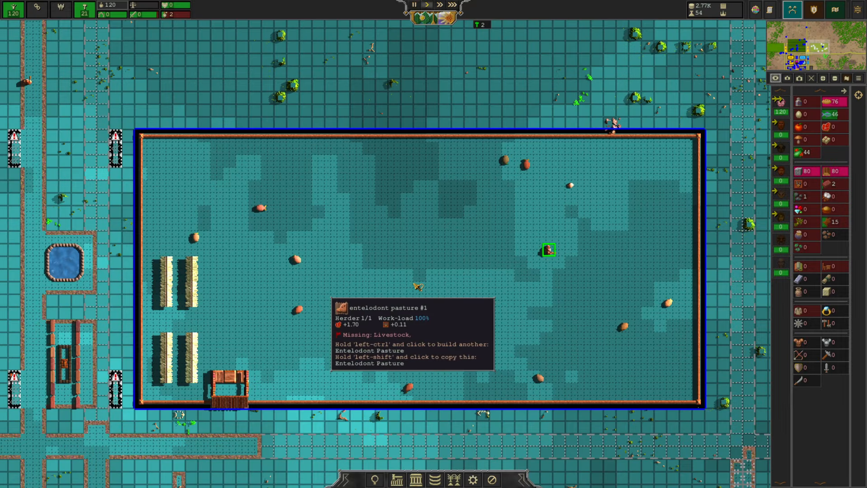
left_click(775, 78)
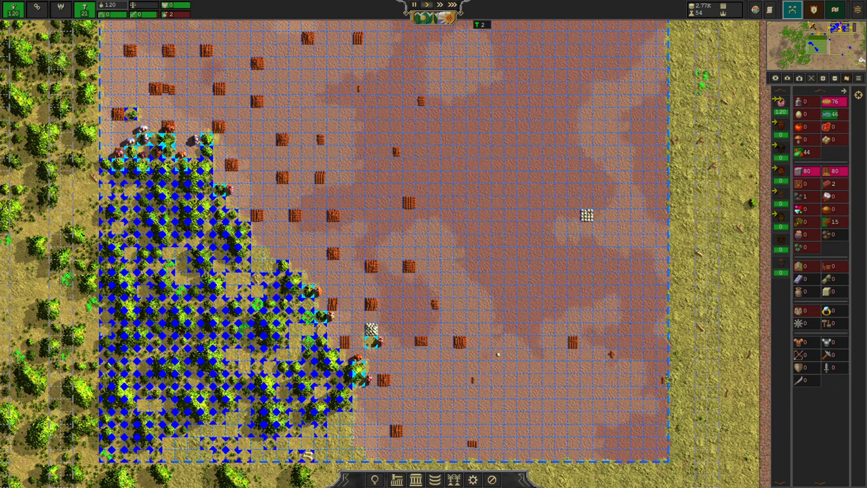
left_click(835, 10)
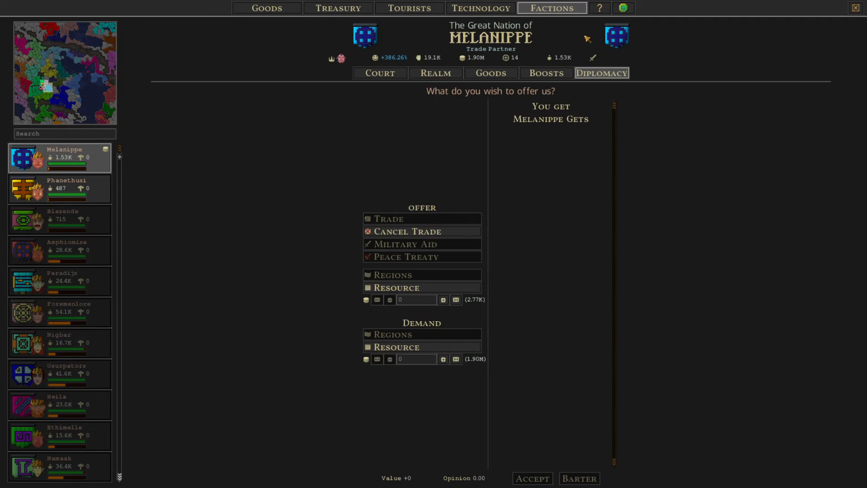
Offer all 80 wood to Melanippe and demand 3 units of a trade good
left_click(421, 288)
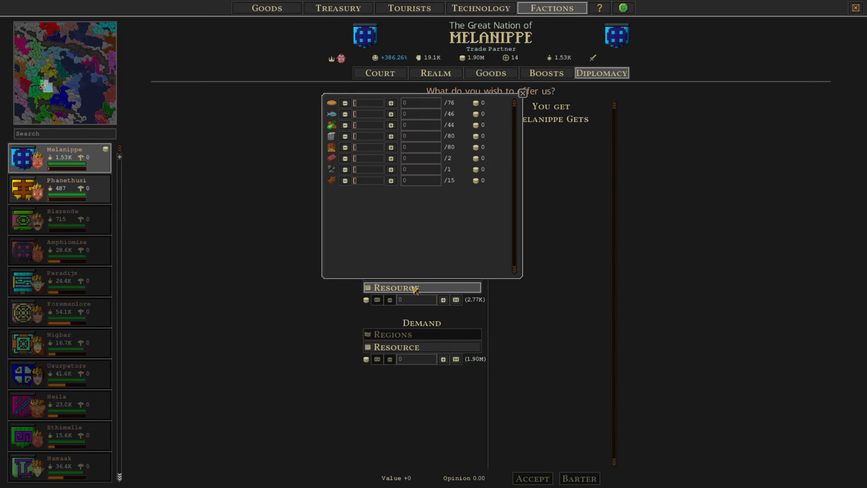
left_click(391, 147)
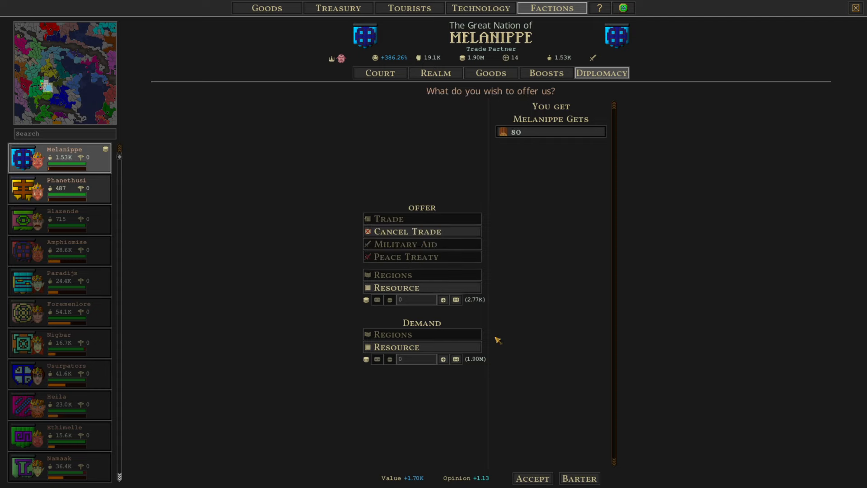
left_click(395, 287)
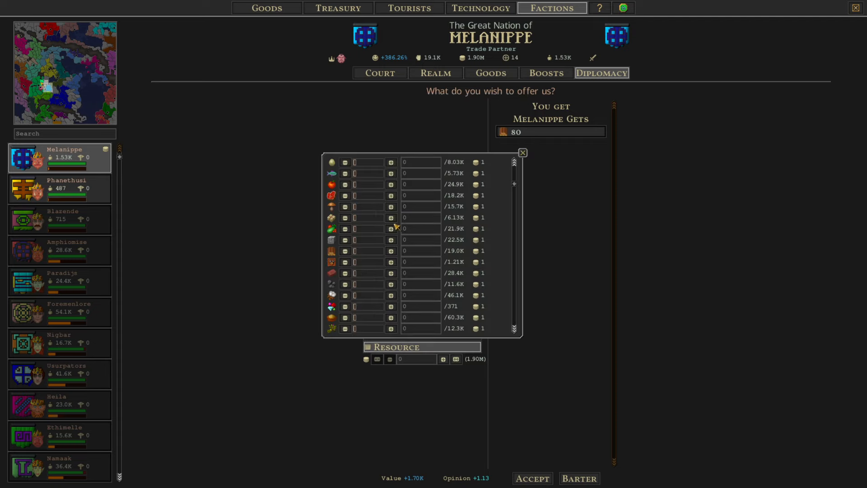
left_click(391, 261)
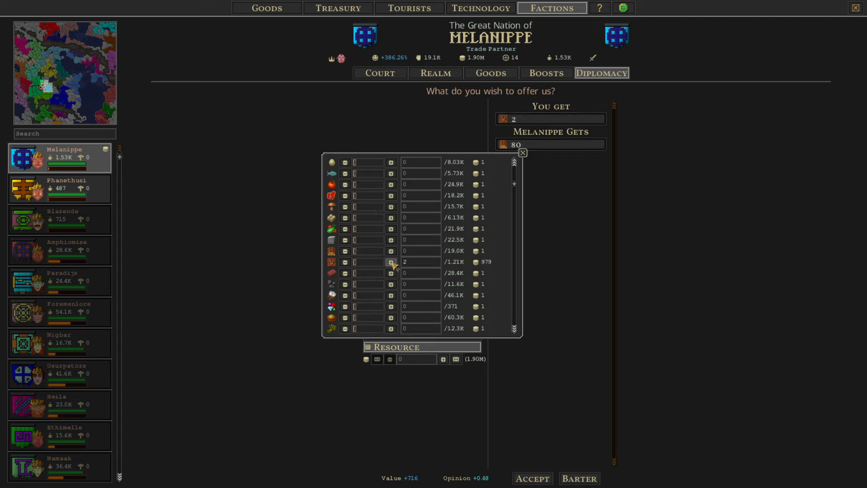
left_click(391, 262)
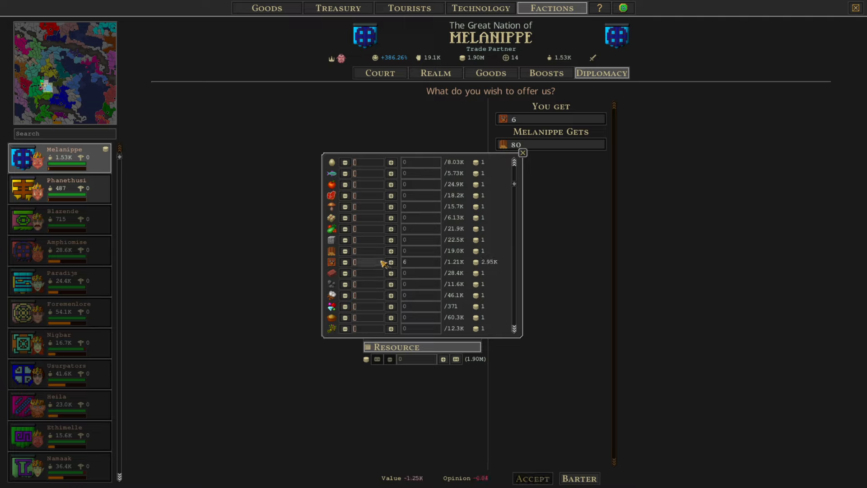
left_click(345, 262)
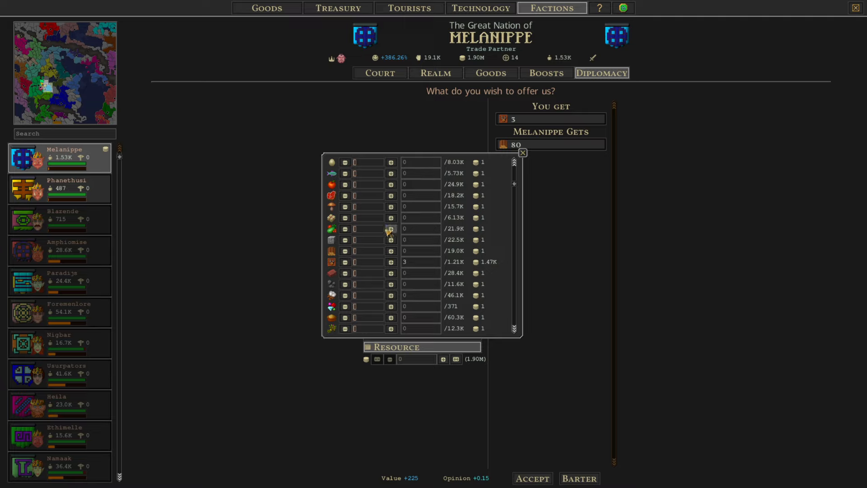
Drop a second good from the demand and request about 49 grain
left_click(392, 229)
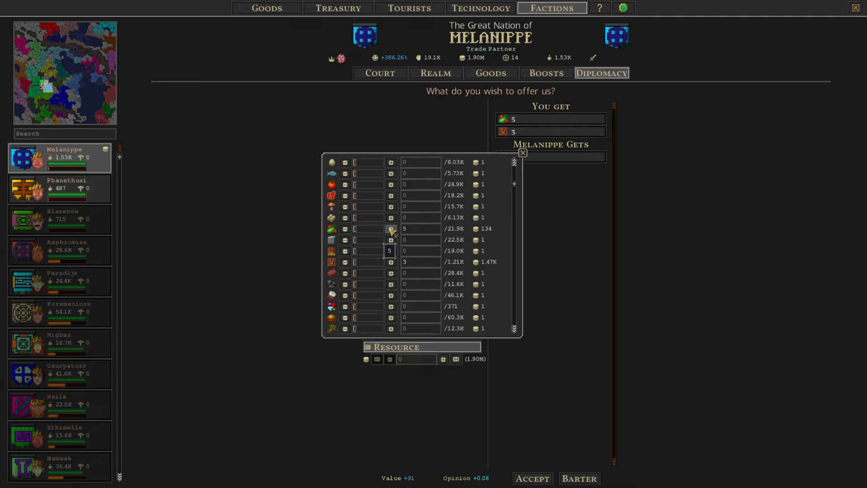
left_click(391, 229)
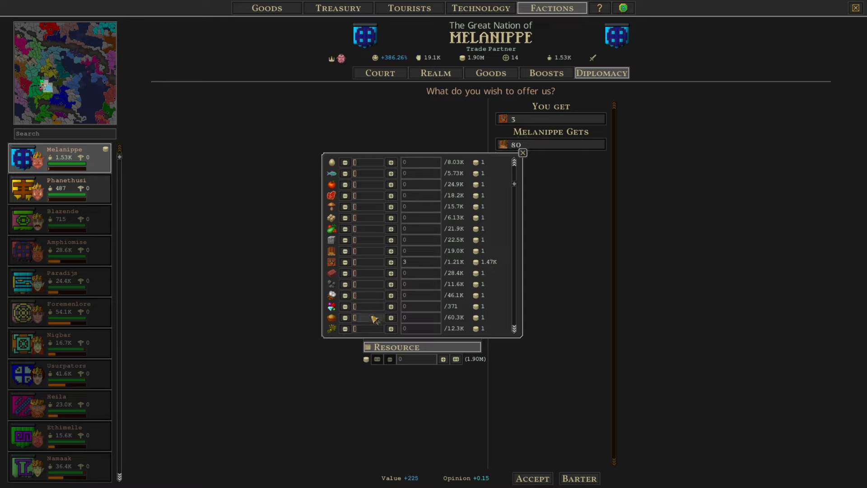
left_click(391, 317)
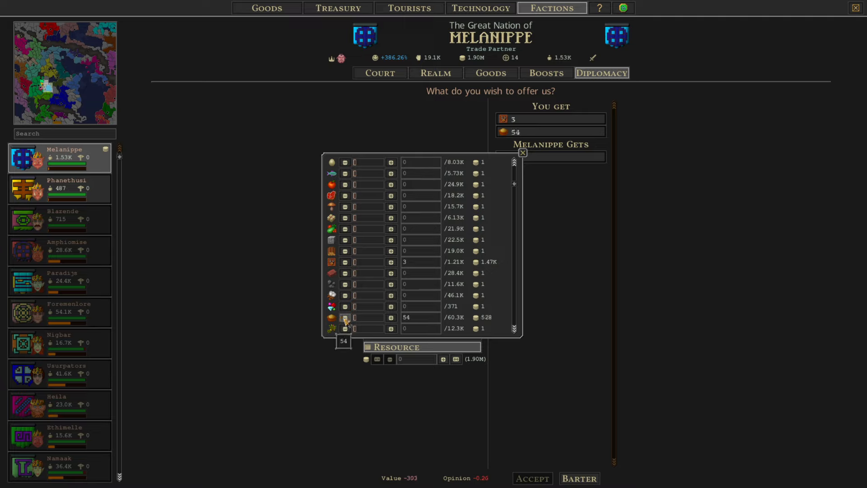
left_click(344, 317)
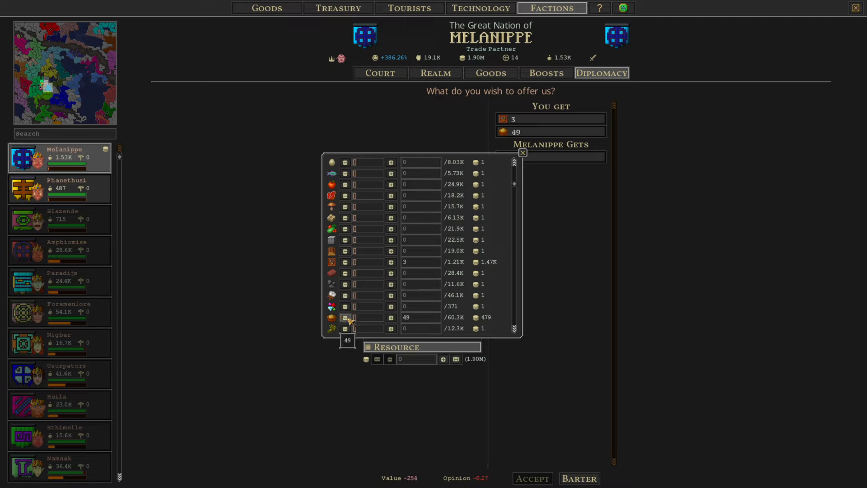
left_click(345, 317)
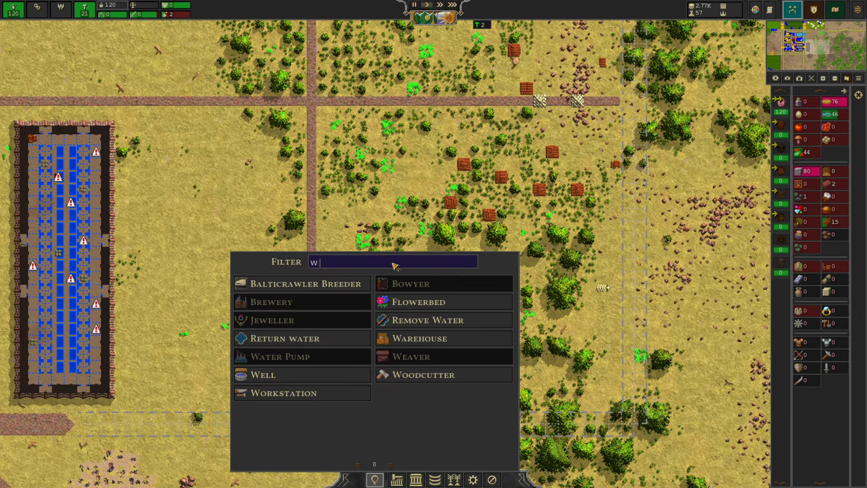
Draw the warehouse room by the crossroads, add crates, raise isolation and confirm the build
left_click(418, 338)
type("ro")
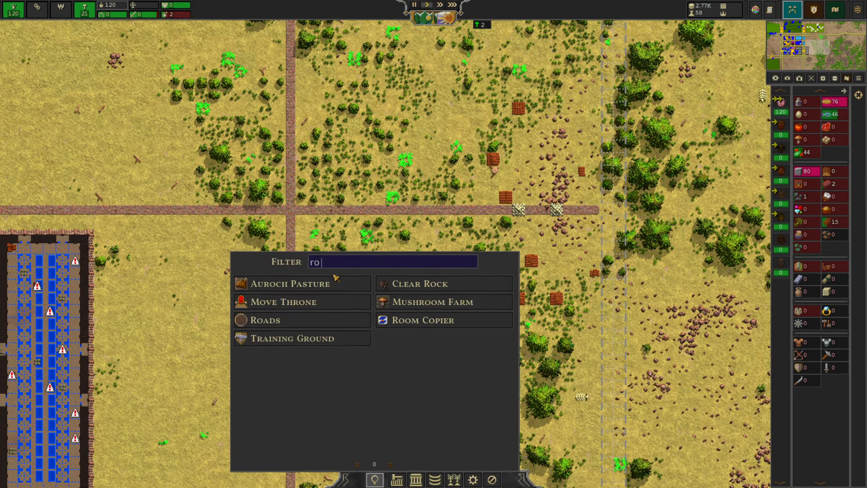
left_click(263, 320)
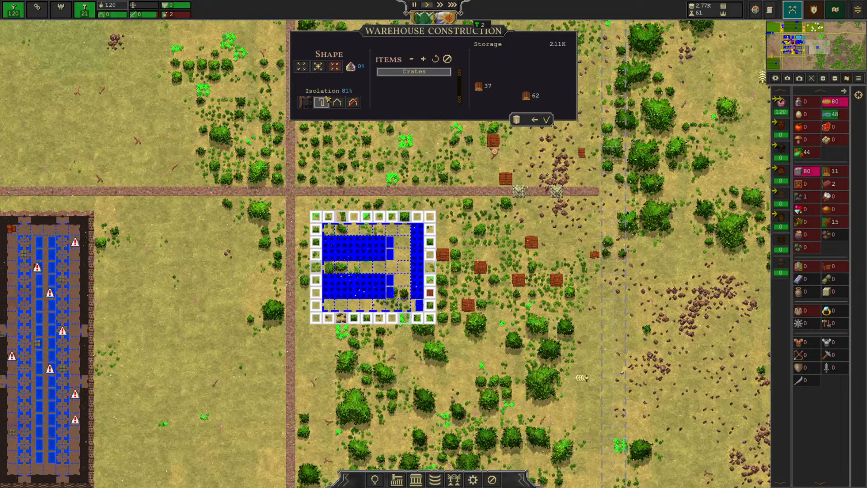
left_click(301, 67)
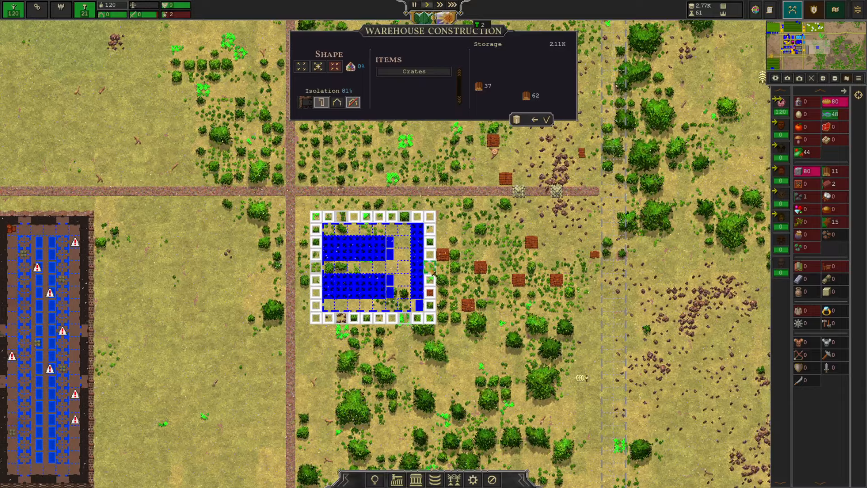
left_click(413, 318)
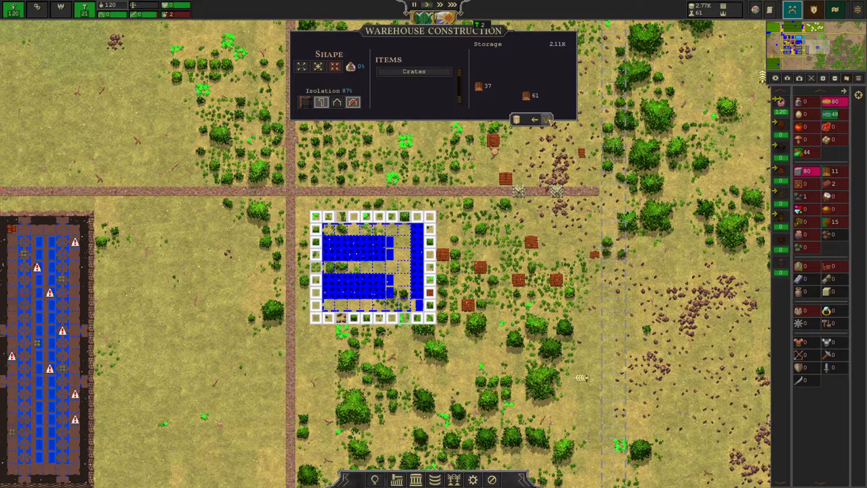
left_click(547, 120)
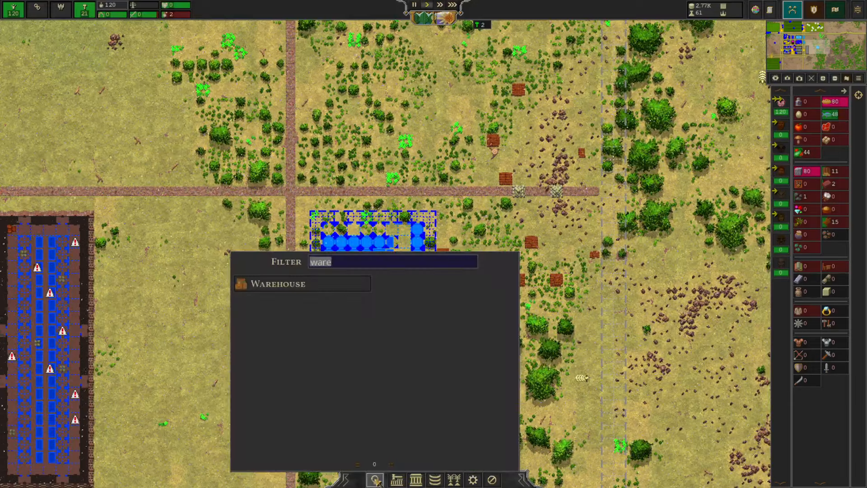
Search 'mine', pick the coal mine, plan roads toward the rocky patch and list the map overlays
type("smit")
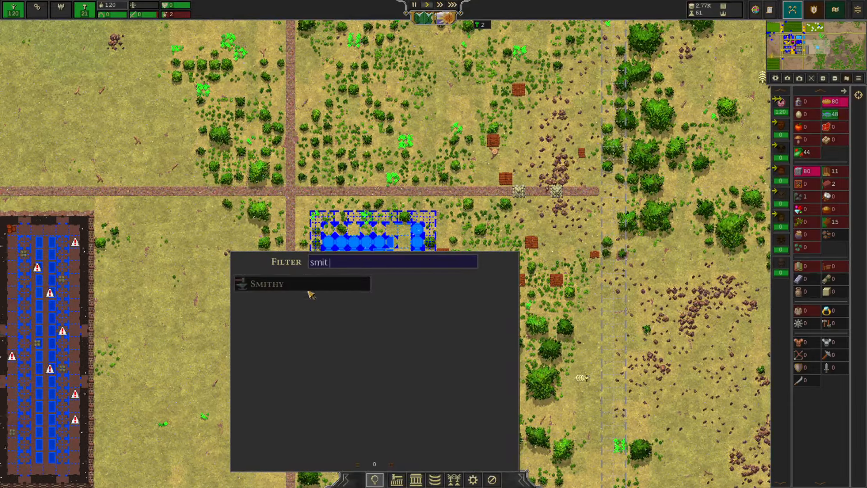
mouse_move(302, 283)
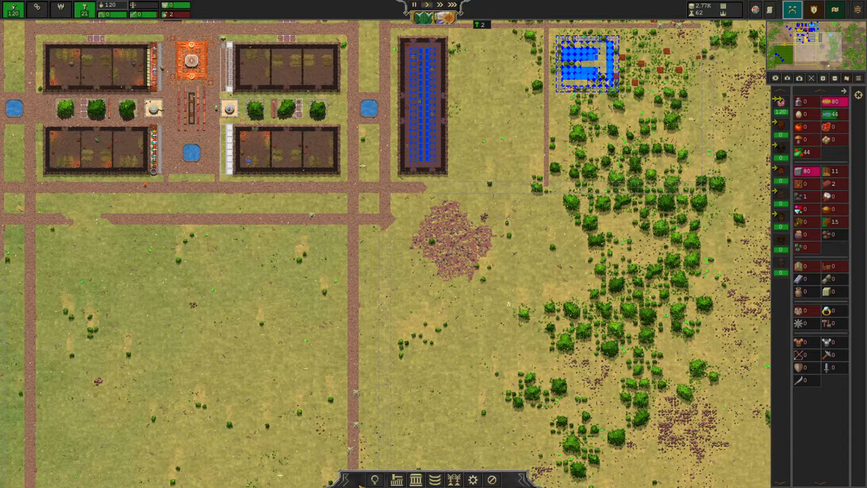
type("mine")
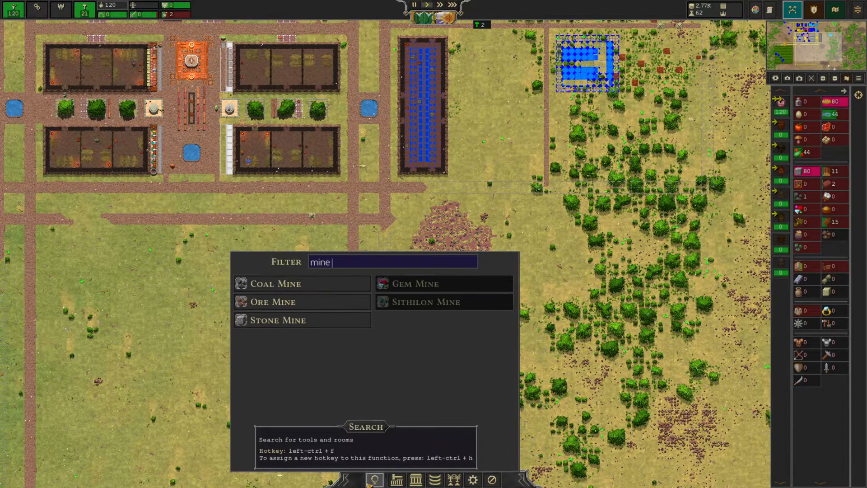
left_click(272, 283)
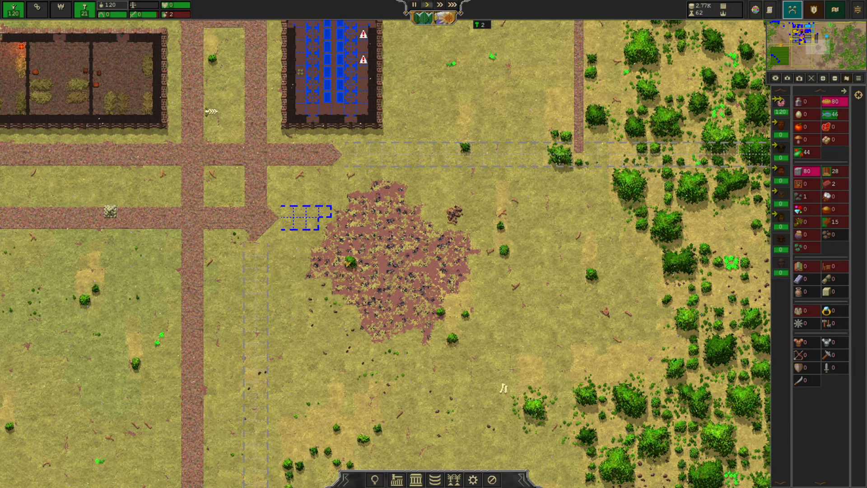
left_click(343, 238)
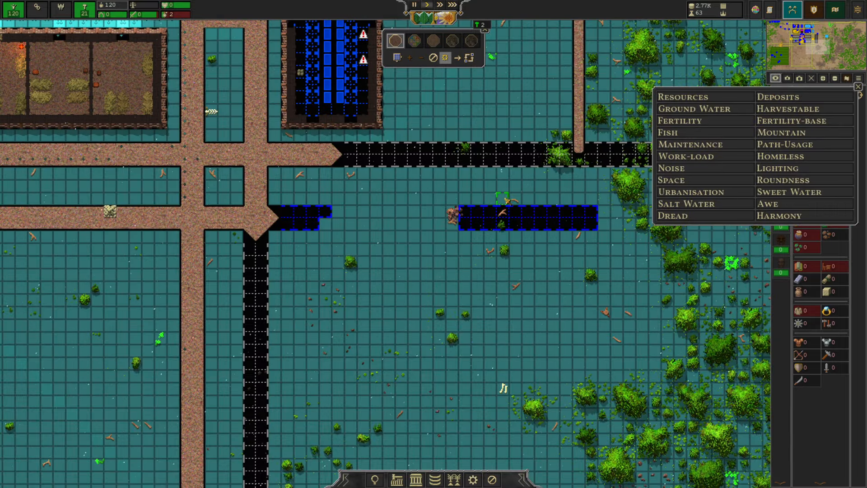
Show the coal deposits overlay and close Warehouse #1's details
left_click(857, 86)
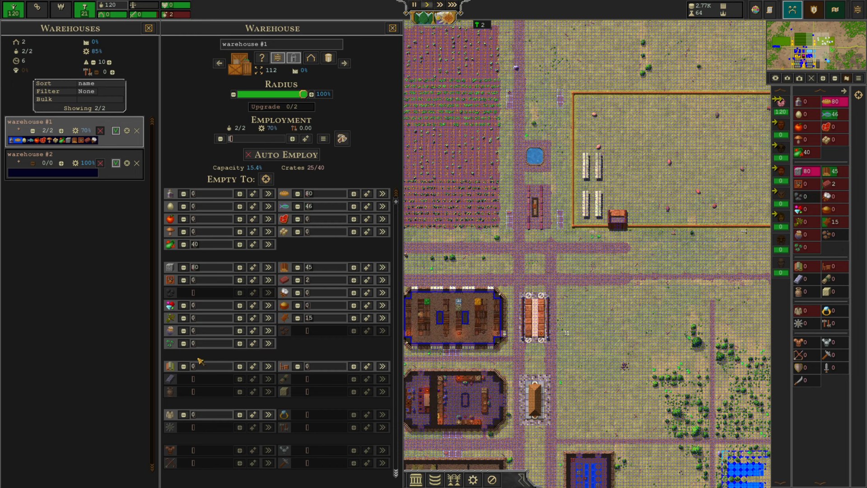
mouse_move(169, 343)
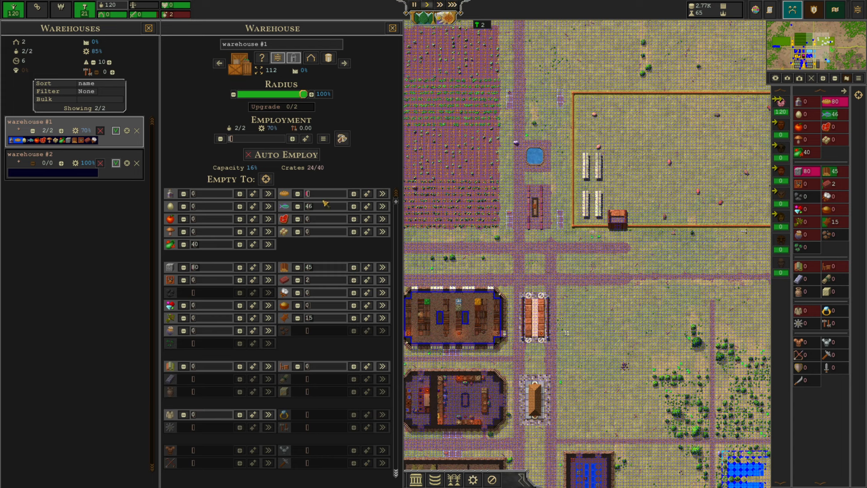
left_click(392, 28)
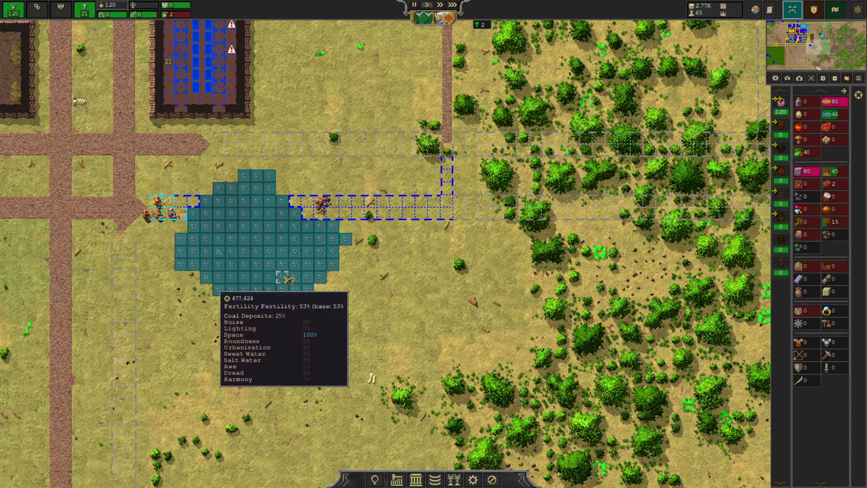
mouse_move(279, 266)
type("c")
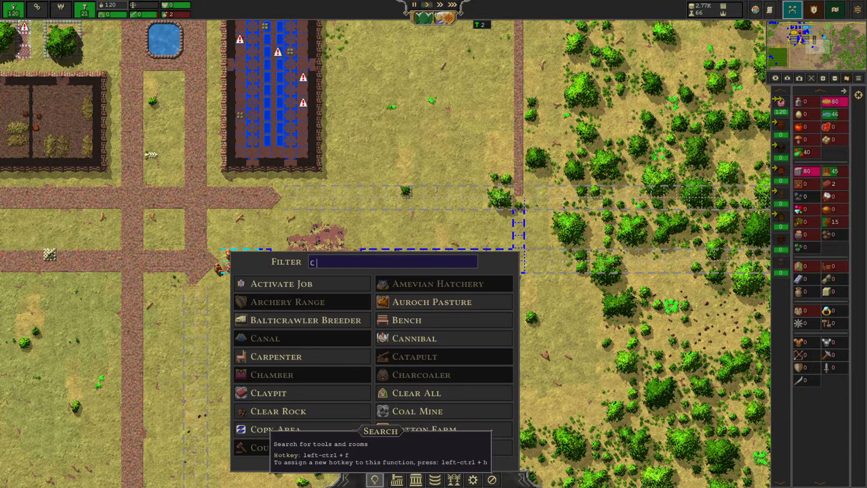
Search 'coal' and mark the coal mine area as a wide strip extended south over the deposit
type("oal")
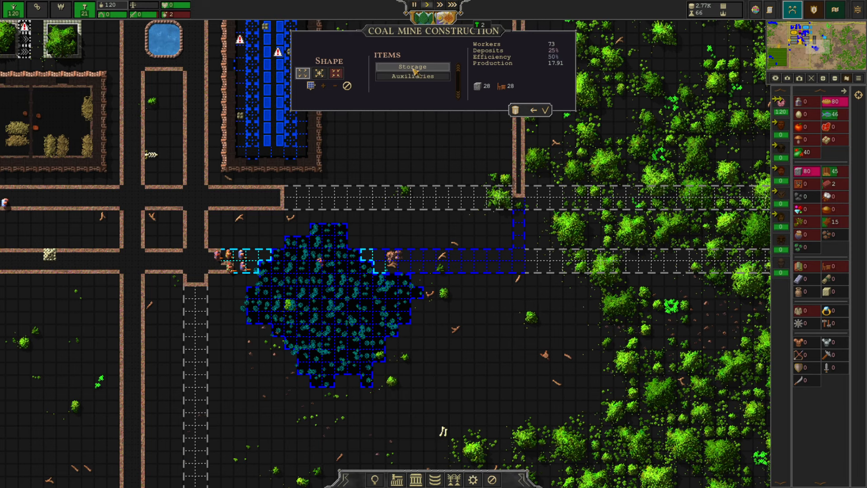
scroll("down", 3)
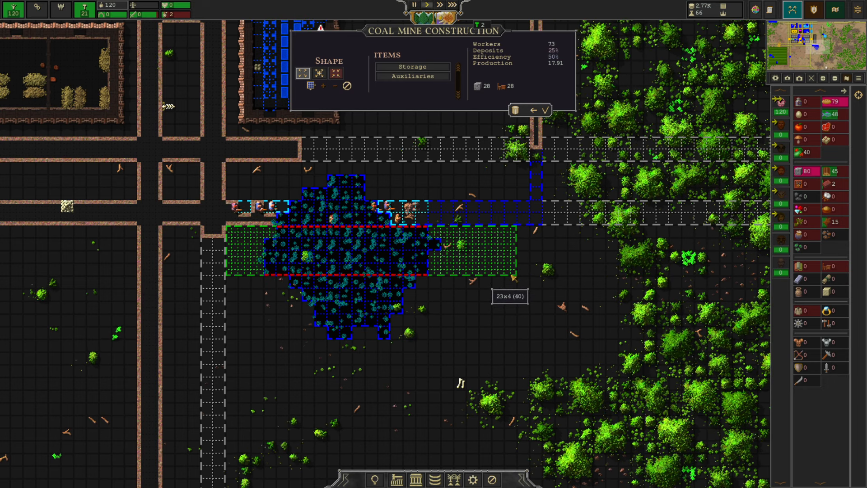
left_click(411, 77)
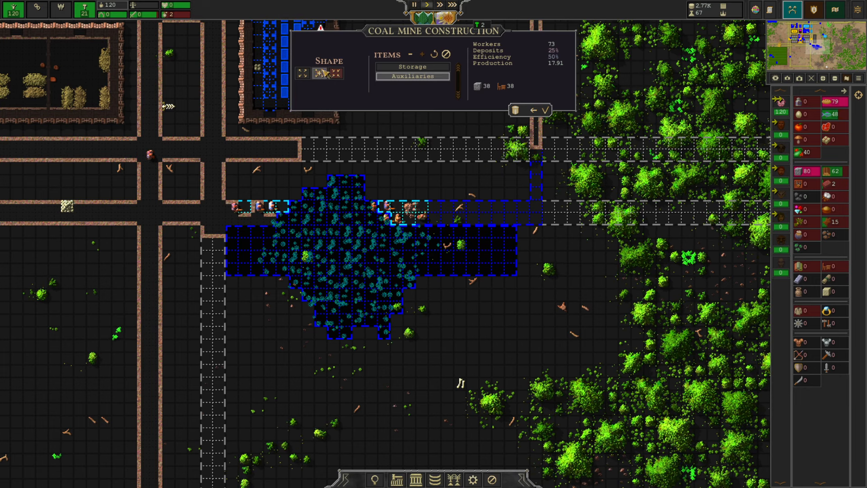
left_click(302, 73)
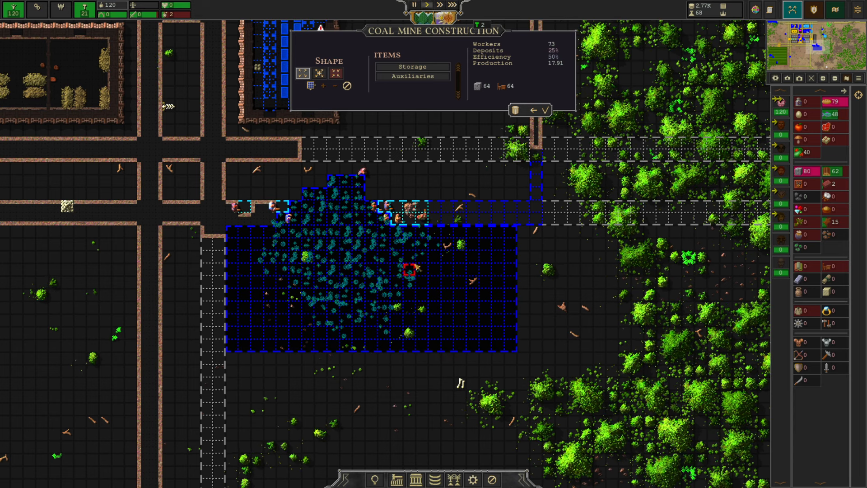
left_click(411, 66)
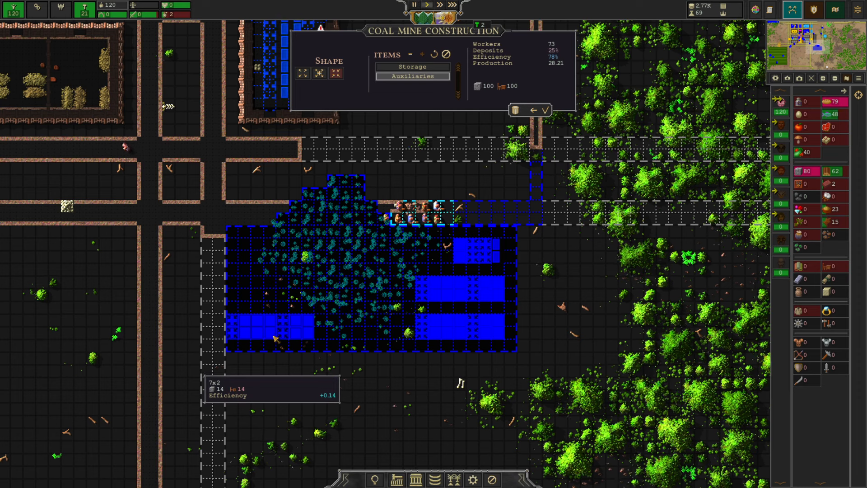
Add a 7x2 and two 4x2 auxiliary blocks to bring mine efficiency to 100%
left_click(266, 332)
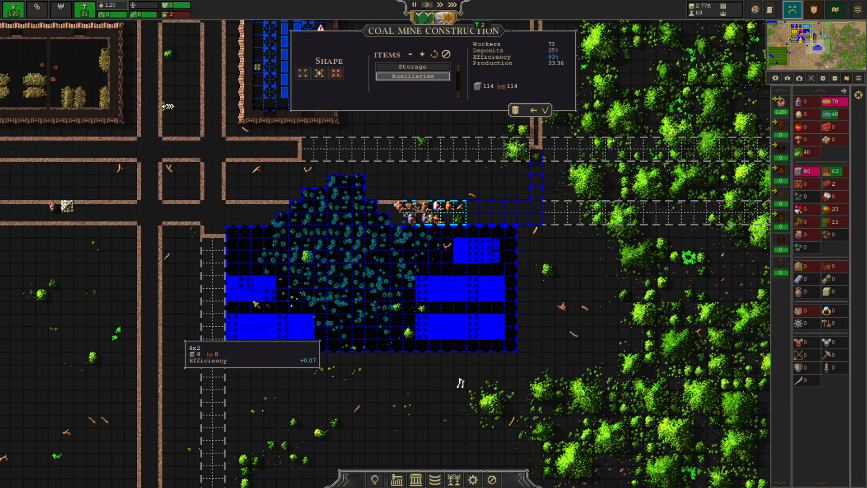
left_click(387, 282)
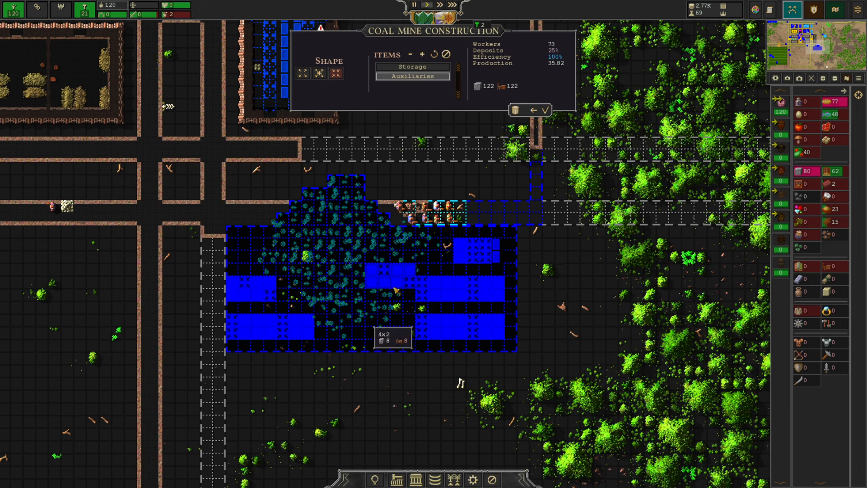
left_click(545, 130)
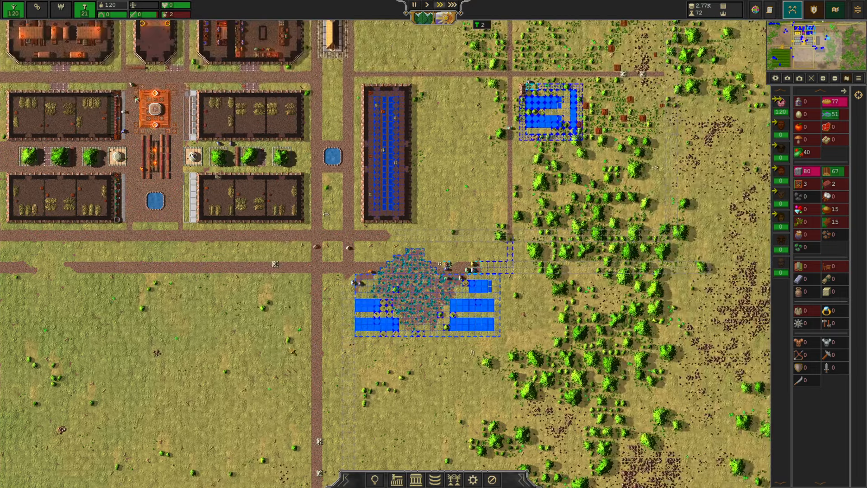
Zoom to warehouse #1 and open its details panel
scroll("down", 3)
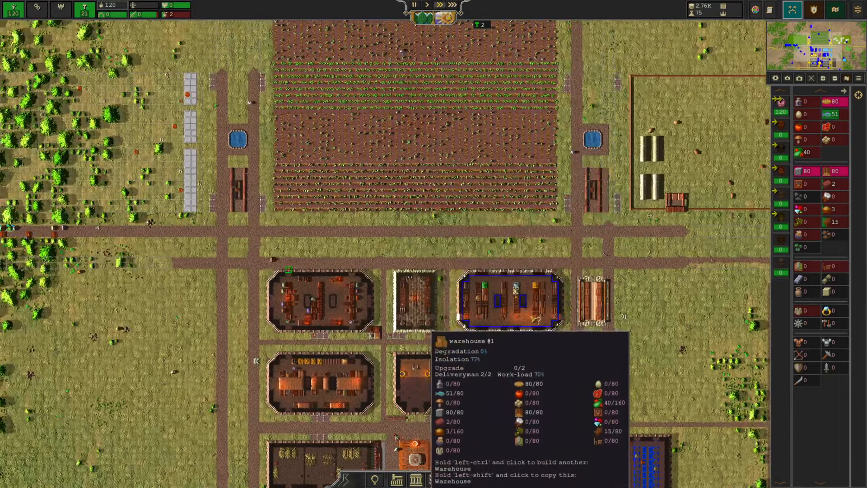
left_click(508, 301)
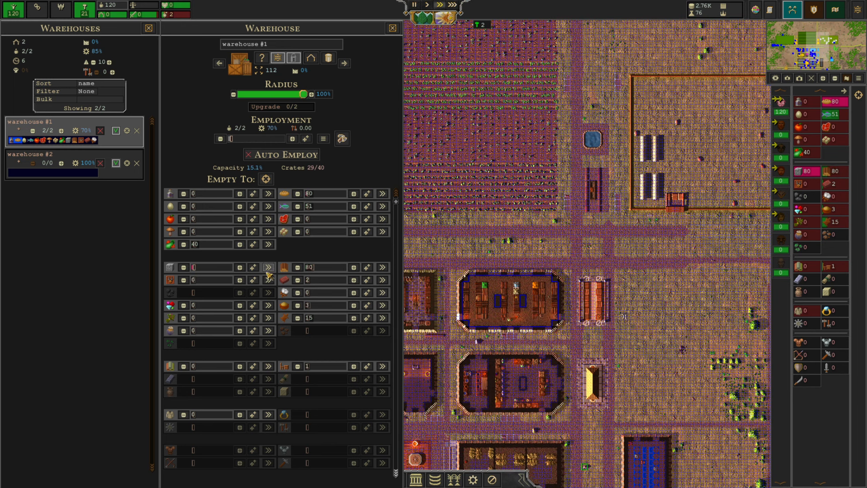
Edit warehouse #1's stored stone amount
left_click(268, 267)
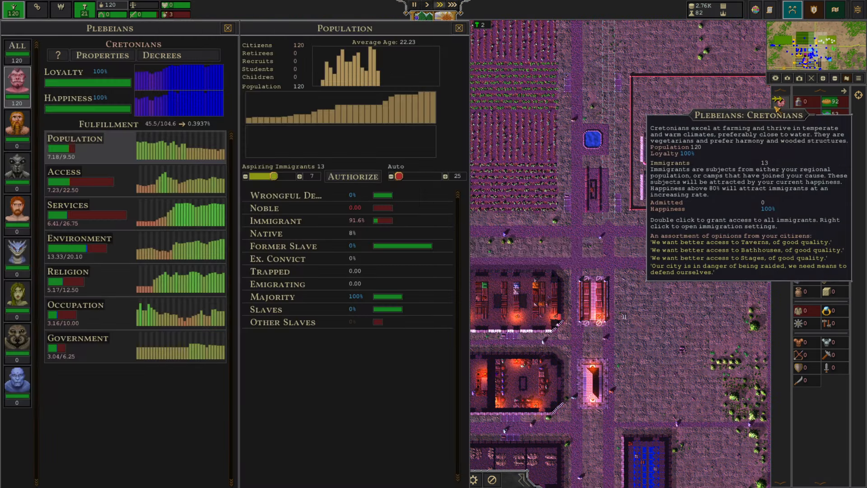
Raise Cretonian immigrants to admit from 7 to 9 and close the population breakdown
left_click(279, 176)
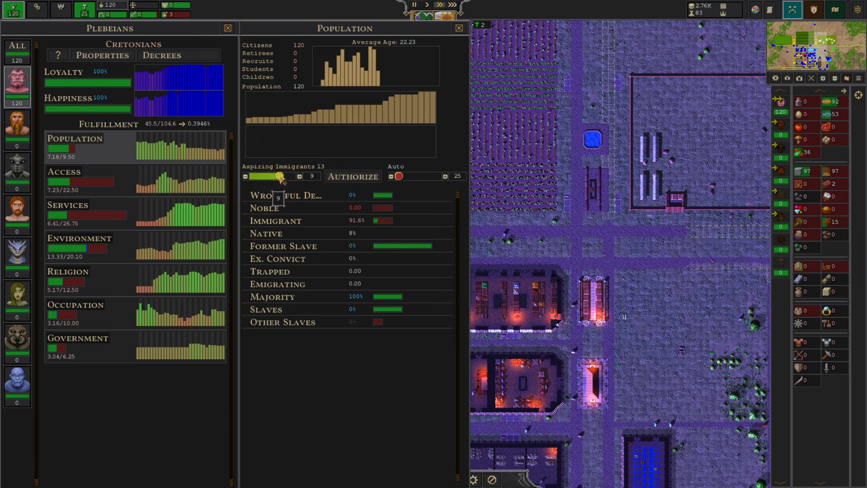
left_click(299, 176)
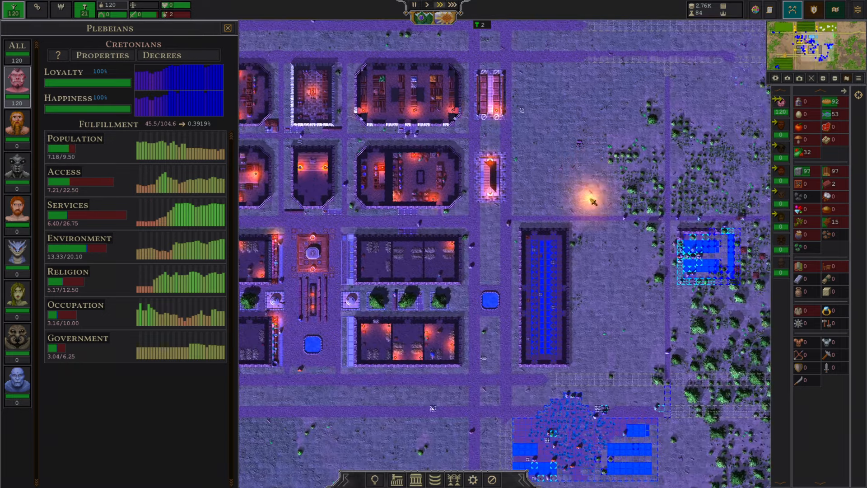
scroll("down", 3)
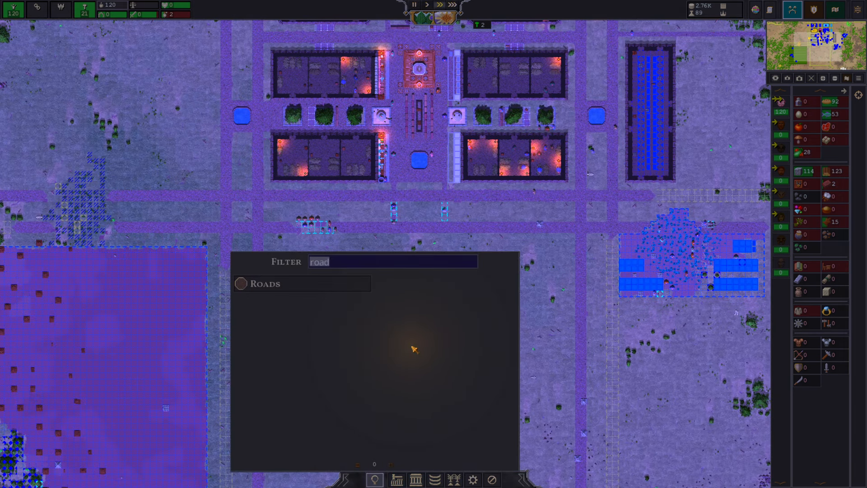
Search 'hou' and choose House to place two 15x6 longhouses south of the road
type("hou")
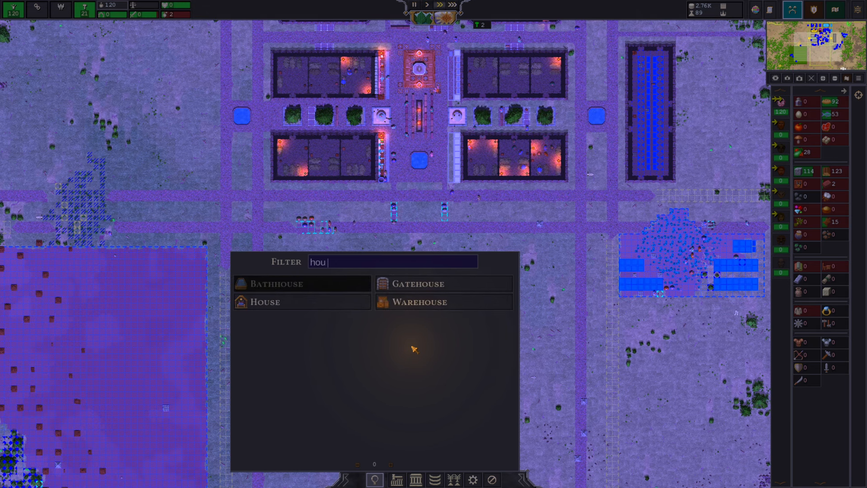
left_click(265, 301)
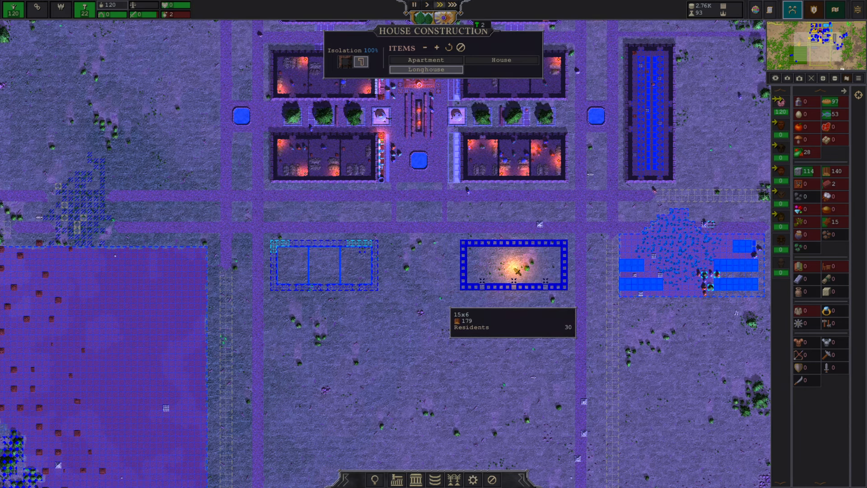
mouse_move(425, 339)
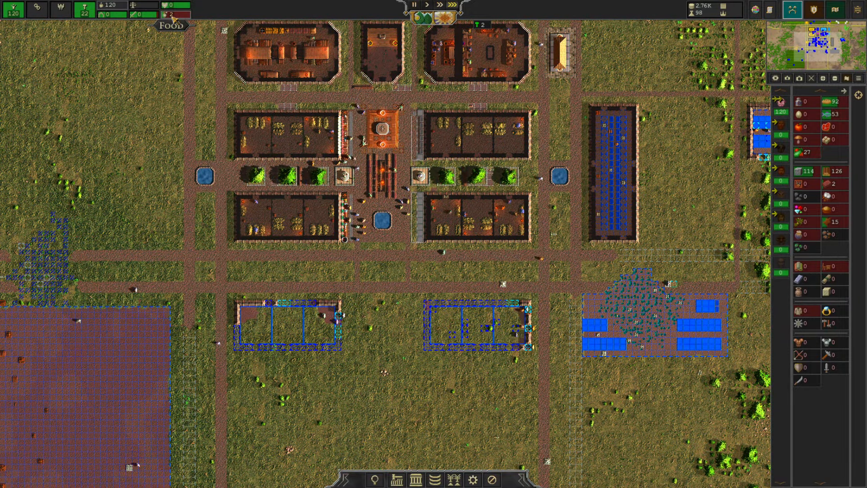
Set bakery #1's target workers to 8 and close its details
left_click(172, 26)
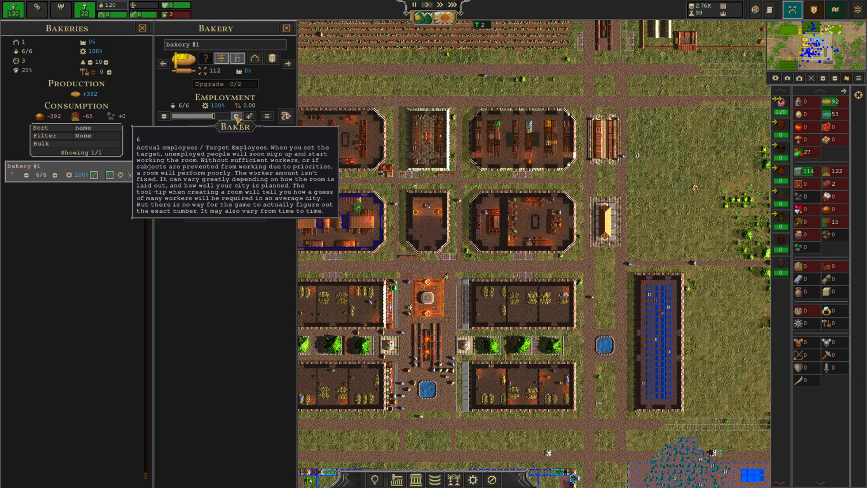
left_click(250, 116)
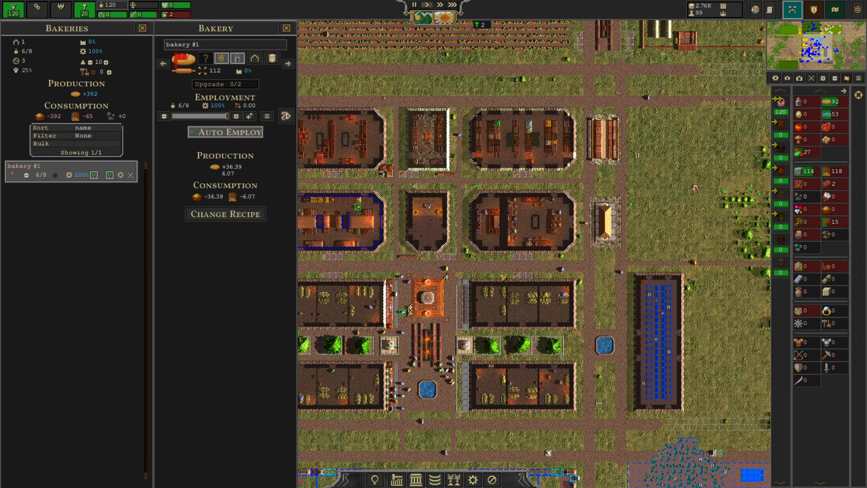
mouse_move(574, 263)
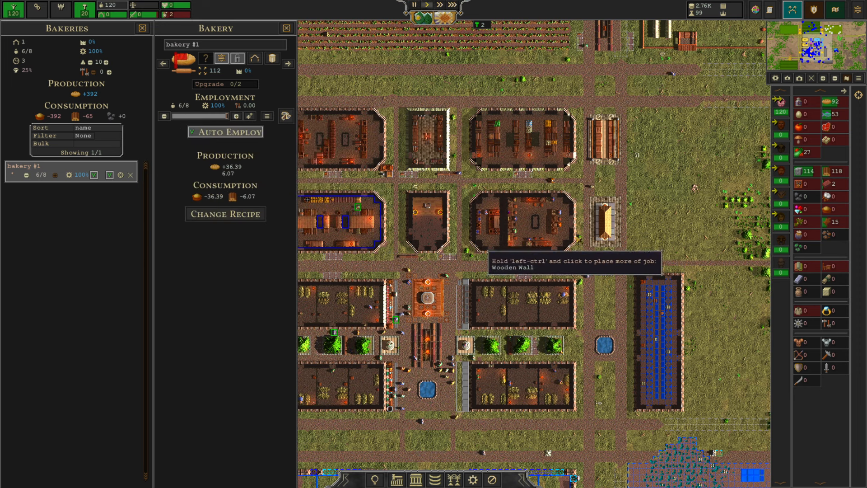
left_click(287, 27)
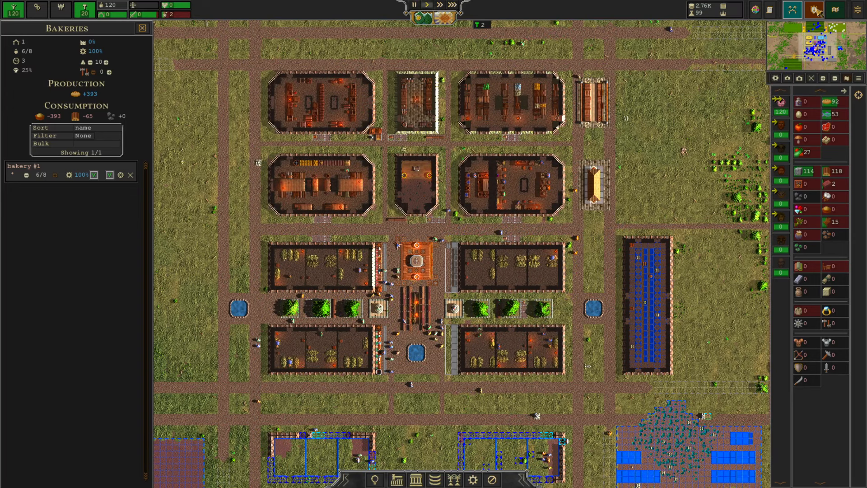
Open relations with Melanippe and offer 100 wood
left_click(837, 10)
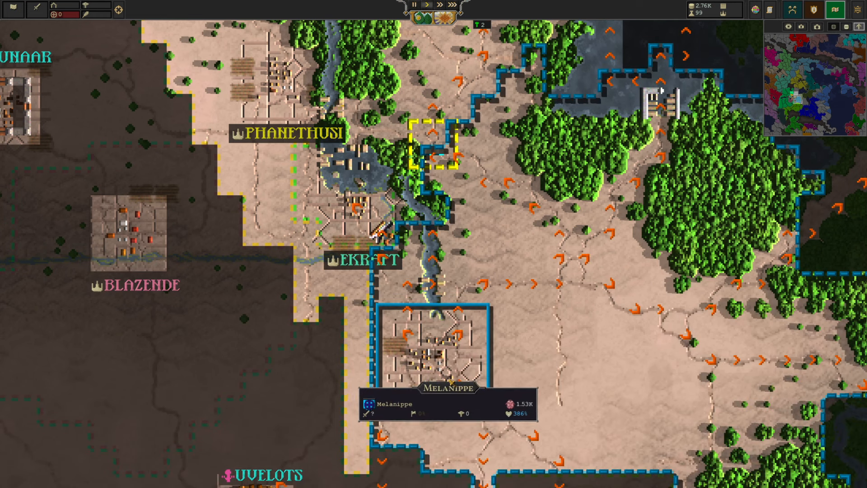
left_click(436, 376)
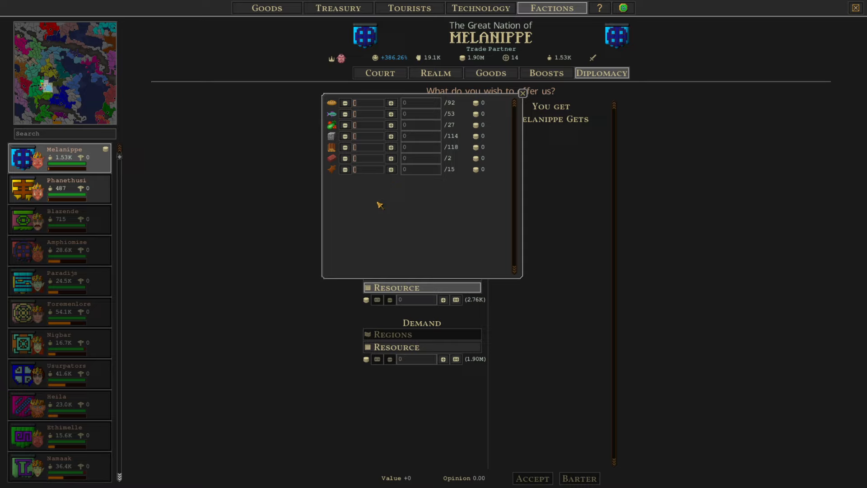
left_click(391, 147)
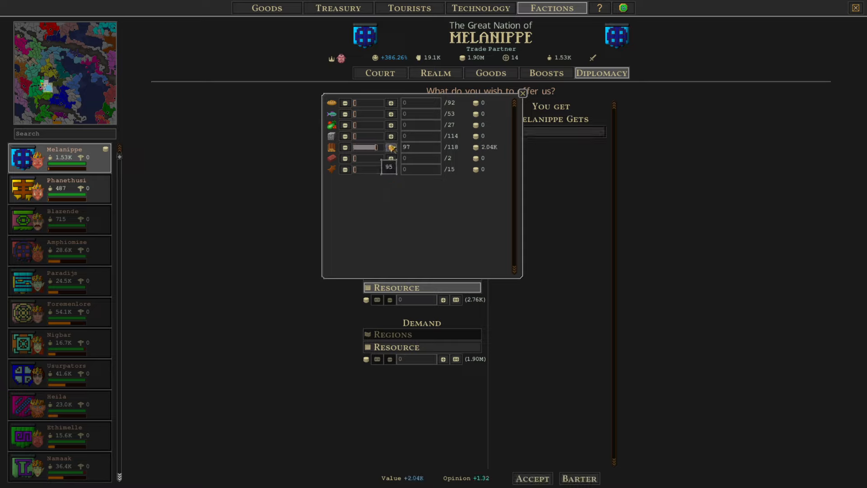
left_click(391, 148)
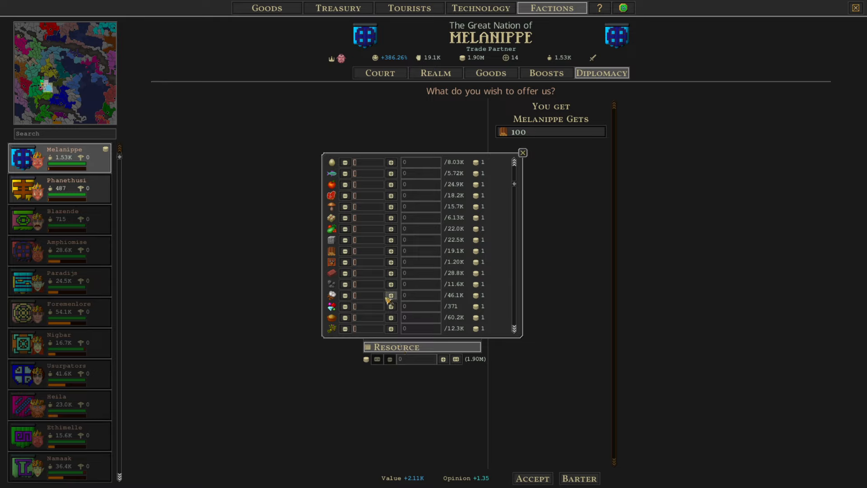
Request 213 grain in return and accept the trade
left_click(391, 306)
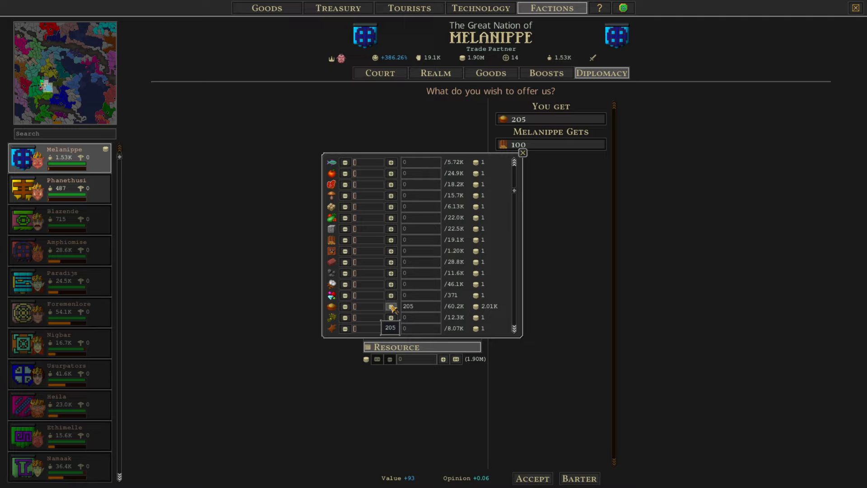
left_click(391, 306)
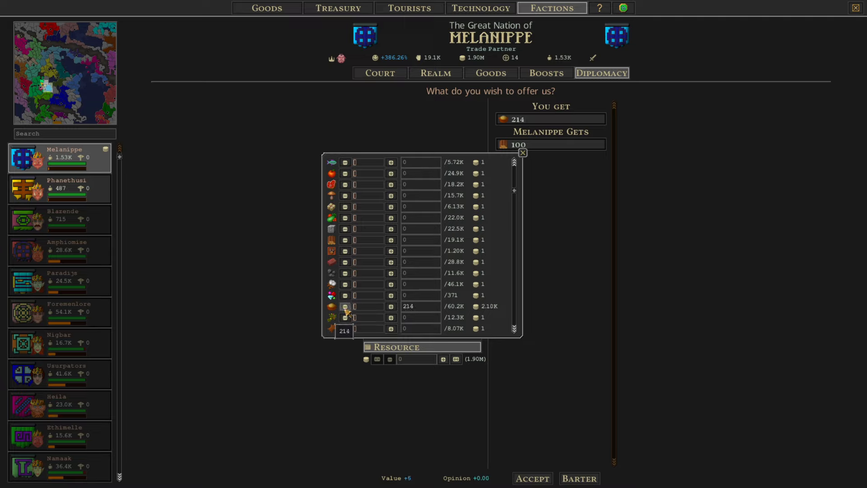
left_click(345, 306)
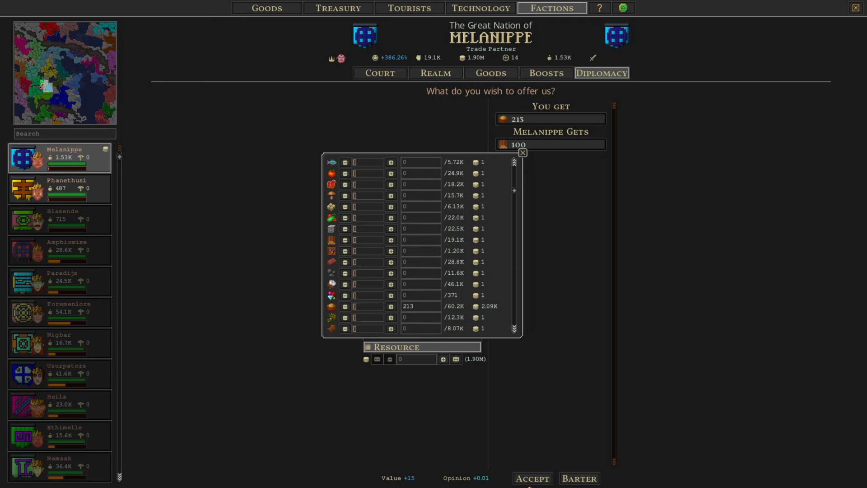
left_click(521, 152)
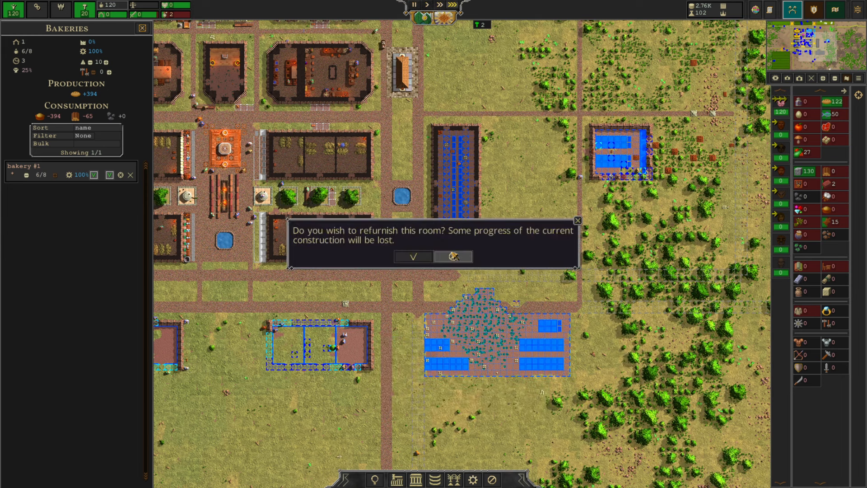
Dismiss the refurnish prompt and filter the build list by 'c' to find the Carpenter
left_click(412, 256)
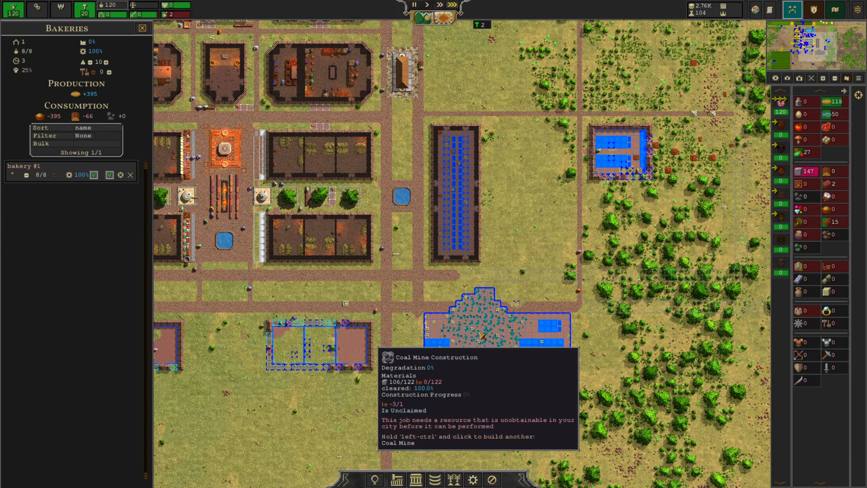
left_click(320, 235)
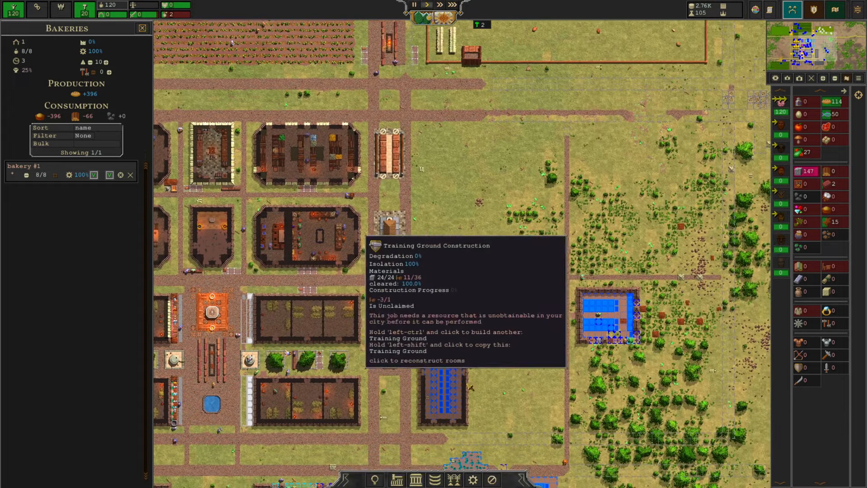
scroll("down", 3)
type("c")
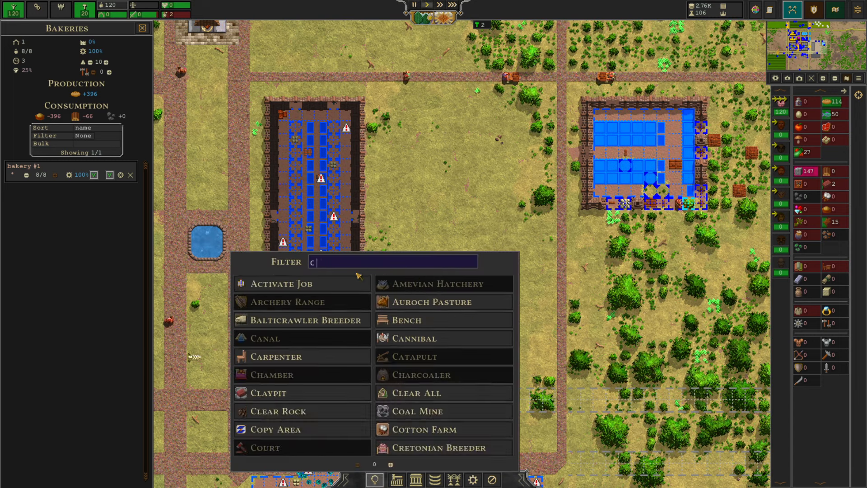
Draw a carpenter room beside the striped building with work benches and a bottom auxiliary station
left_click(274, 357)
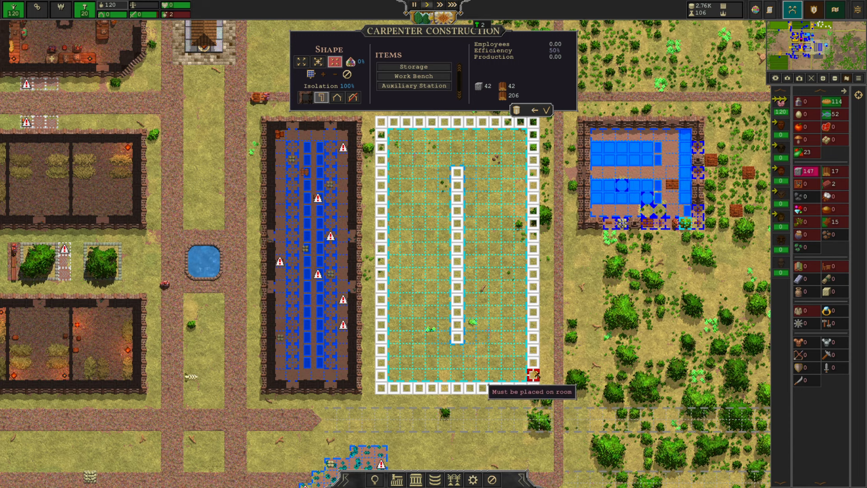
mouse_move(413, 67)
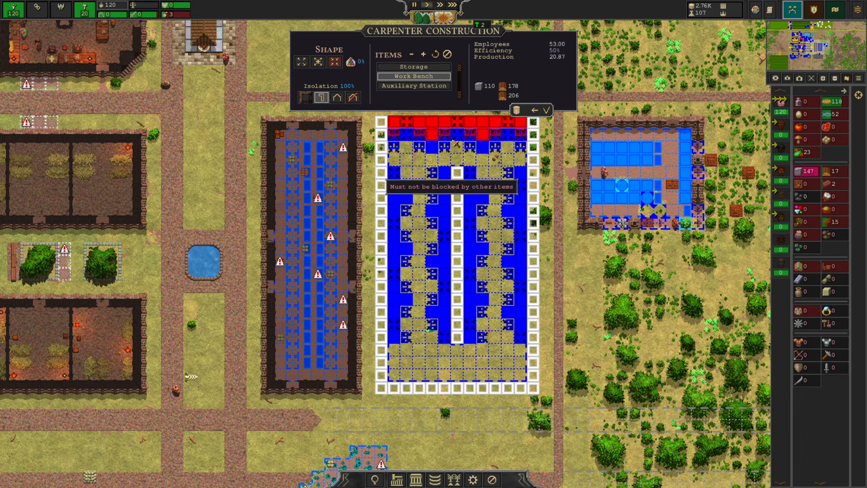
left_click(413, 86)
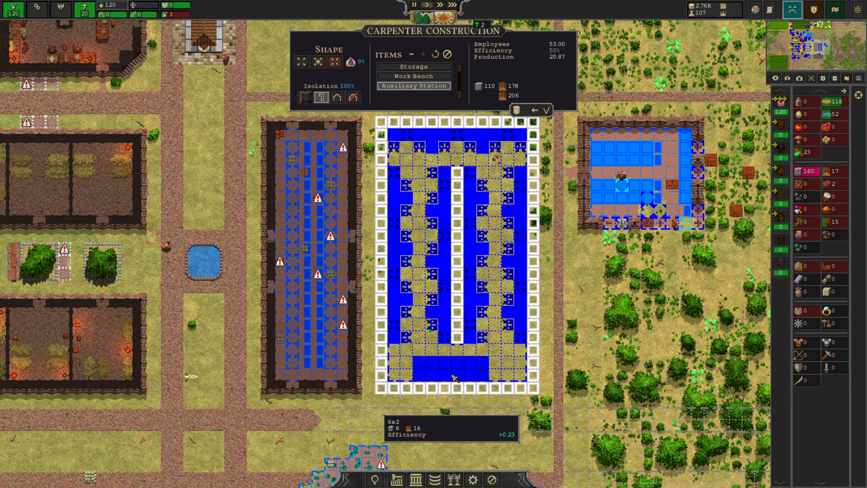
left_click(491, 384)
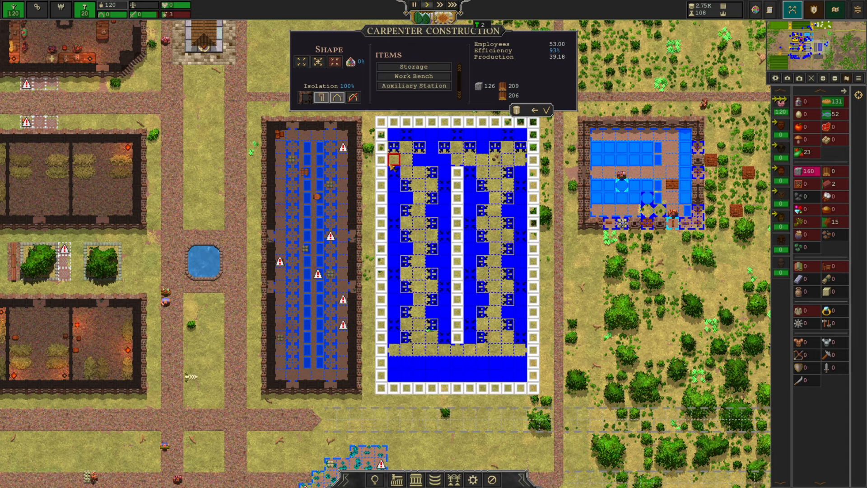
mouse_move(519, 363)
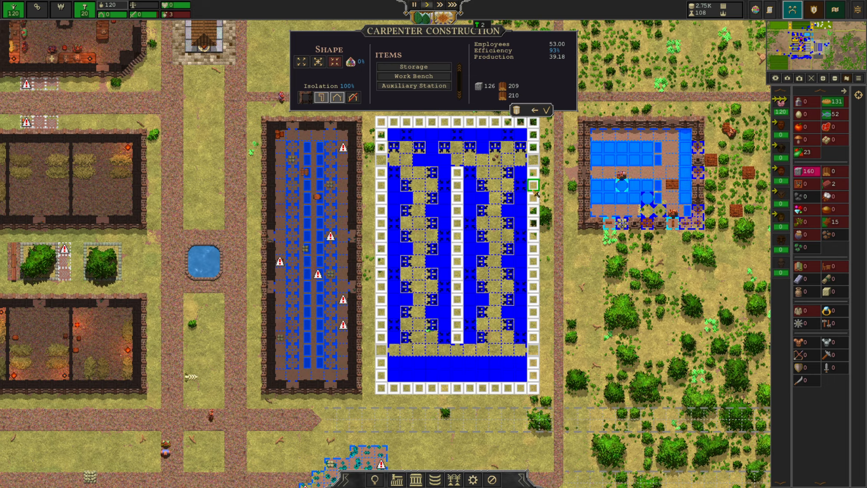
mouse_move(414, 85)
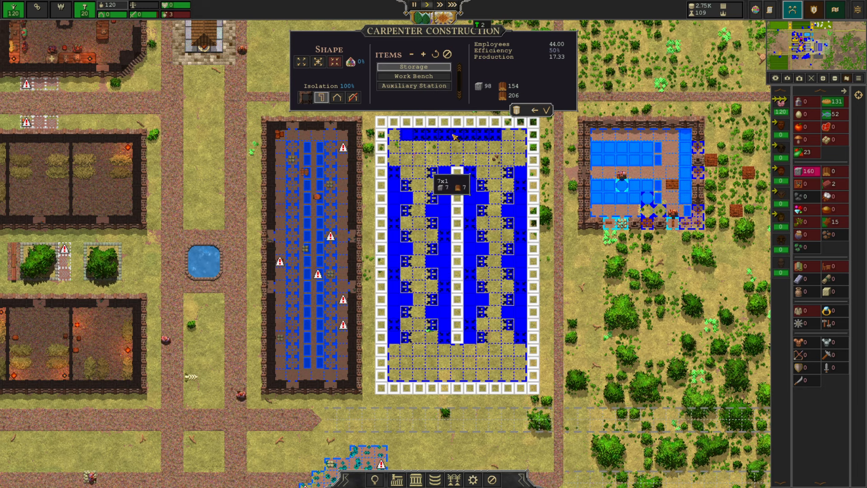
Place storage rows along the workshop top, top corner and below the bench rows
left_click(453, 133)
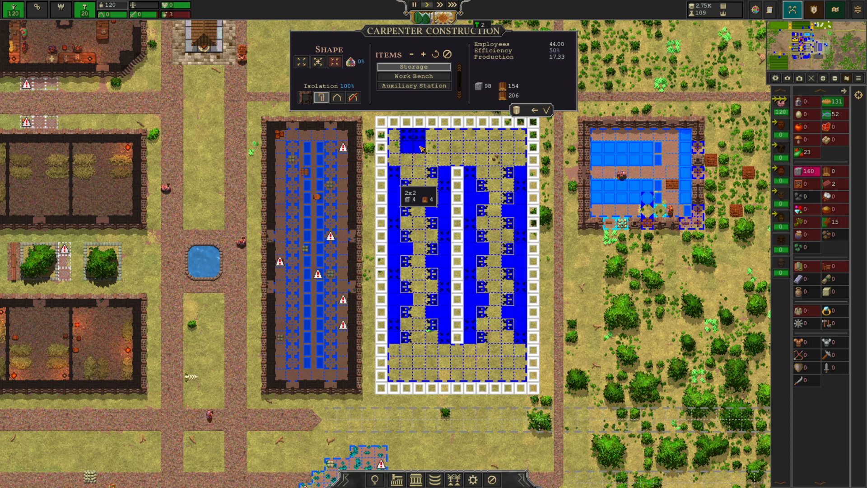
left_click(409, 140)
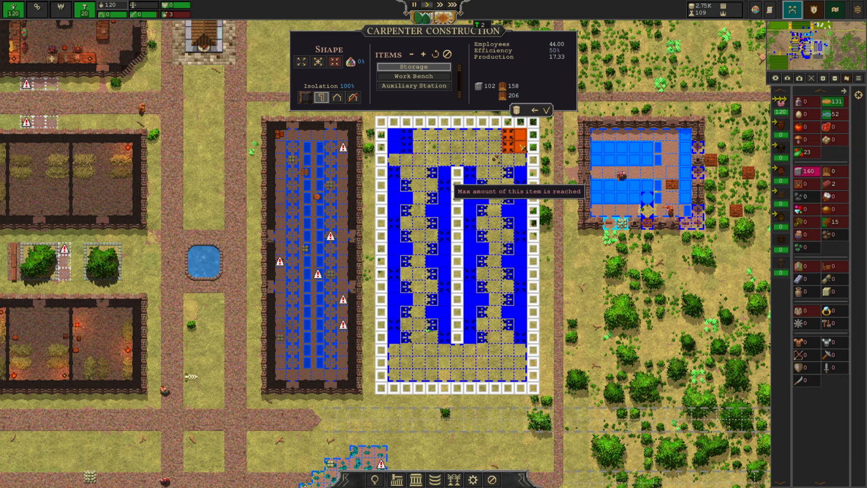
mouse_move(466, 299)
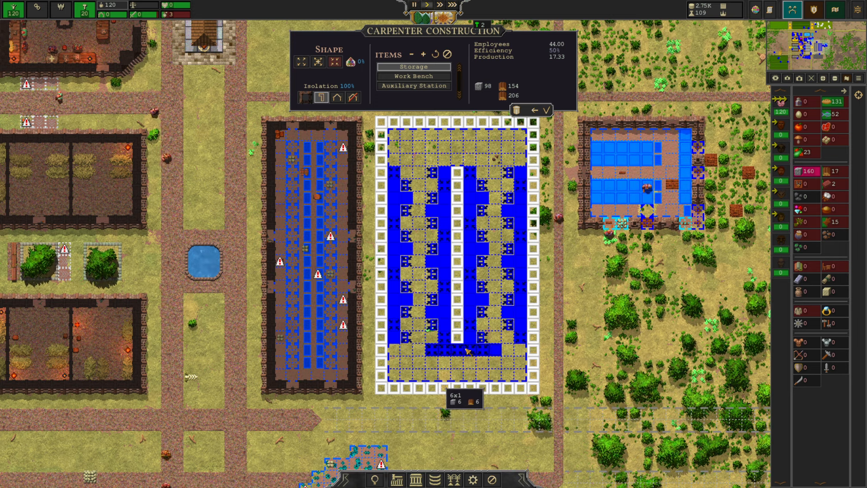
left_click(465, 350)
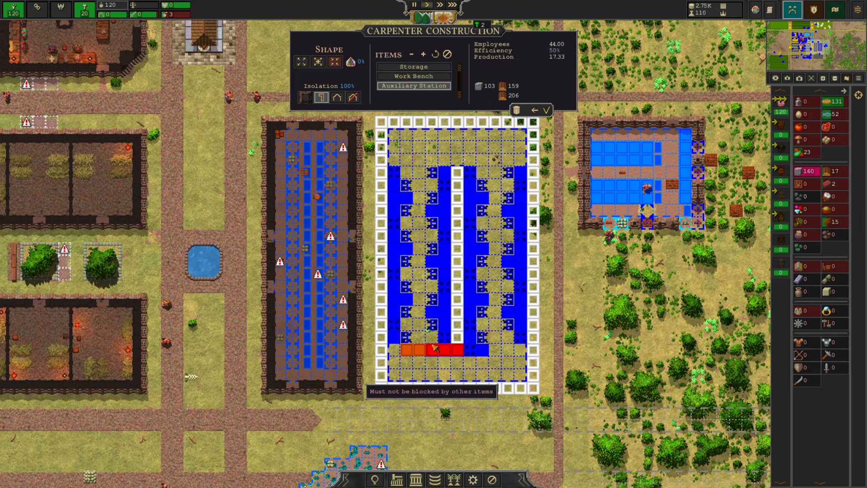
Add bottom auxiliary stations and a corner work bench for 100% efficiency, then confirm the workshop
left_click(498, 382)
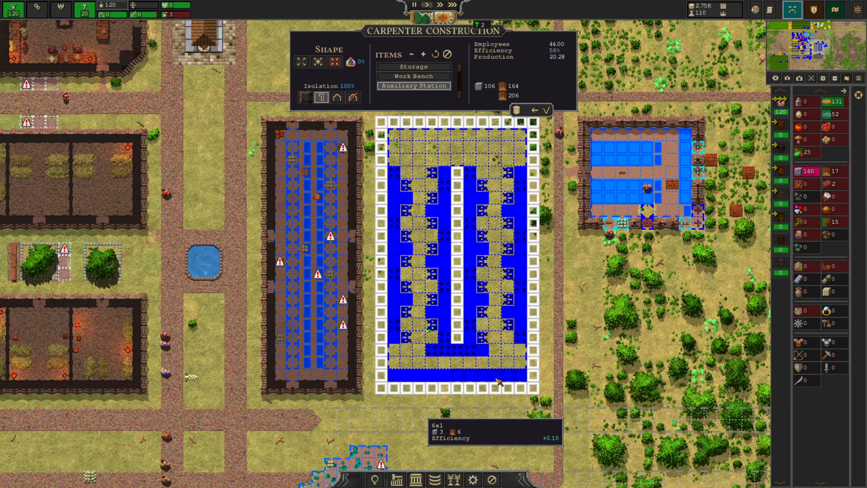
left_click(447, 152)
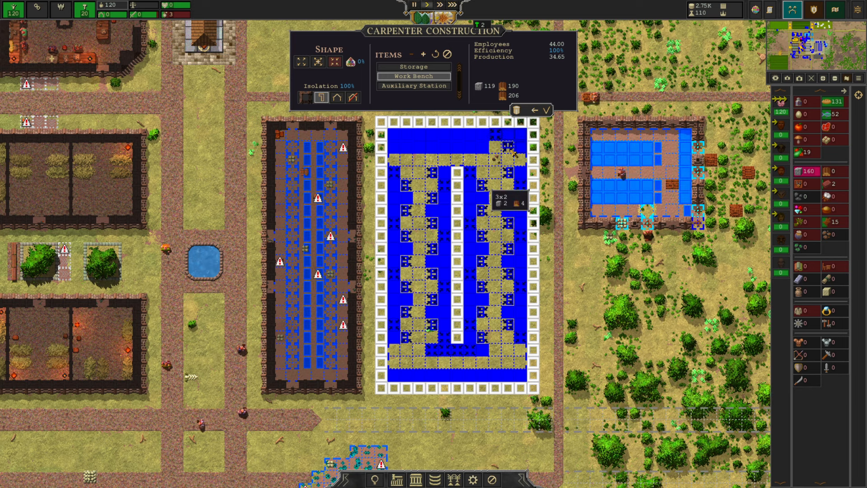
left_click(669, 342)
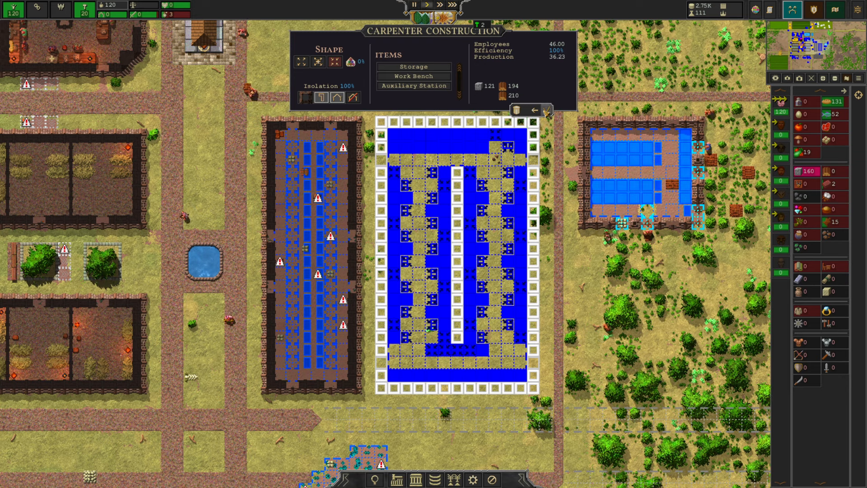
left_click(547, 108)
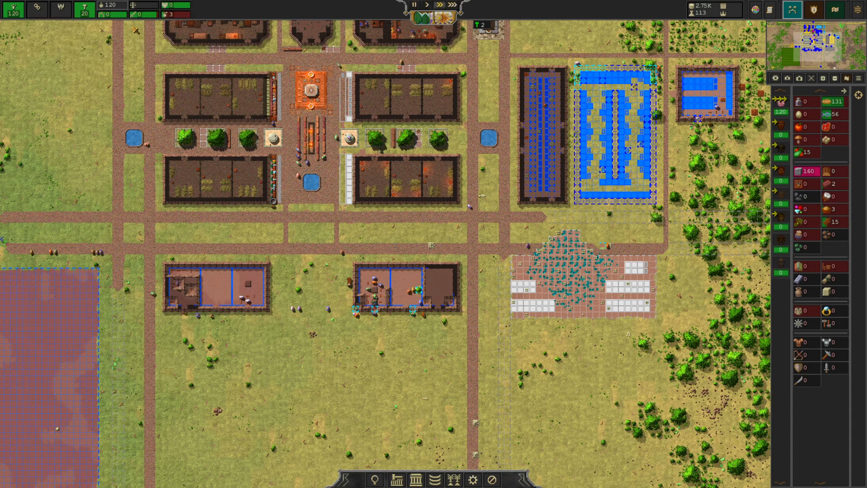
Review grain in the Food overview and show warehouse #1 at 90% workload, 19.5% capacity
left_click(170, 5)
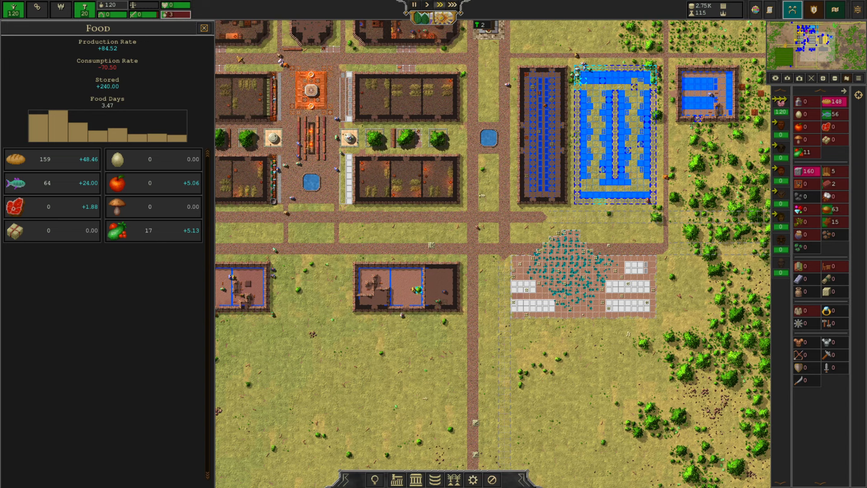
mouse_move(796, 209)
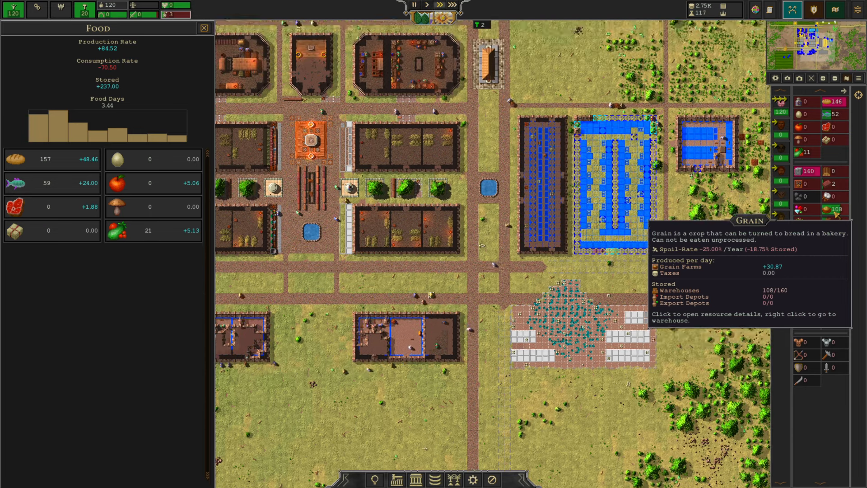
scroll("up", 3)
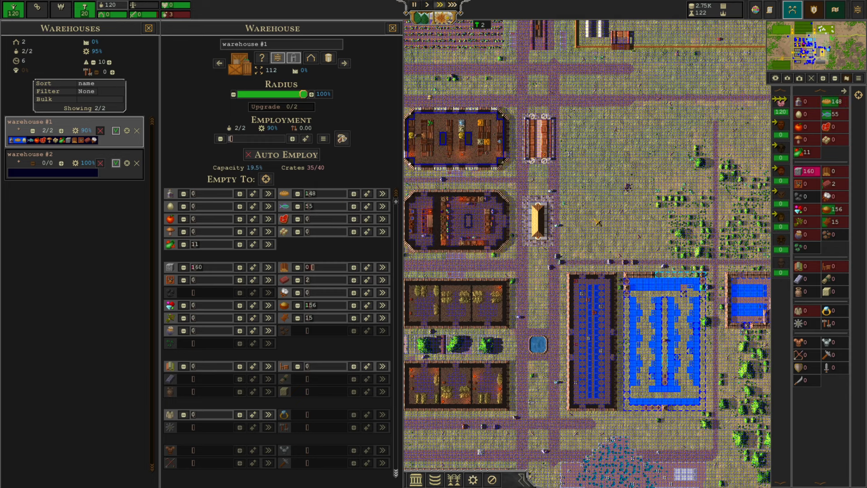
Show the population overview with 135 citizens and 1 aspiring immigrant
left_click(392, 28)
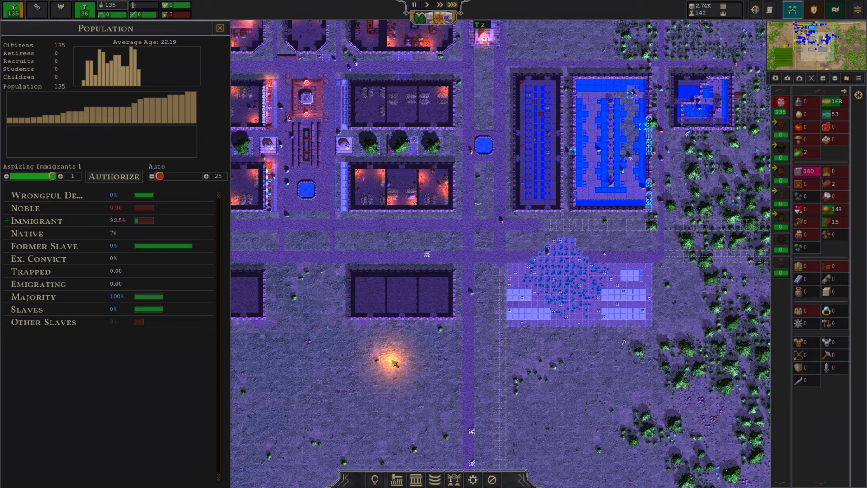
Show the Cretonian plebeians at 96% loyalty and 82% happiness with their immigration details
left_click(219, 28)
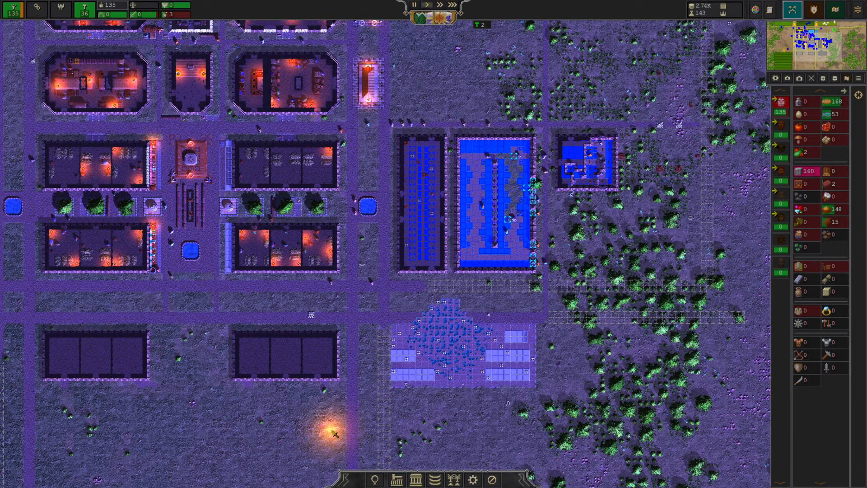
scroll("down", 3)
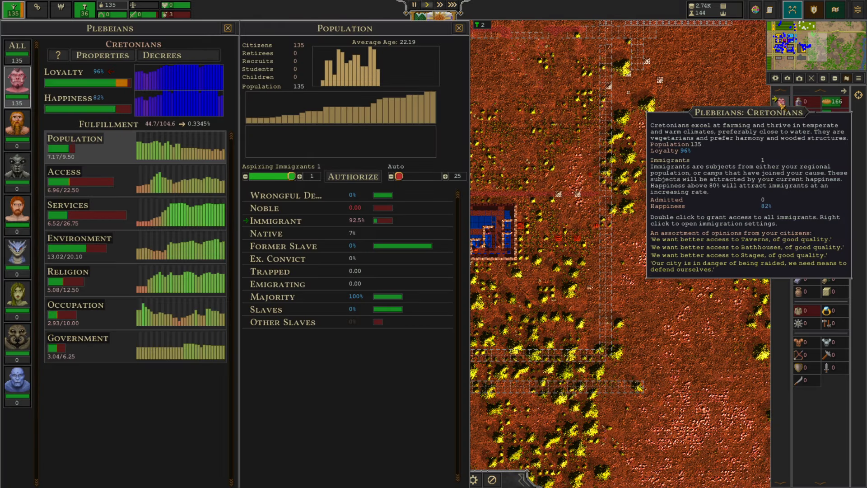
Review the Cretonians' access needs for food, equipment, housing and furniture, then close it
left_click(352, 175)
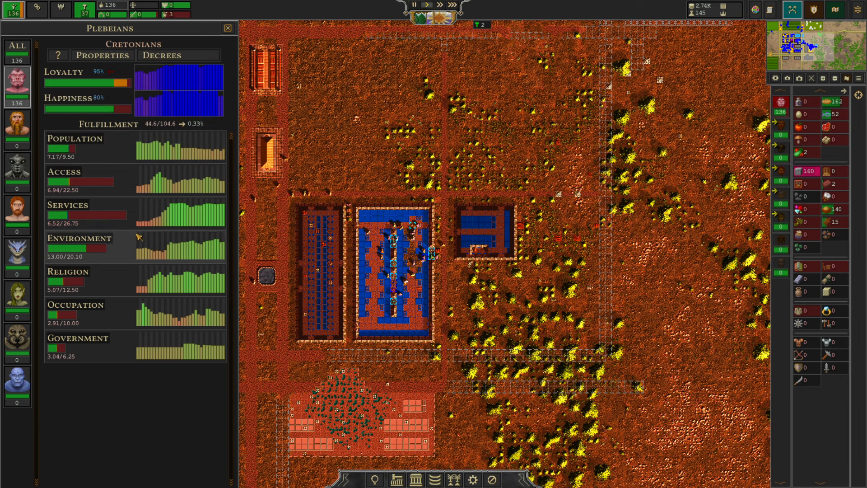
left_click(64, 172)
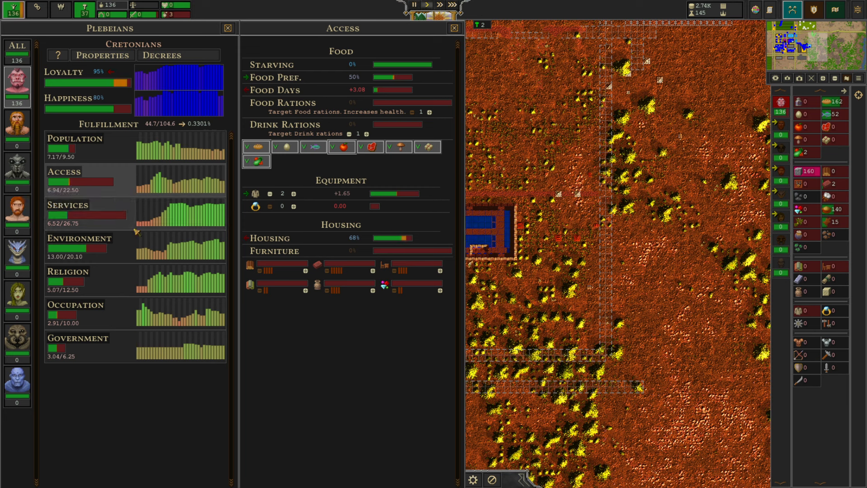
mouse_move(400, 325)
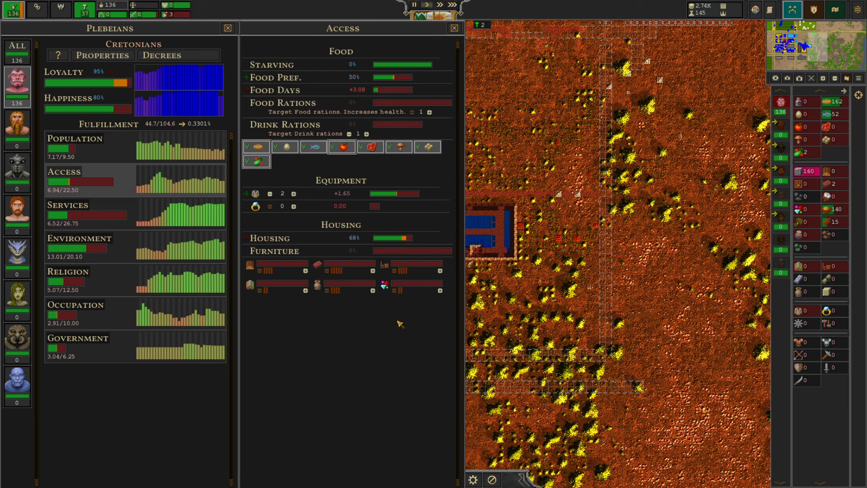
mouse_move(312, 291)
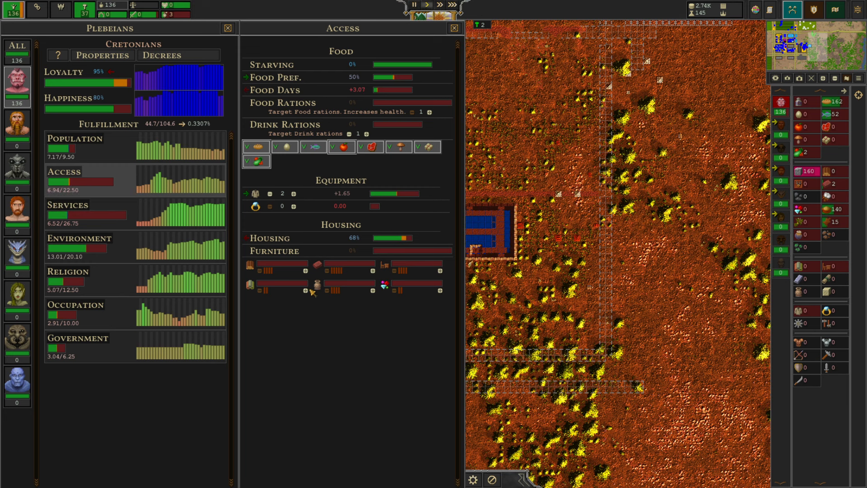
mouse_move(342, 358)
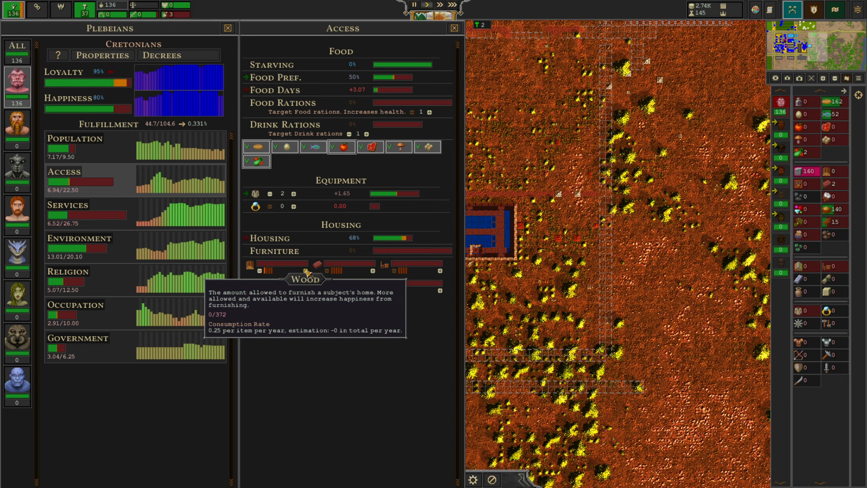
mouse_move(301, 308)
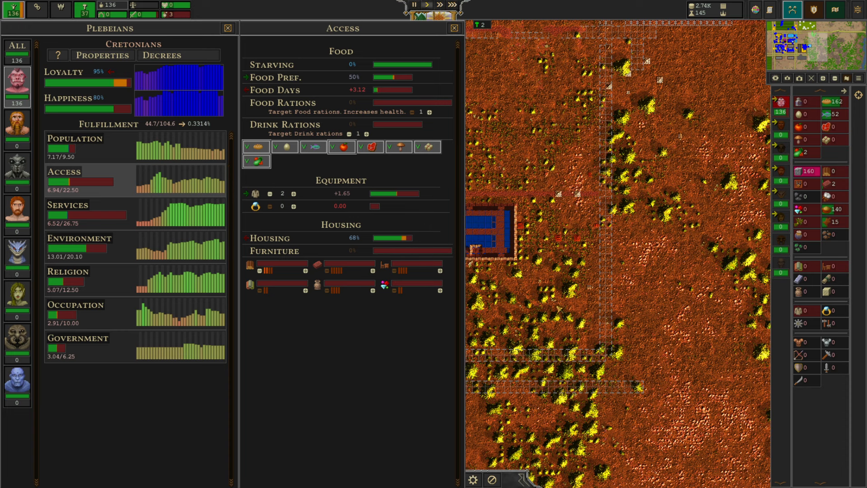
left_click(453, 27)
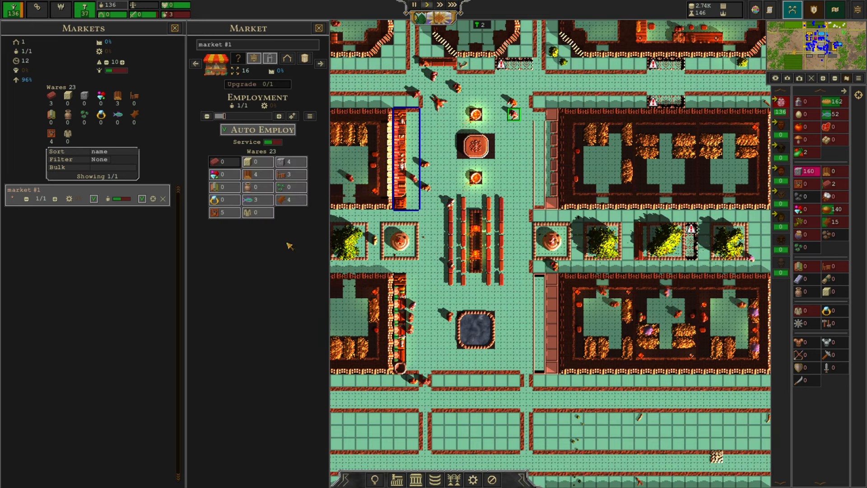
mouse_move(271, 141)
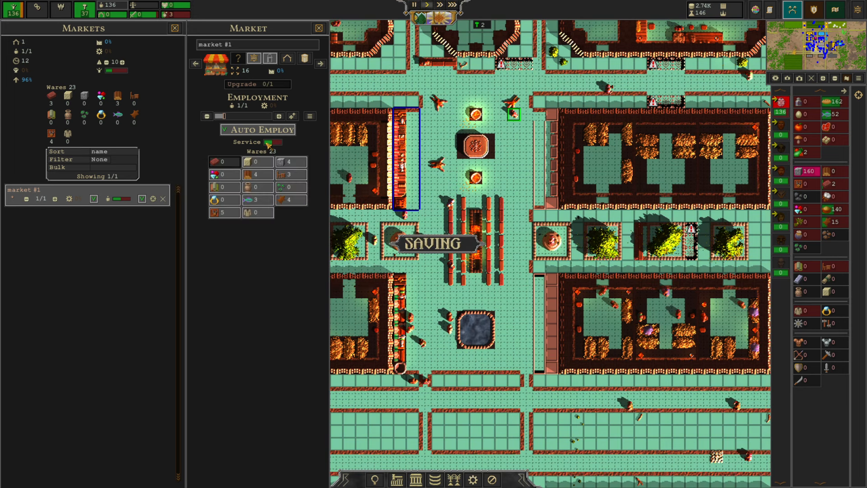
mouse_move(288, 174)
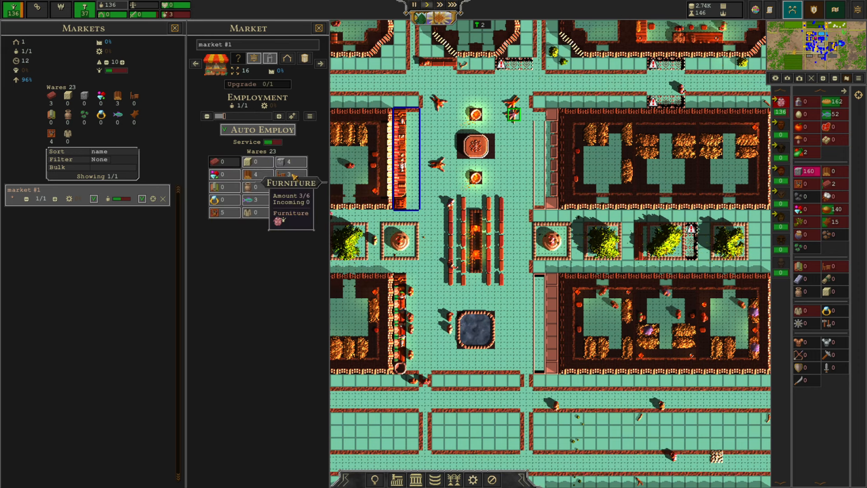
mouse_move(228, 240)
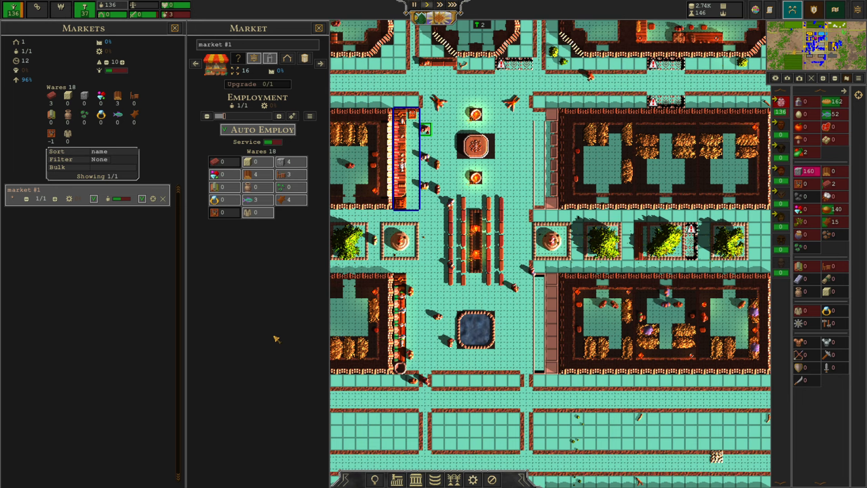
mouse_move(266, 315)
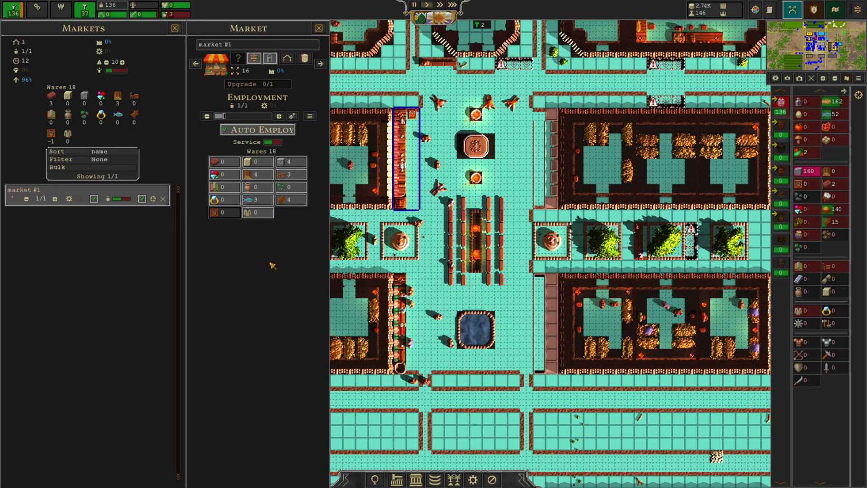
mouse_move(291, 175)
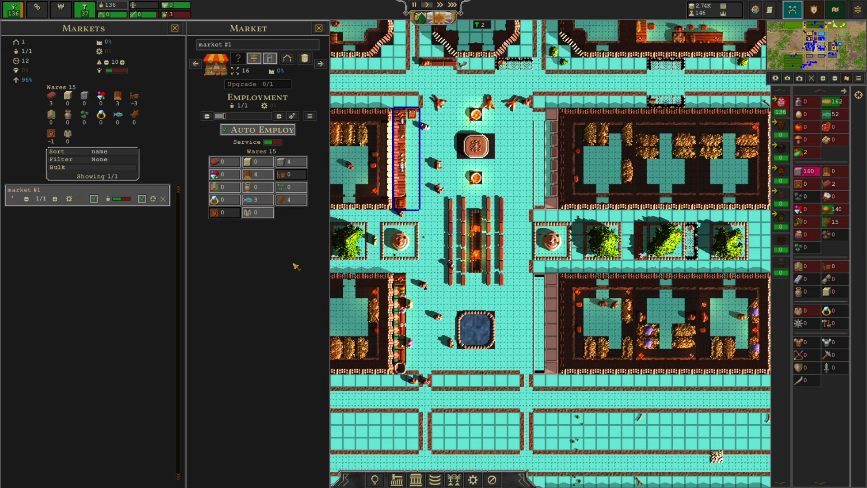
mouse_move(475, 295)
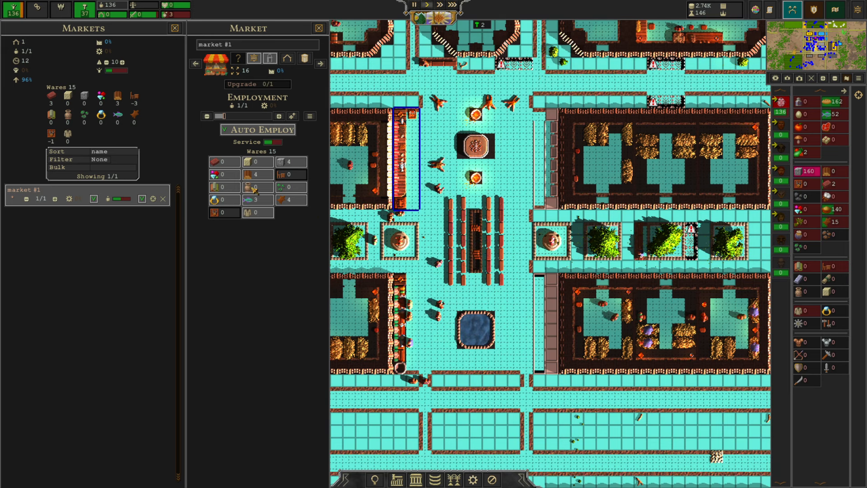
mouse_move(215, 186)
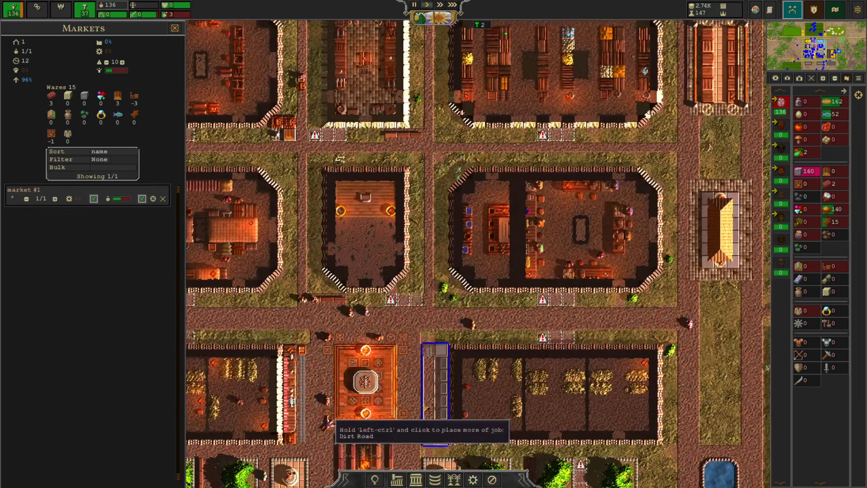
Return to the factions and diplomacy overview for trade partner Melanippe
left_click(586, 232)
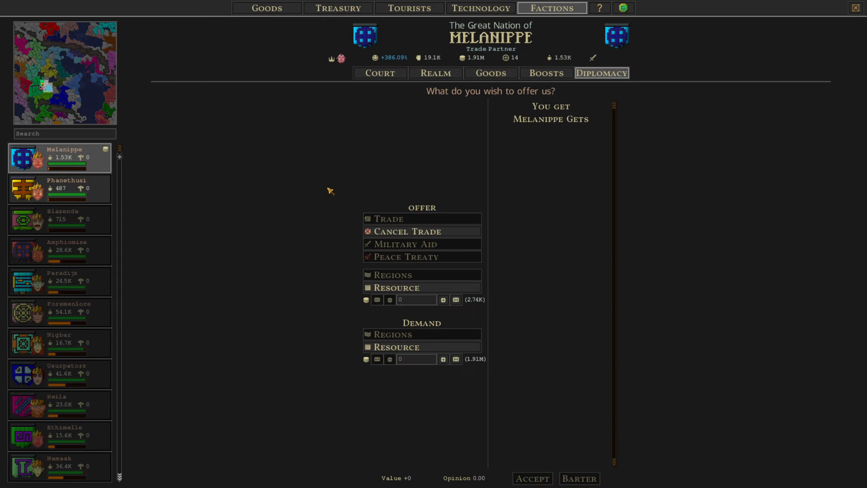
Scroll the technology tree to the crafting and mining unlocks, 147 knowledge available
left_click(480, 7)
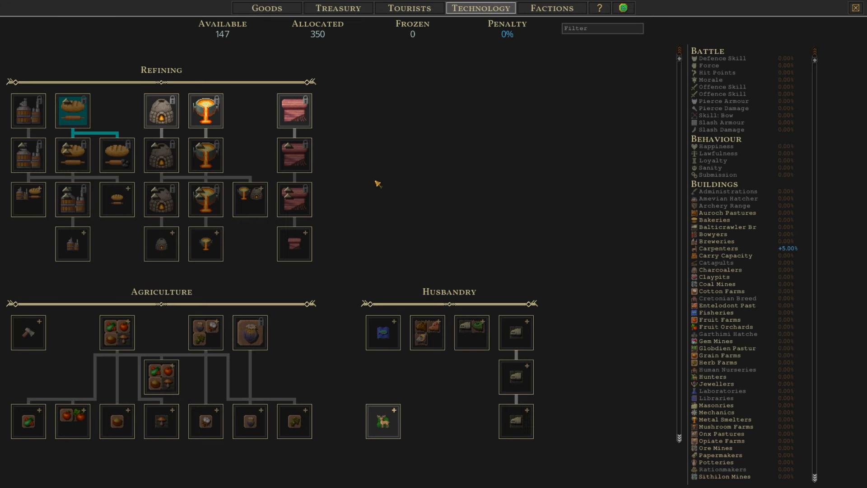
scroll("down", 3)
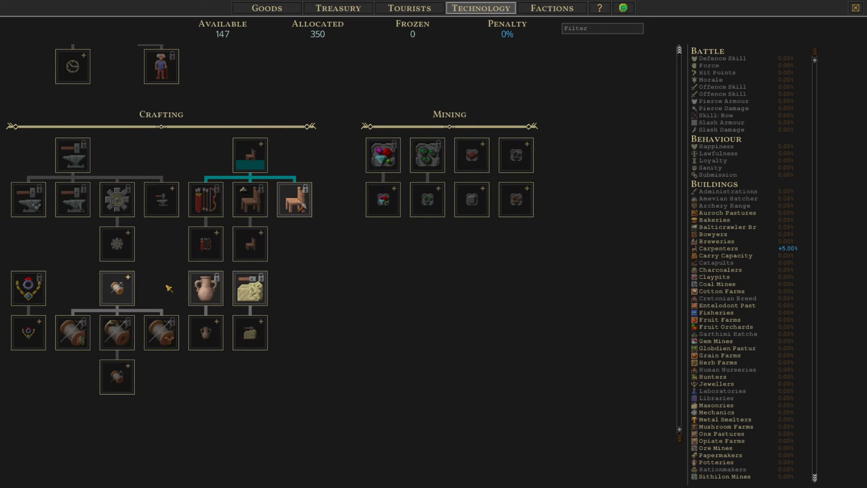
mouse_move(117, 287)
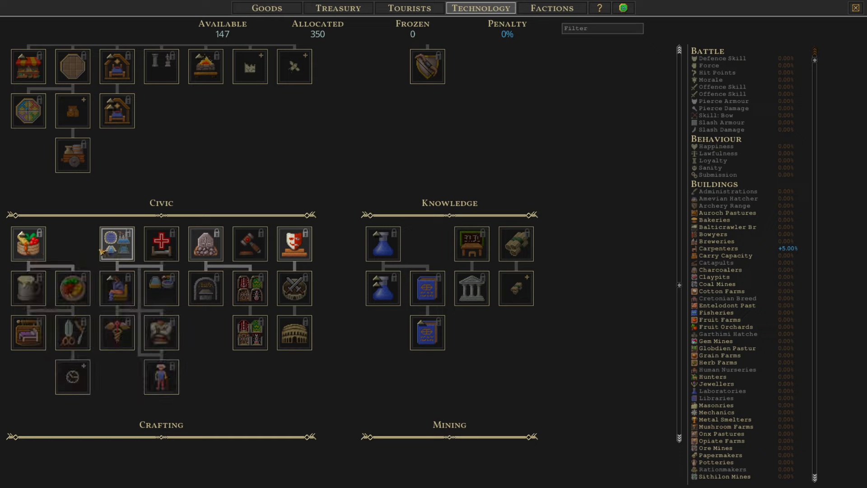
mouse_move(28, 244)
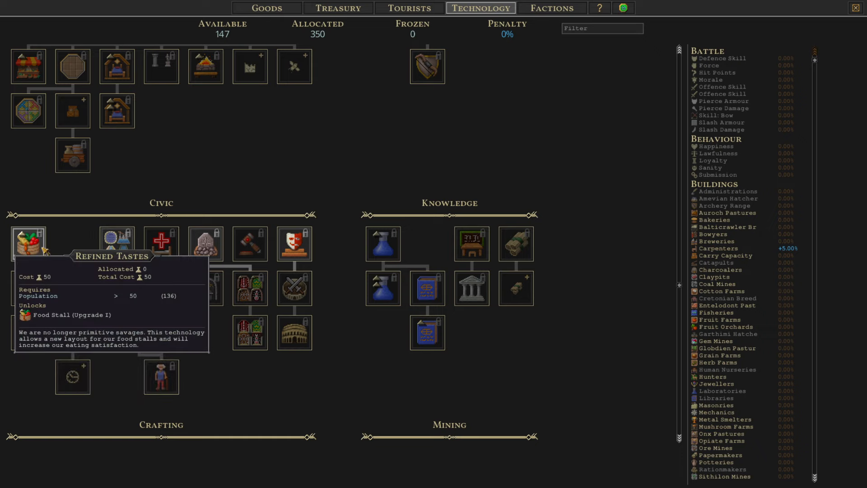
mouse_move(252, 244)
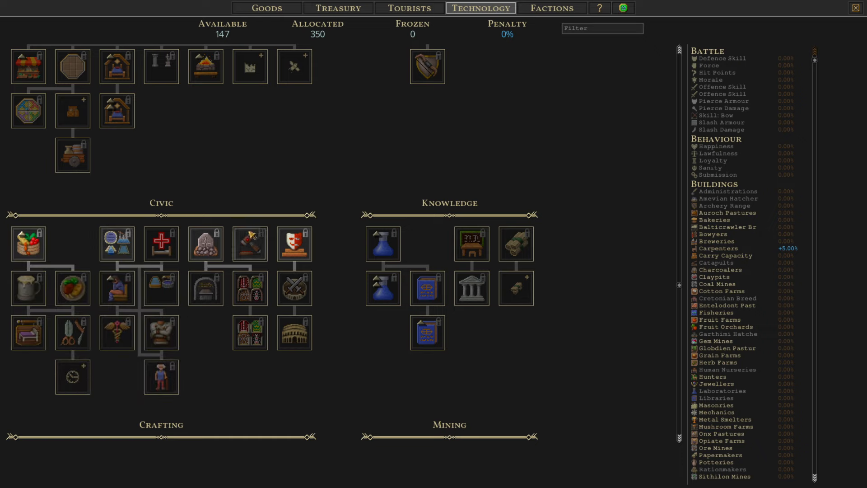
mouse_move(205, 244)
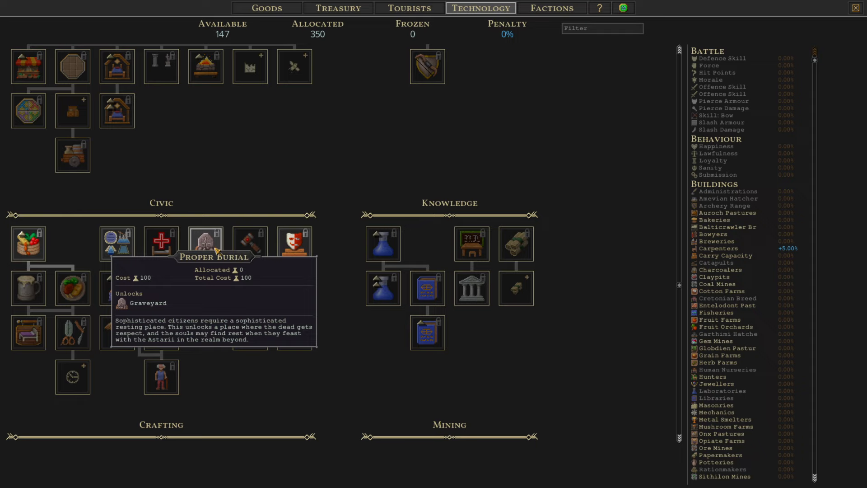
mouse_move(294, 242)
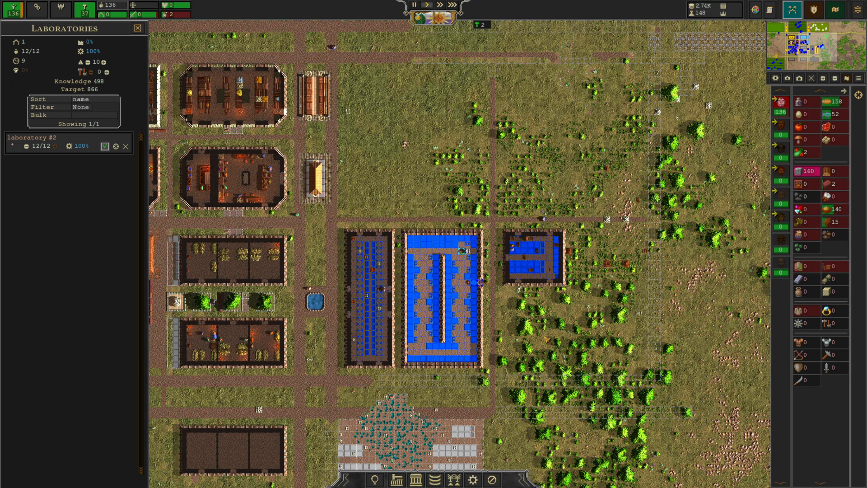
mouse_move(8, 255)
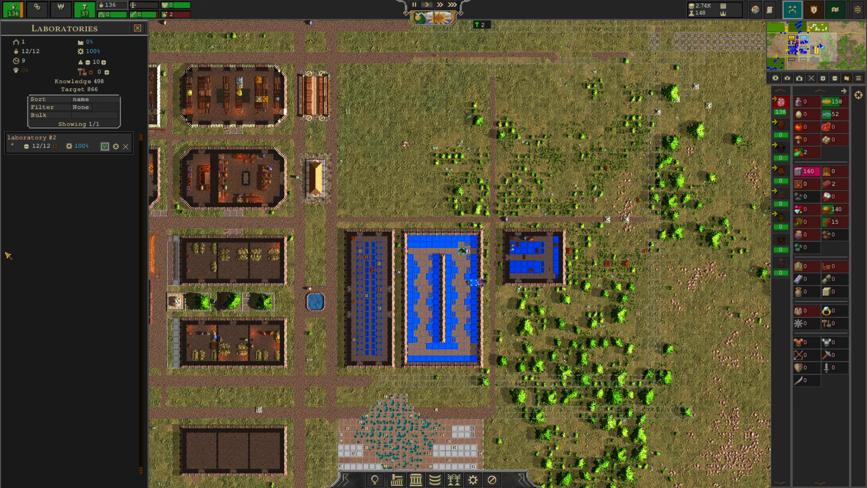